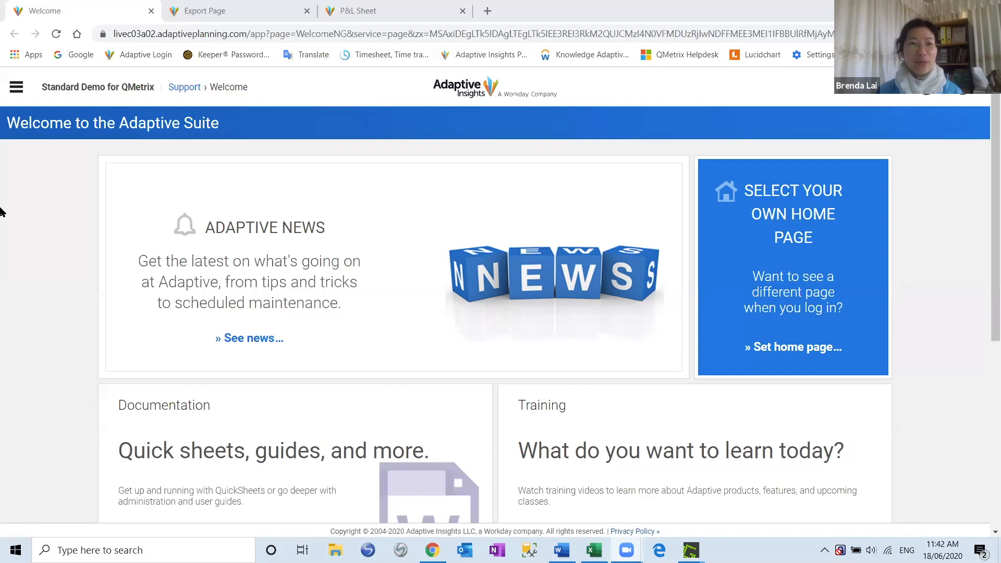
{"action": "mouse_move", "coordinate": [198, 68]}
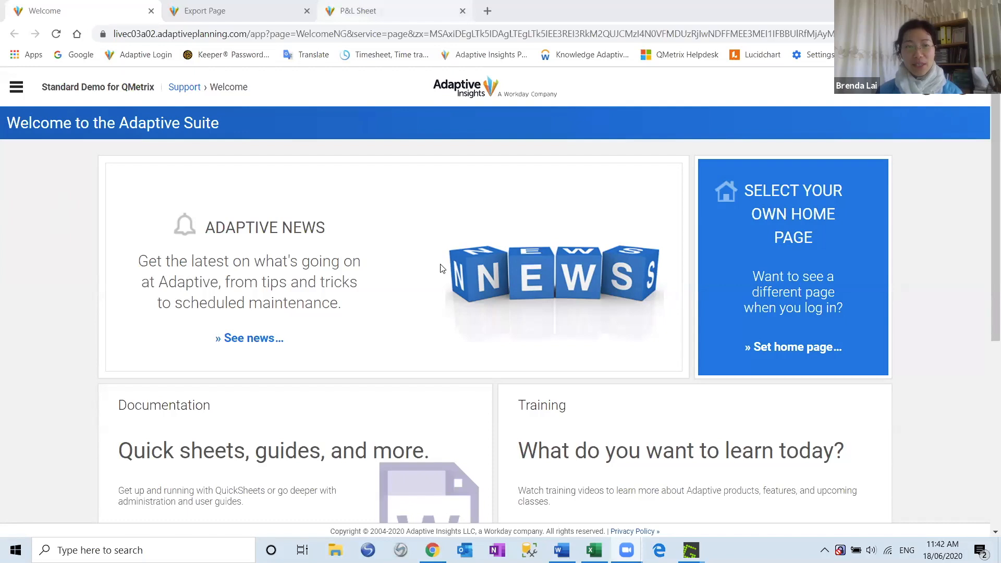
Switch to the P&L sheet showing monthly Total Company revenue figures.
{"action": "left_click", "coordinate": [370, 10]}
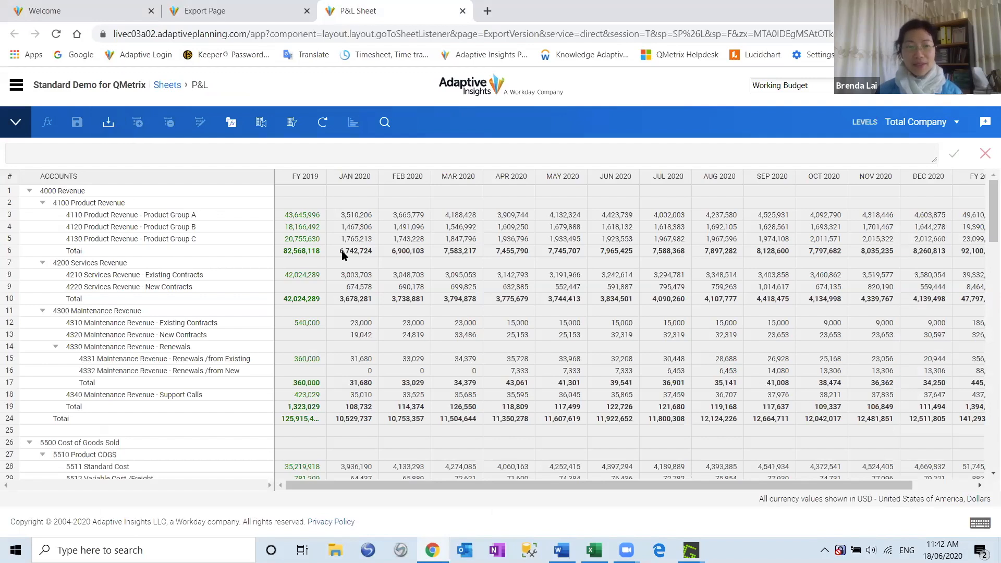
{"action": "mouse_move", "coordinate": [217, 203]}
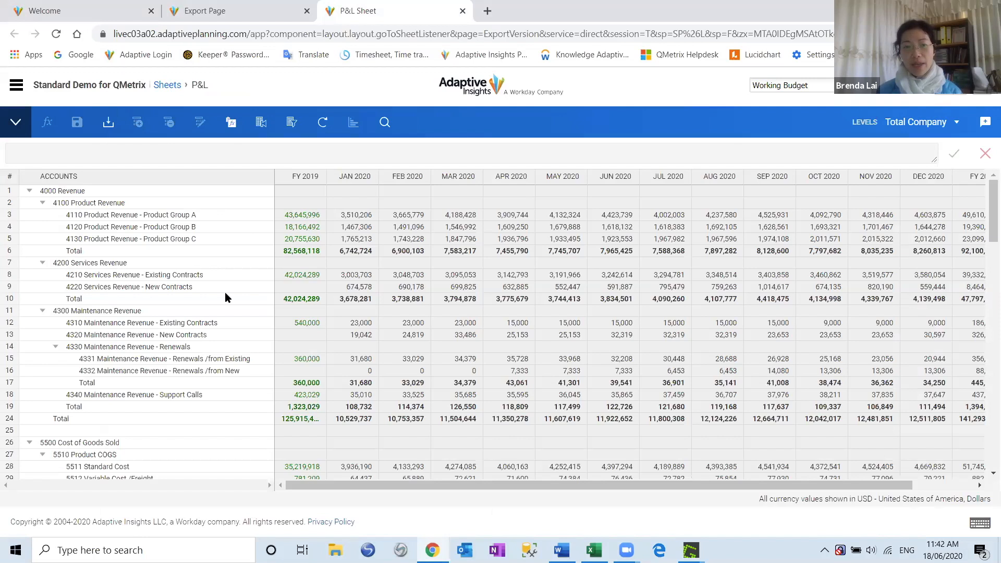
{"action": "mouse_move", "coordinate": [380, 211]}
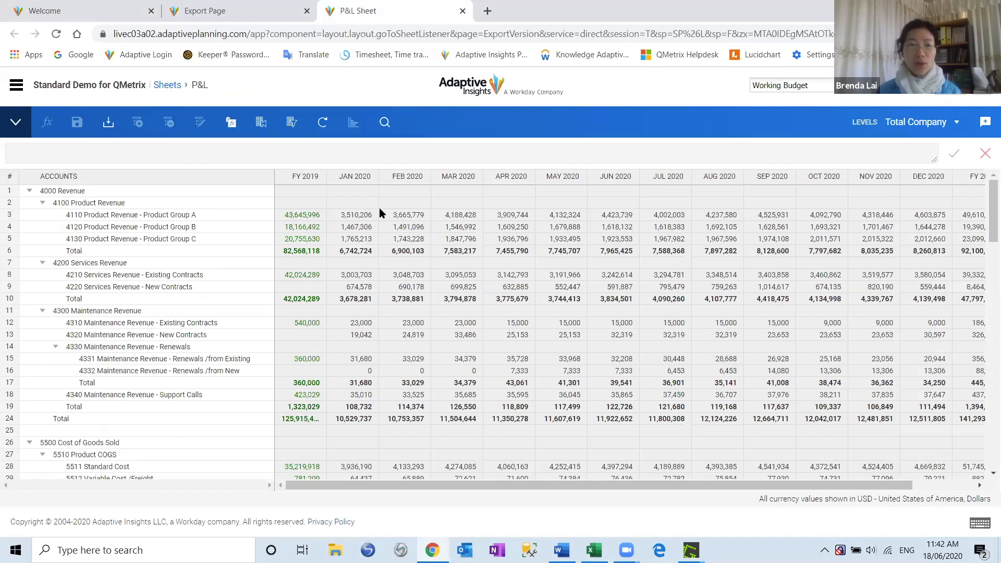
{"action": "mouse_move", "coordinate": [497, 356]}
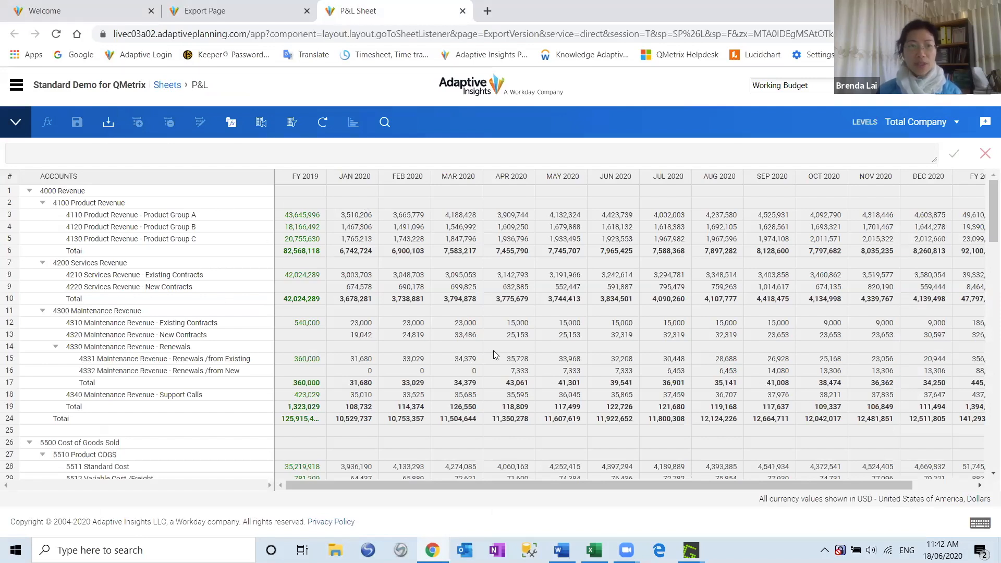
{"action": "mouse_move", "coordinate": [482, 356]}
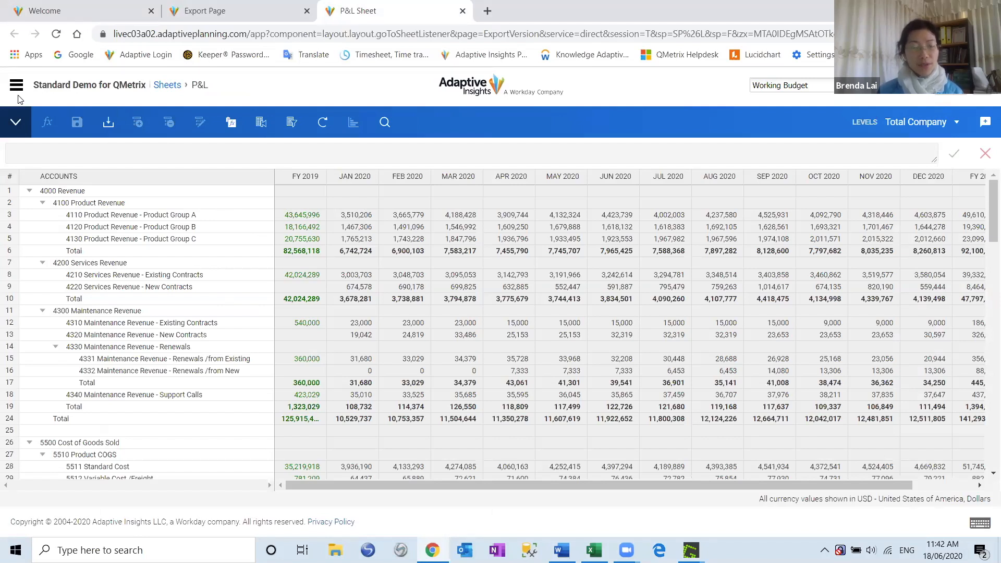
{"action": "mouse_move", "coordinate": [16, 84]}
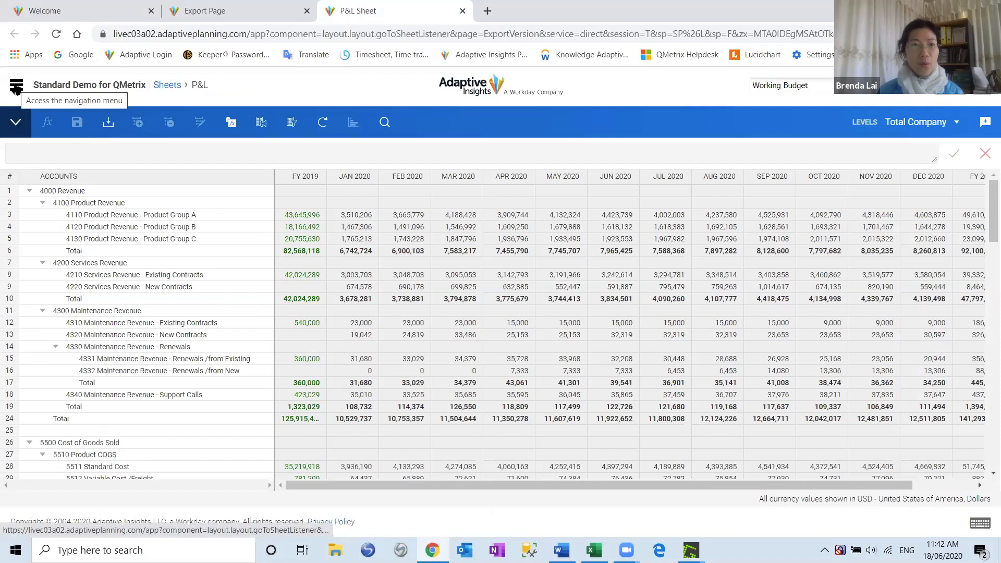
Navigate via Integration to the Export Data page under Manual Export.
{"action": "left_click", "coordinate": [15, 85]}
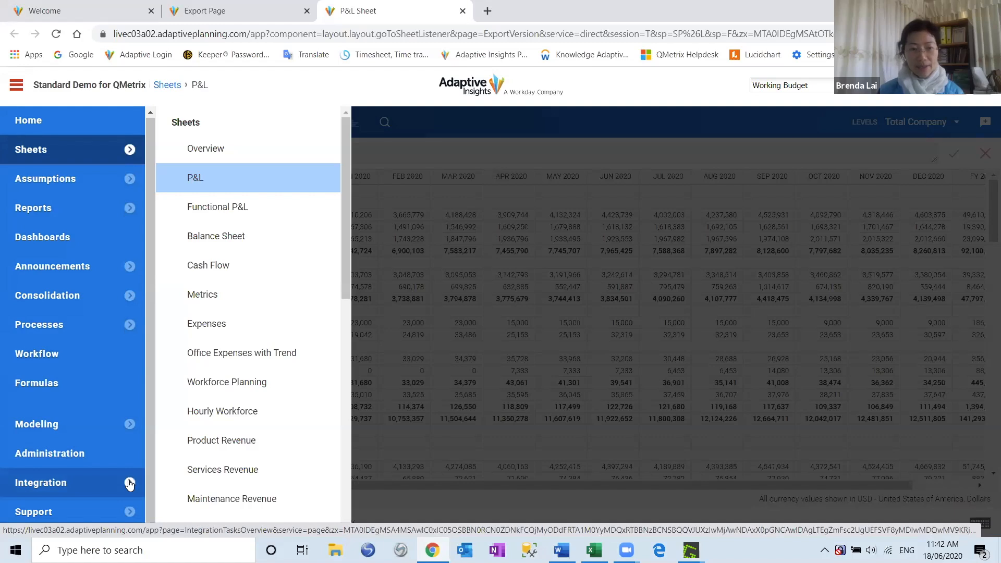
{"action": "left_click", "coordinate": [41, 482]}
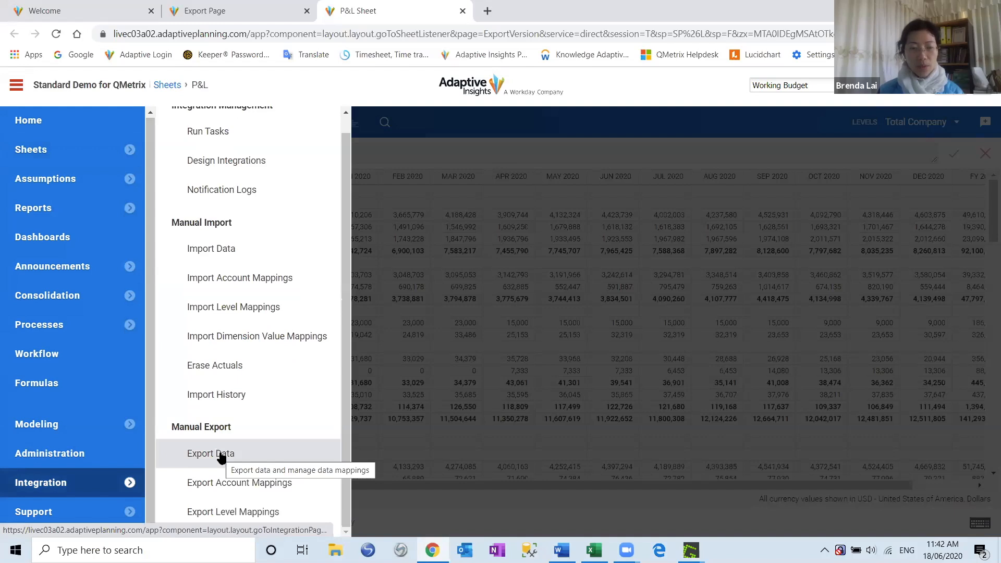
{"action": "left_click", "coordinate": [210, 453]}
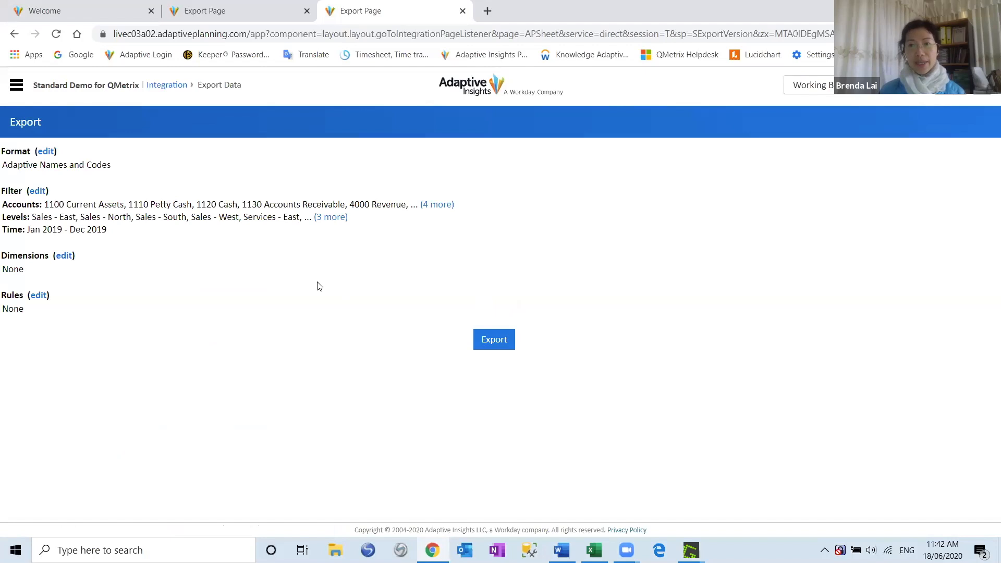
{"action": "mouse_move", "coordinate": [850, 96]}
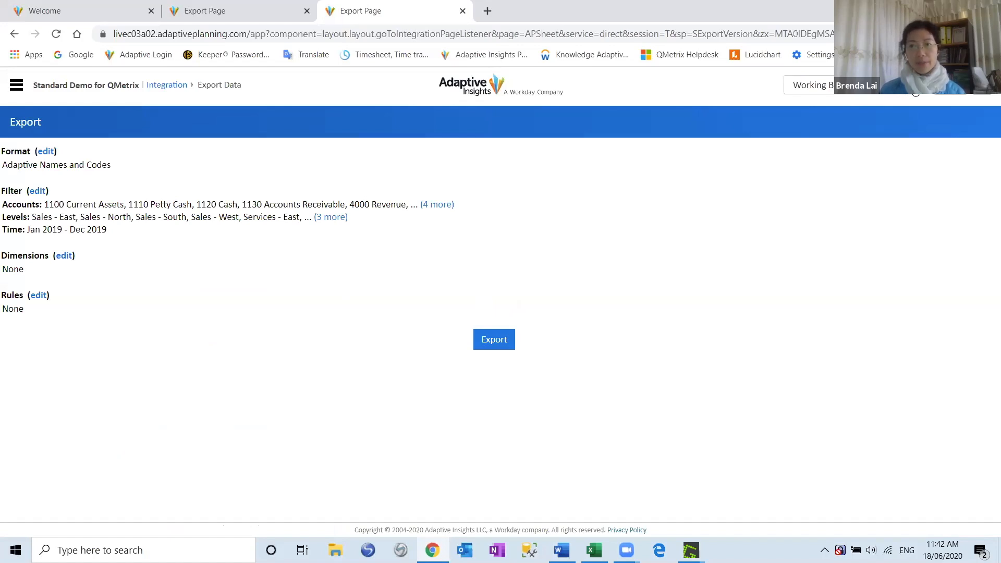
Start editing the export's filter from the Export page.
{"action": "left_click", "coordinate": [842, 84]}
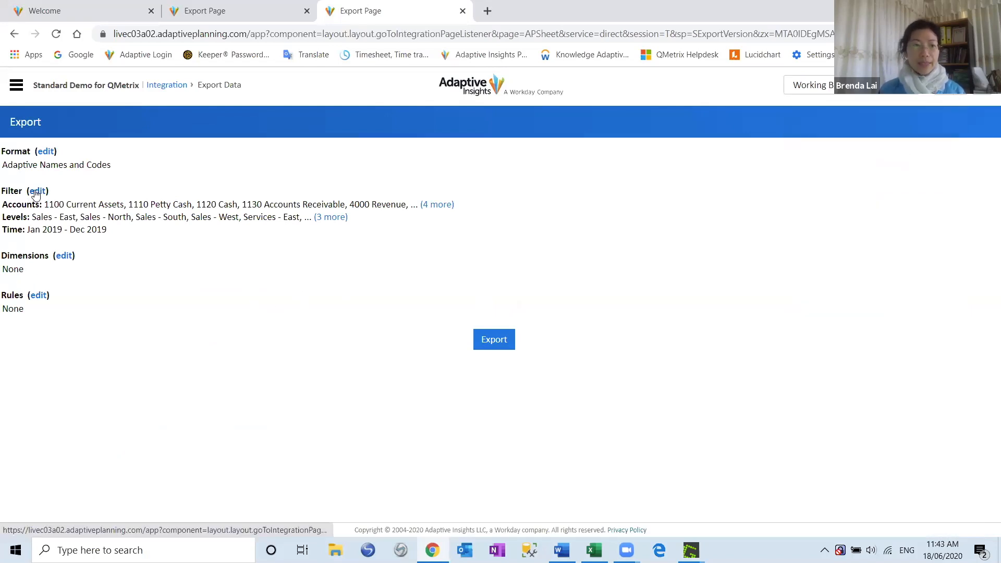
{"action": "left_click", "coordinate": [494, 339]}
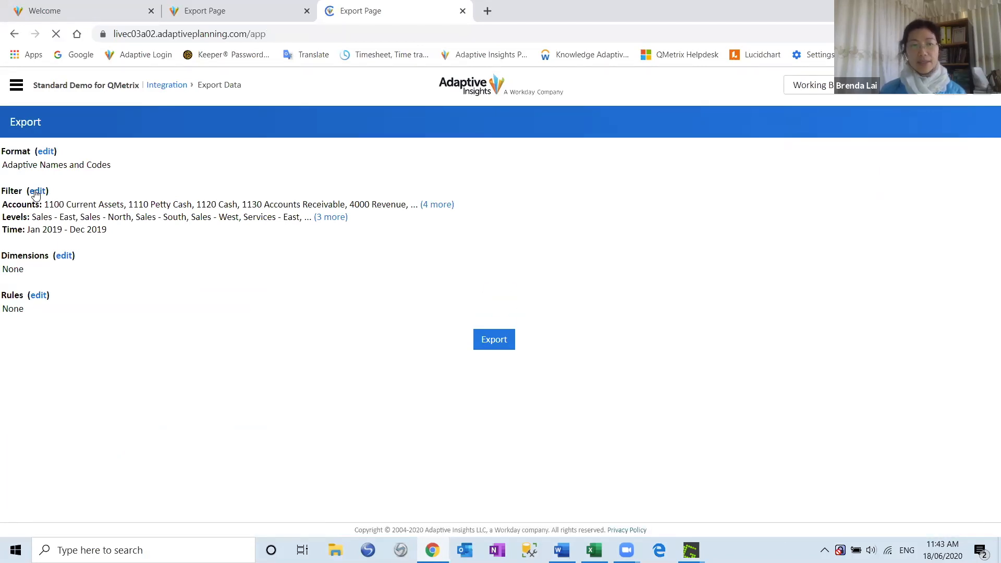
Replace 4000 Revenue in the account filter with product revenue accounts 4110, 4120 and 4130.
{"action": "left_click", "coordinate": [38, 191]}
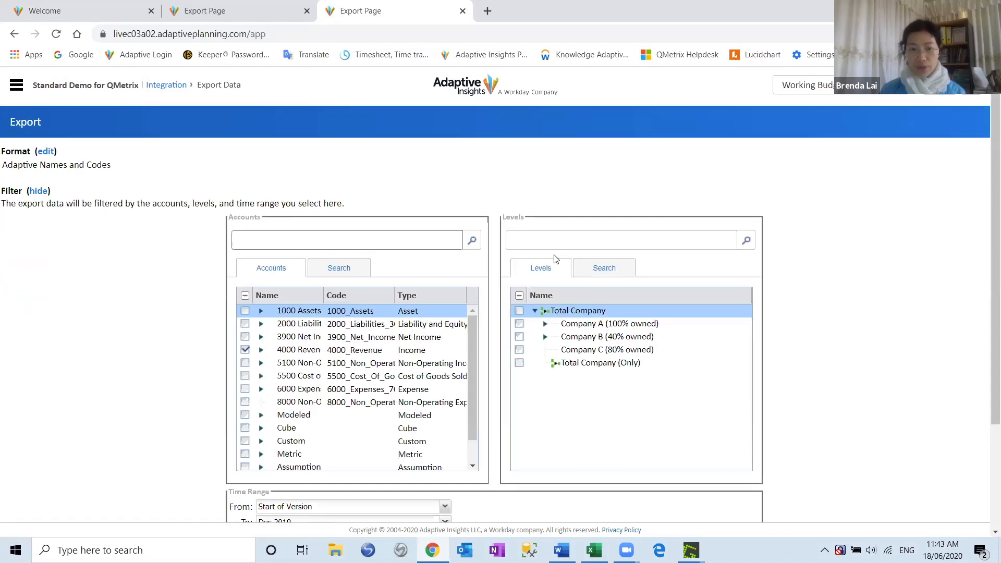
{"action": "scroll", "scroll_direction": "down", "scroll_amount": 3}
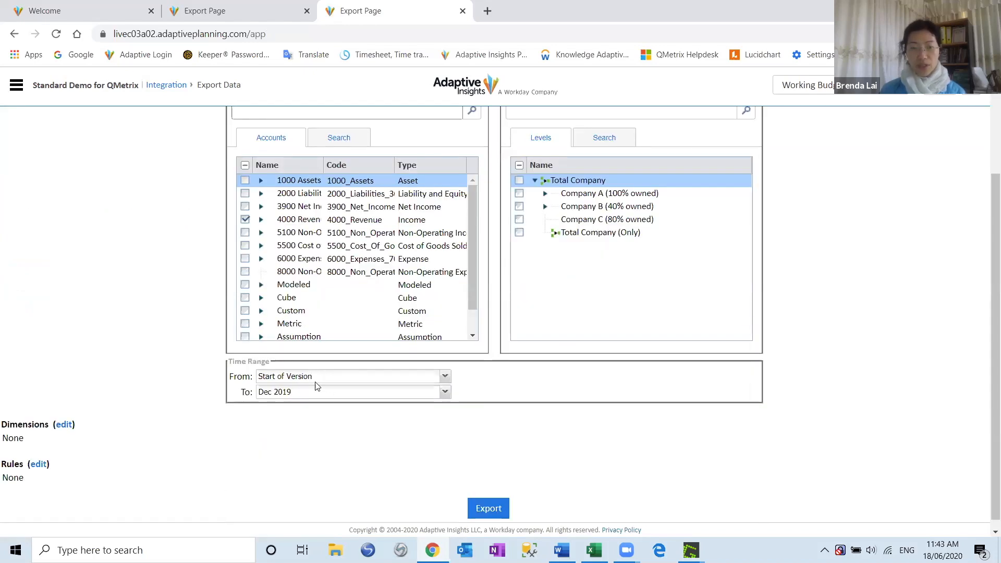
{"action": "scroll", "scroll_direction": "up", "scroll_amount": 3}
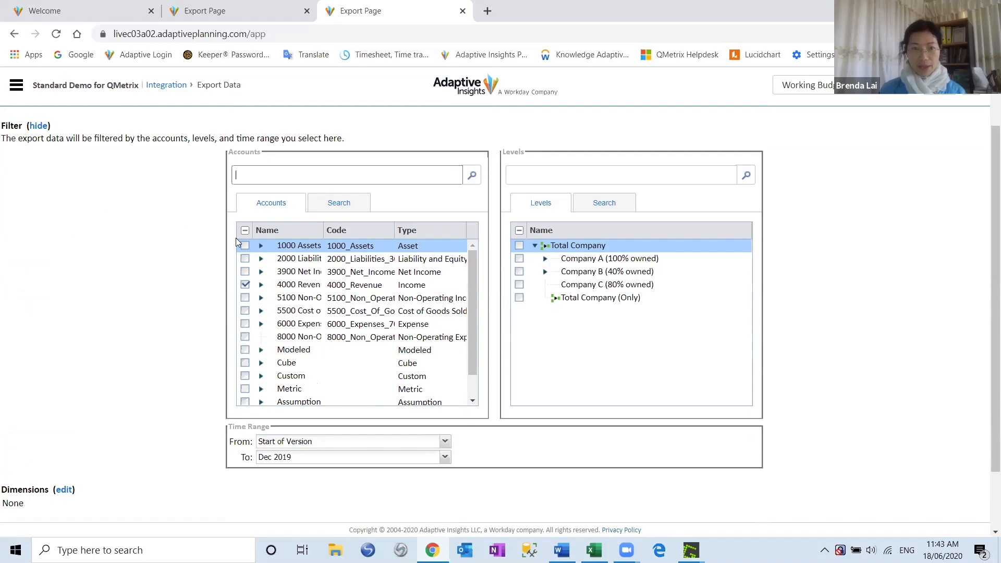
{"action": "left_click", "coordinate": [244, 284]}
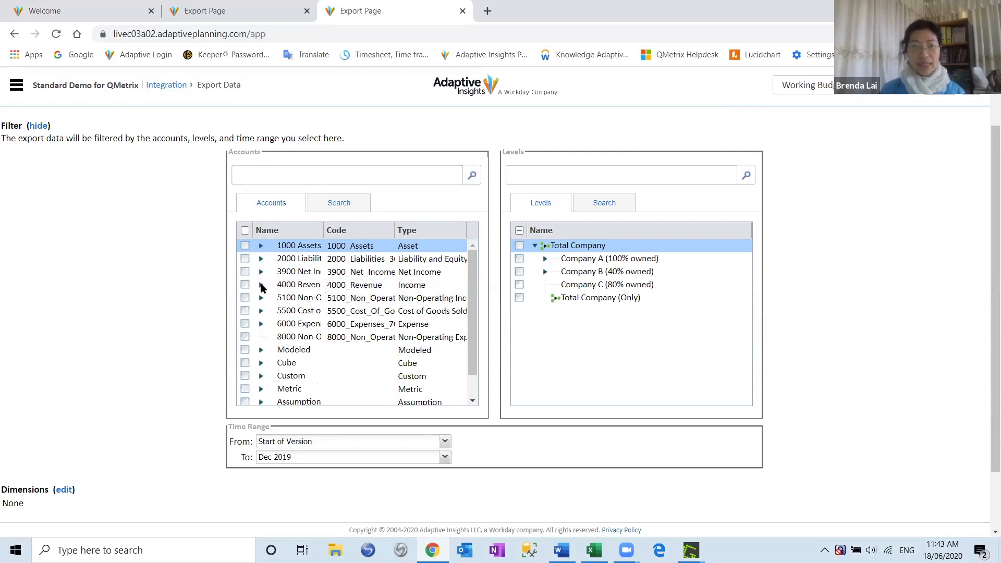
{"action": "left_click", "coordinate": [261, 283]}
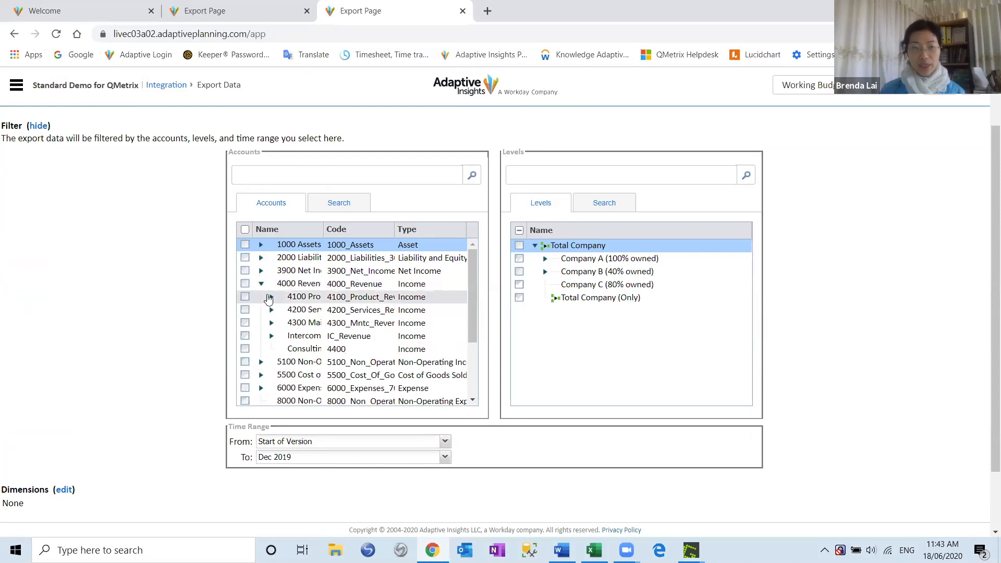
{"action": "left_click", "coordinate": [261, 297]}
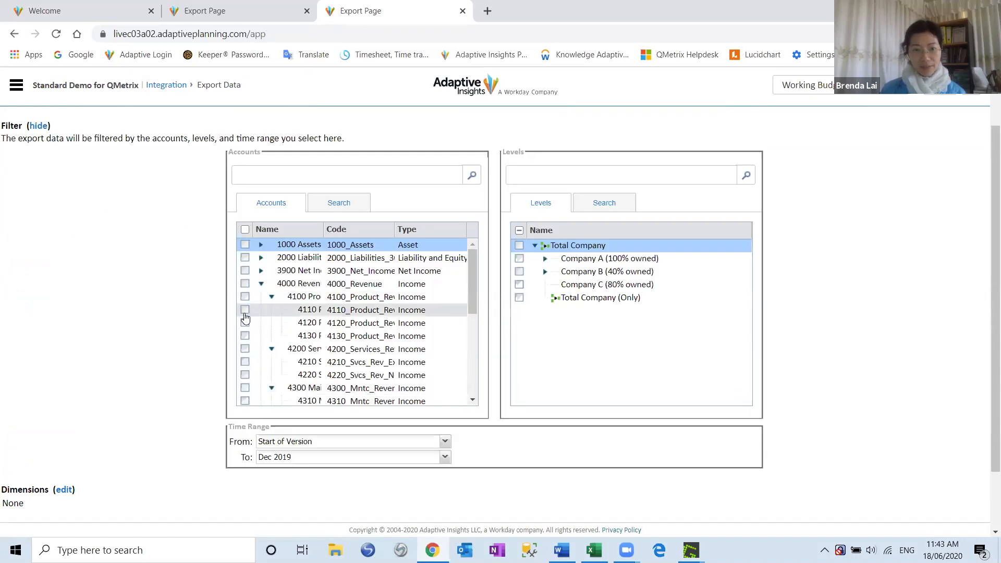
{"action": "left_click", "coordinate": [245, 322]}
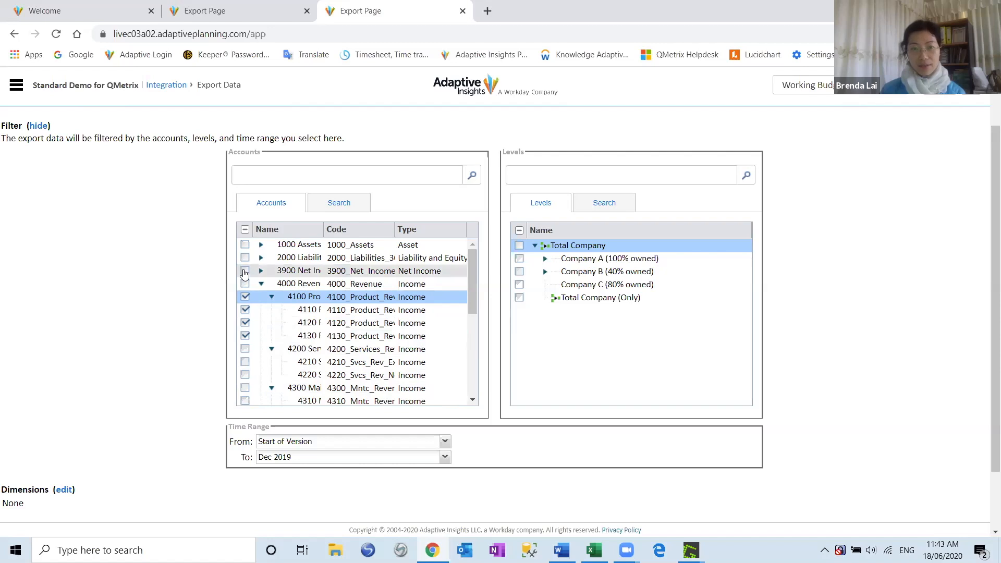
Check and expand 2000 Liabilities and Equity in the Accounts tree.
{"action": "left_click", "coordinate": [244, 257]}
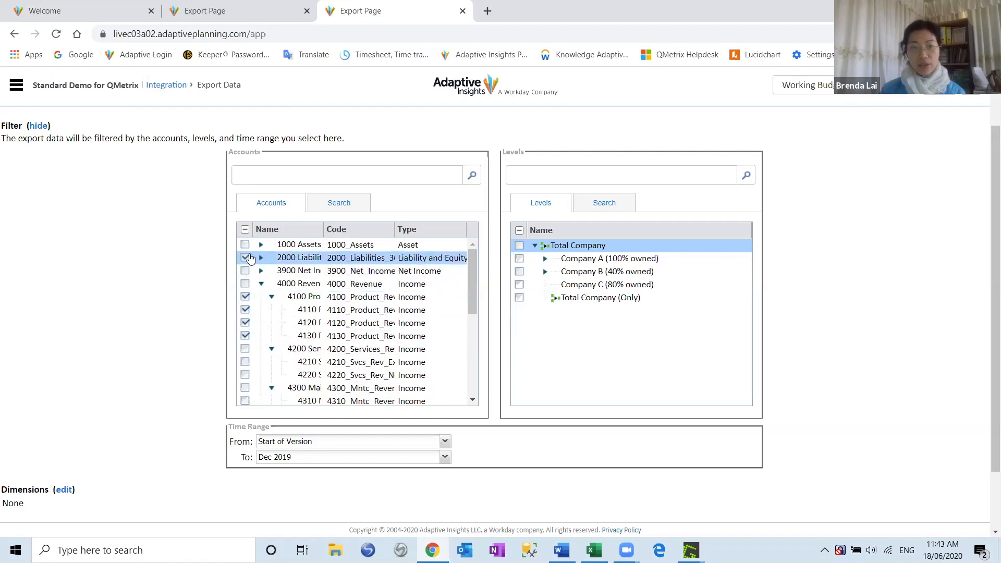
{"action": "left_click", "coordinate": [245, 257]}
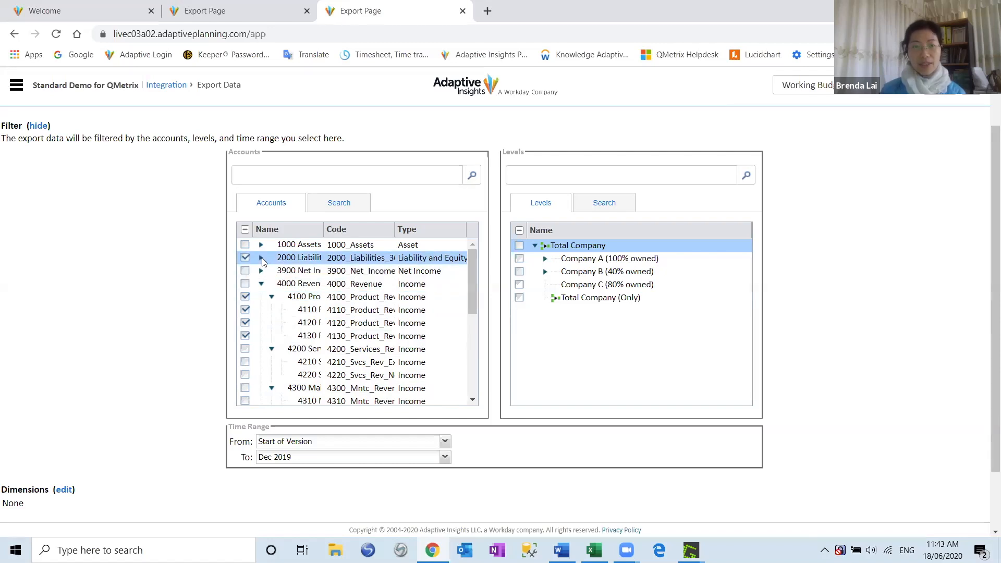
{"action": "left_click", "coordinate": [261, 258]}
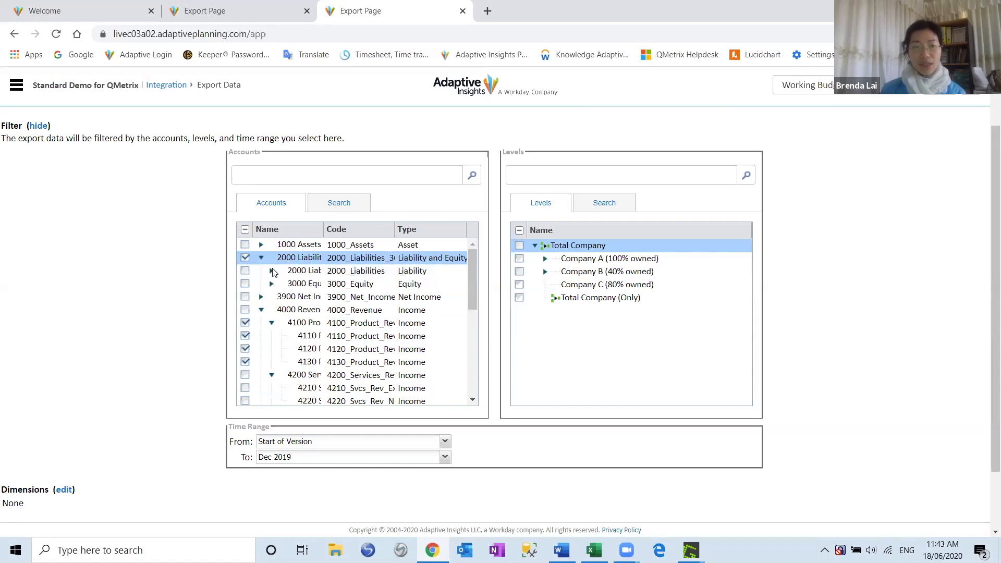
{"action": "left_click", "coordinate": [271, 270]}
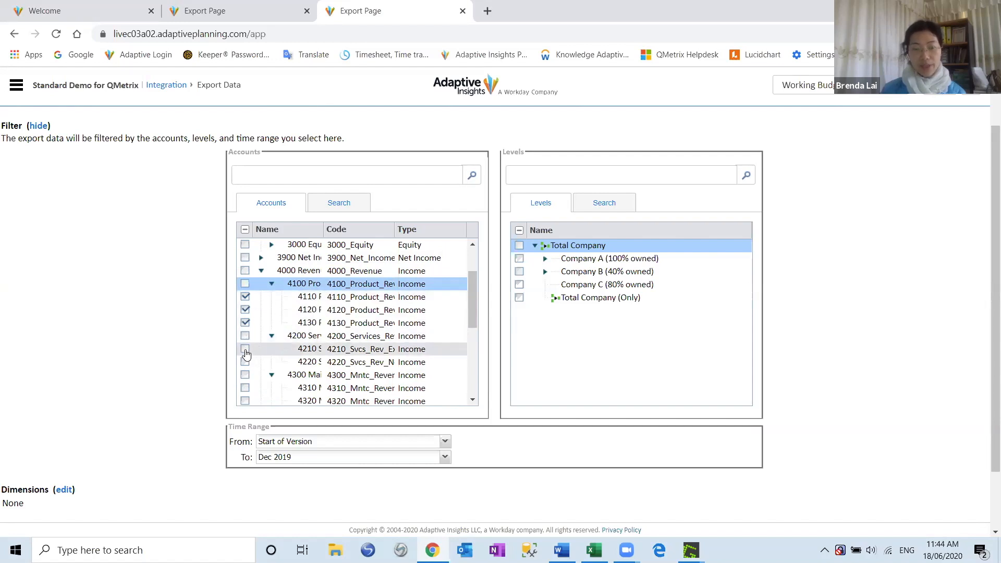
Add a services revenue account and expand Company A, Operations and United States levels, clearing selections.
{"action": "left_click", "coordinate": [244, 362]}
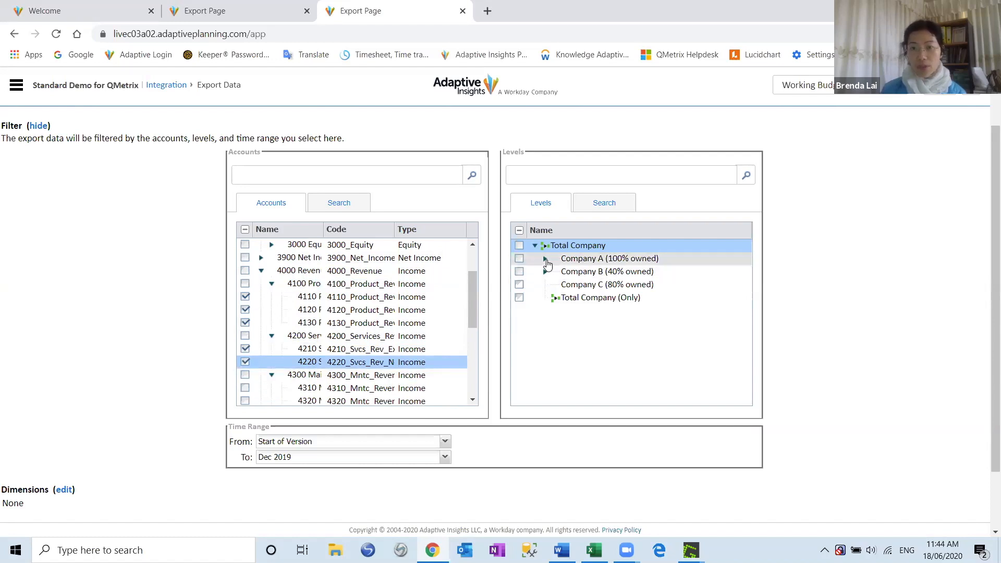
{"action": "left_click", "coordinate": [545, 257]}
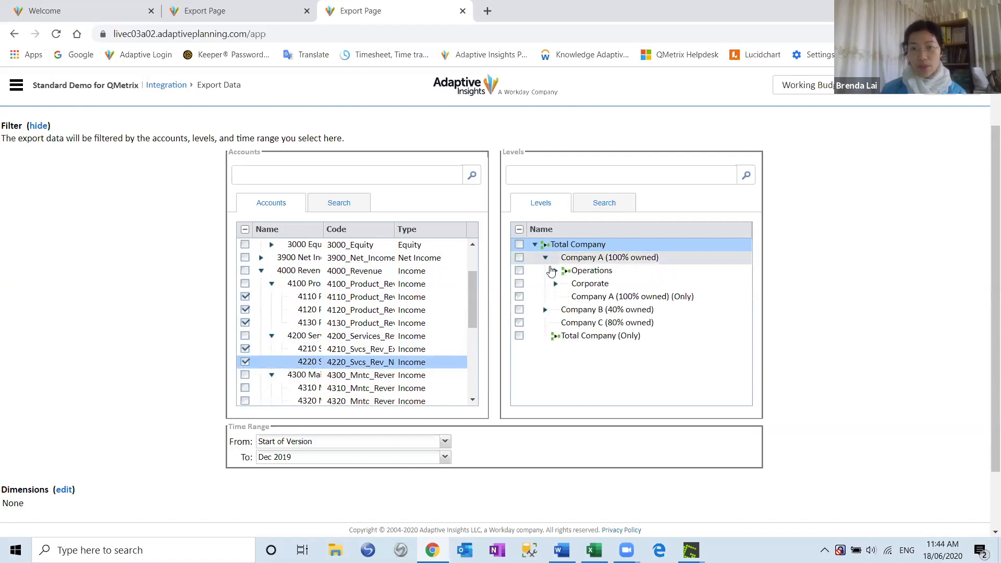
{"action": "left_click", "coordinate": [556, 270]}
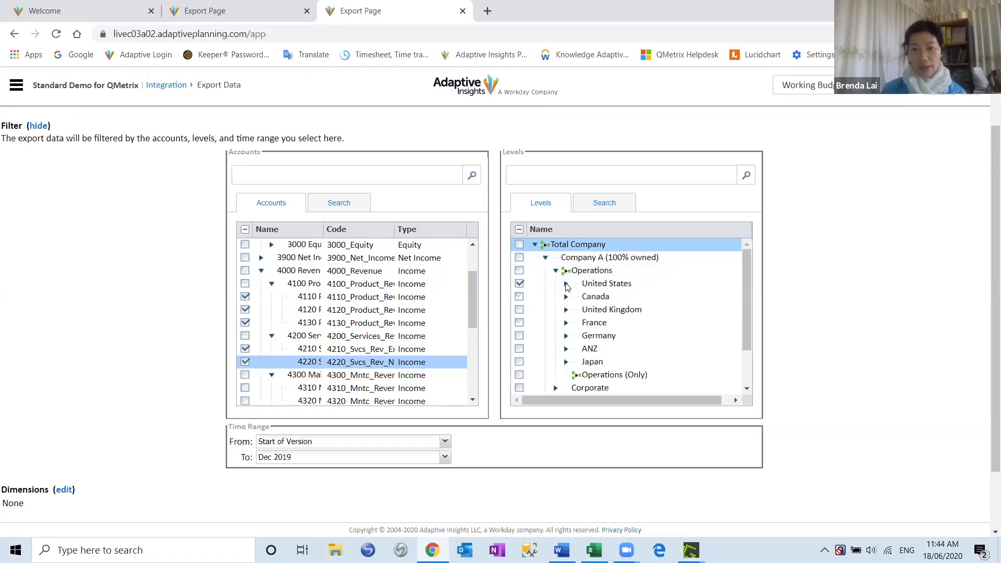
{"action": "left_click", "coordinate": [566, 284]}
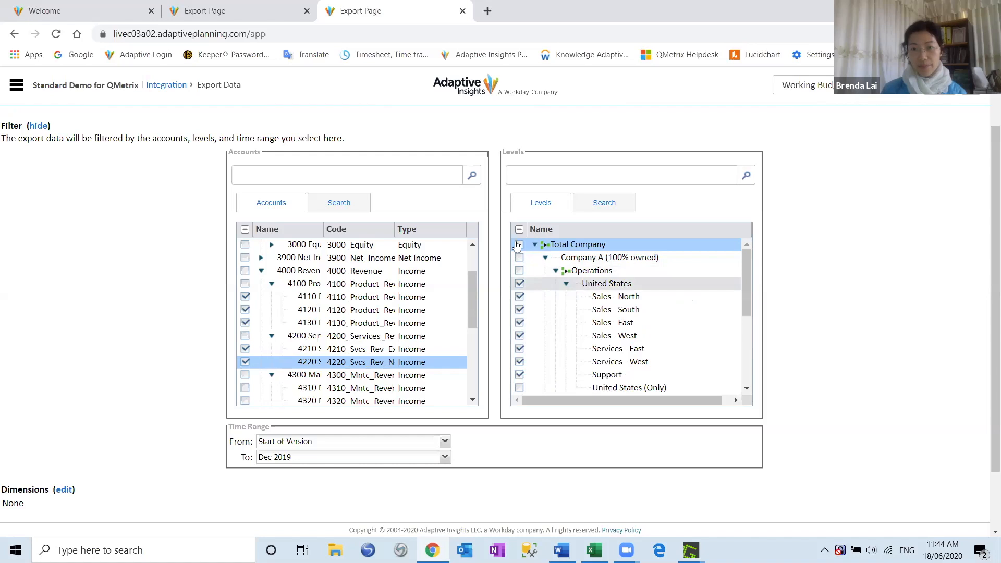
{"action": "left_click", "coordinate": [519, 229]}
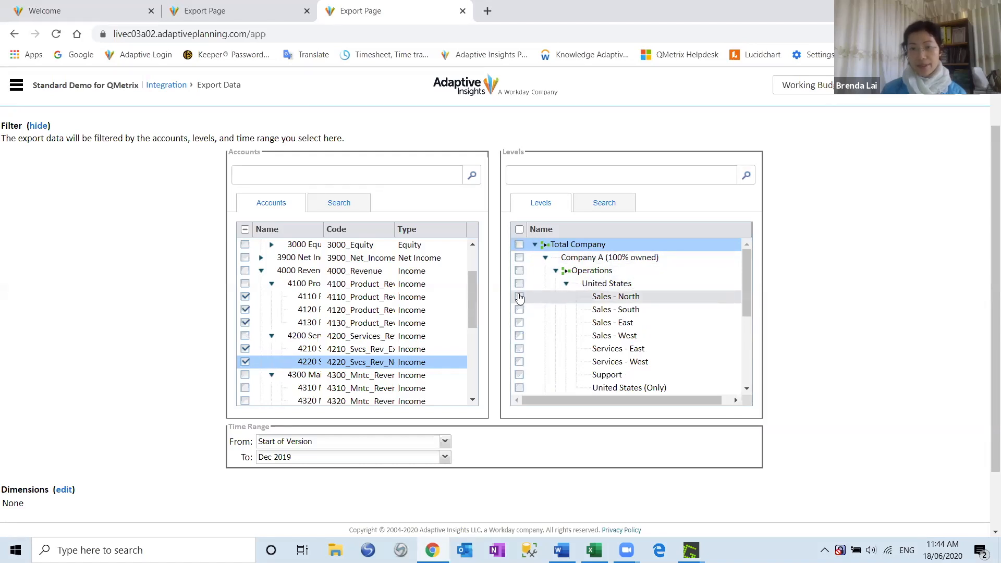
Tick the US Sales levels plus Services - East and Services - West for the export.
{"action": "left_click", "coordinate": [519, 282]}
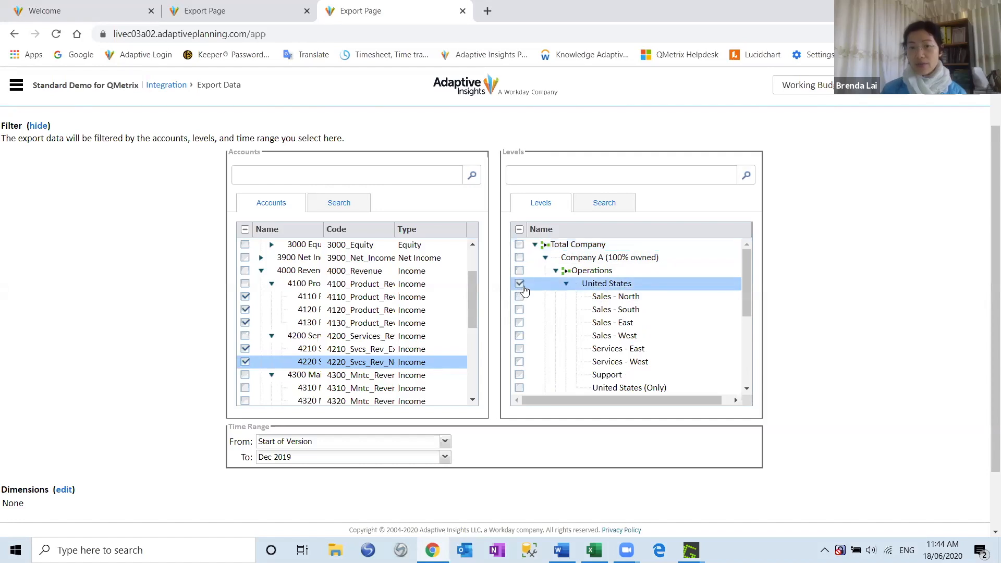
{"action": "left_click", "coordinate": [520, 296]}
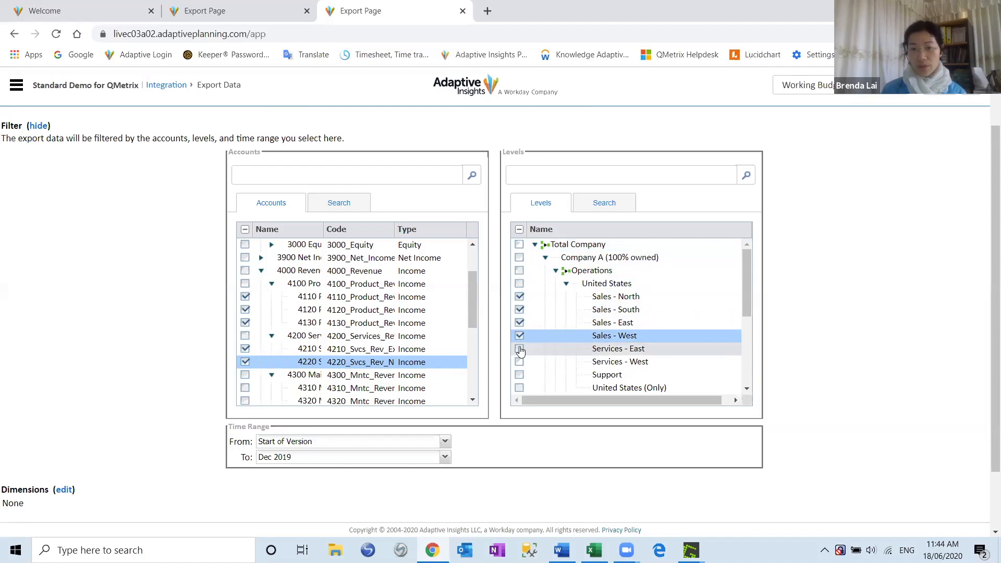
{"action": "left_click", "coordinate": [519, 349]}
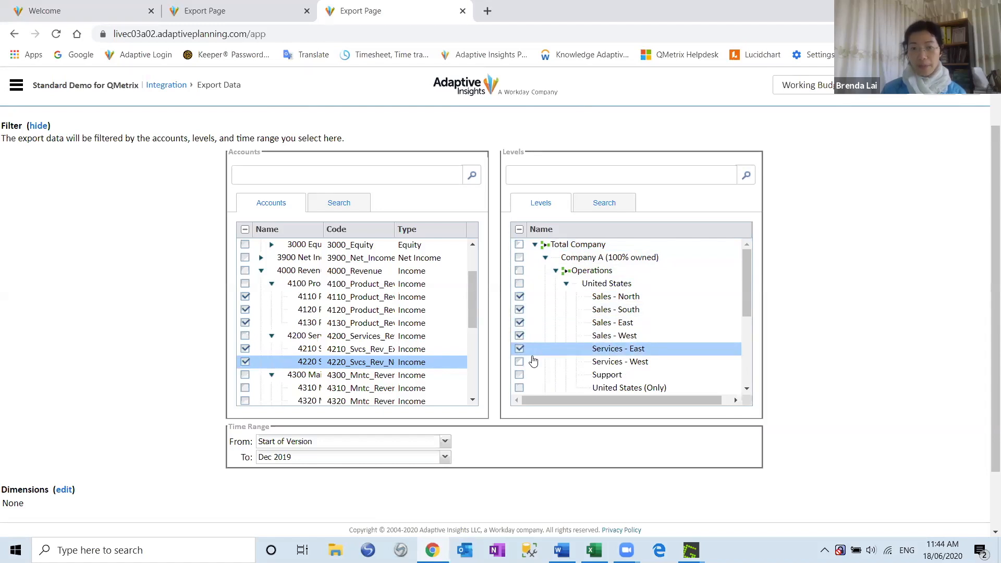
{"action": "left_click", "coordinate": [519, 362]}
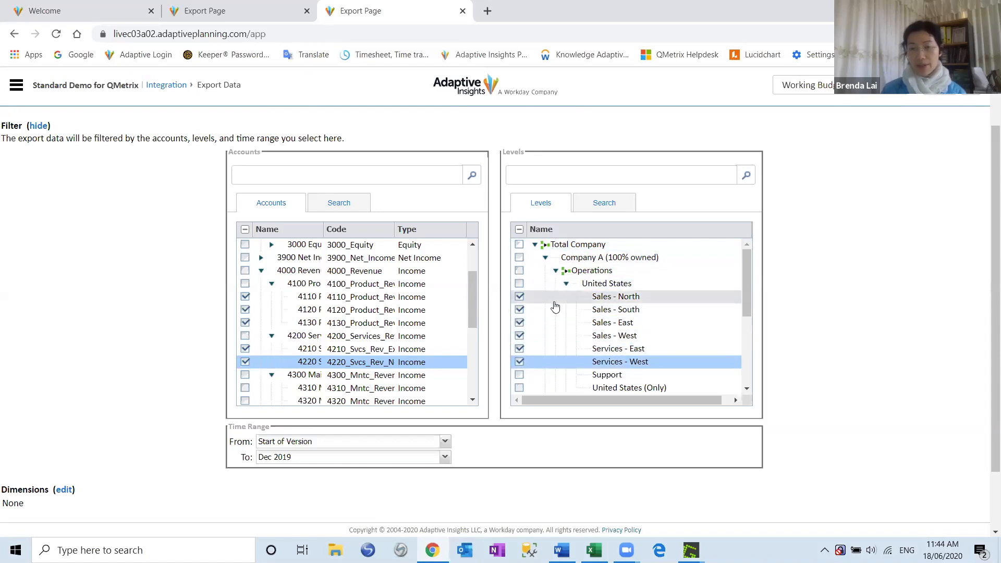
{"action": "scroll", "scroll_direction": "down", "scroll_amount": 3}
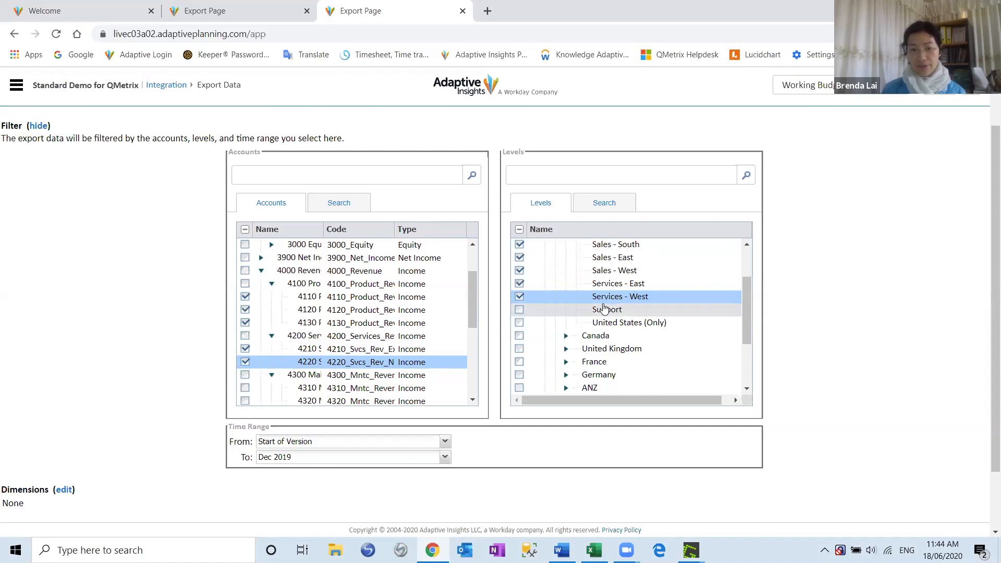
Set the export time range from Jan 2019 to Dec 2019.
{"action": "left_click", "coordinate": [445, 441]}
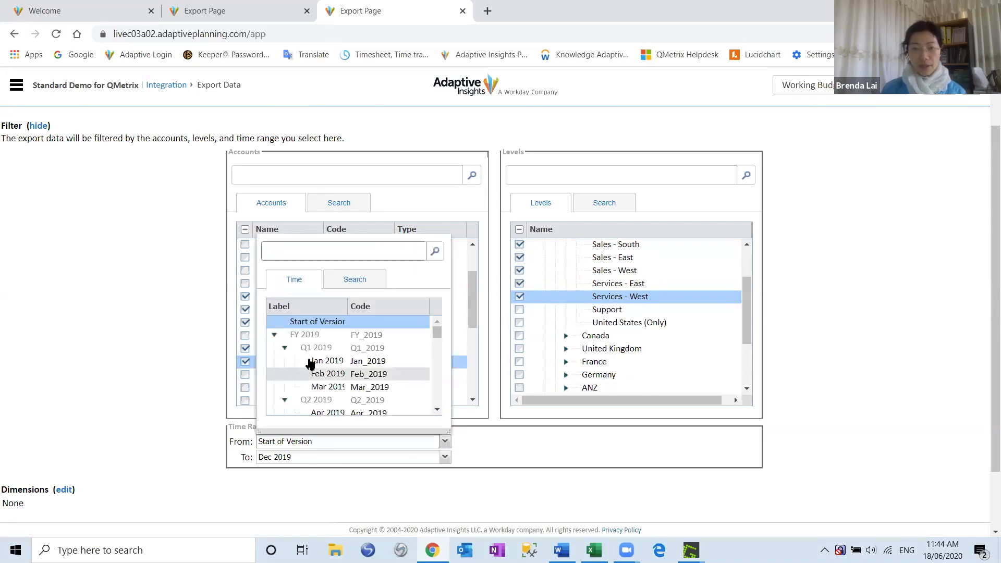
{"action": "left_click", "coordinate": [326, 361]}
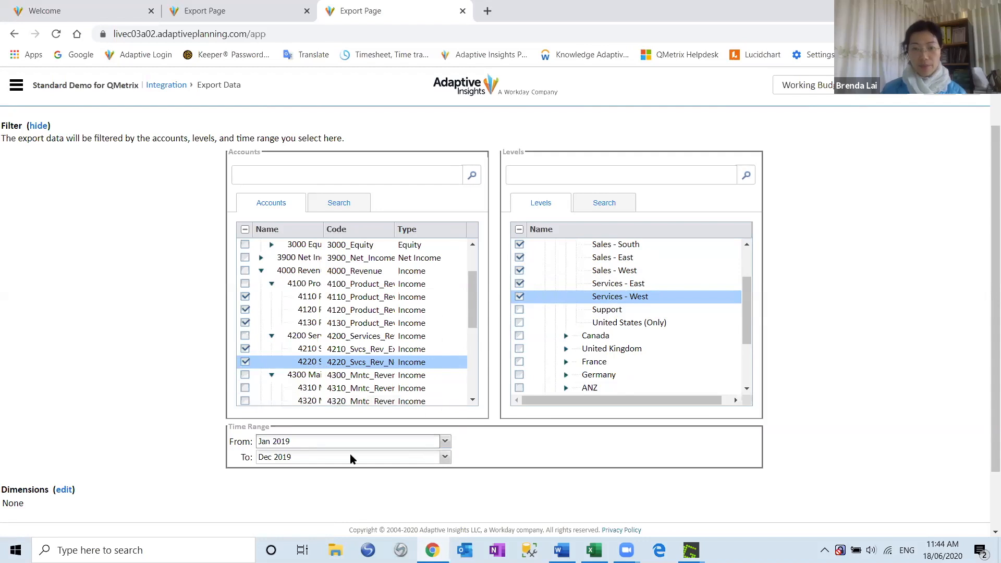
{"action": "left_click", "coordinate": [444, 457]}
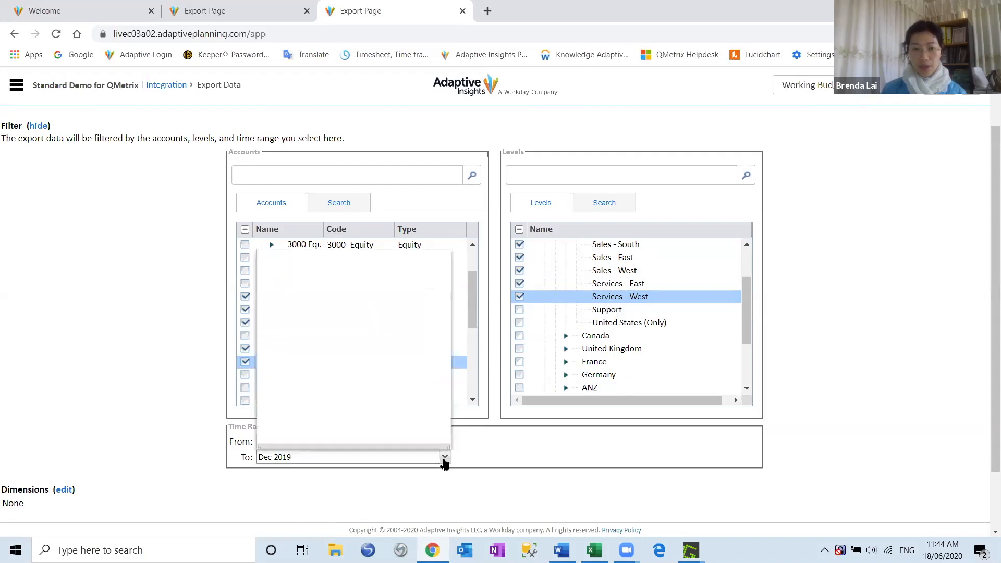
{"action": "left_click", "coordinate": [444, 456]}
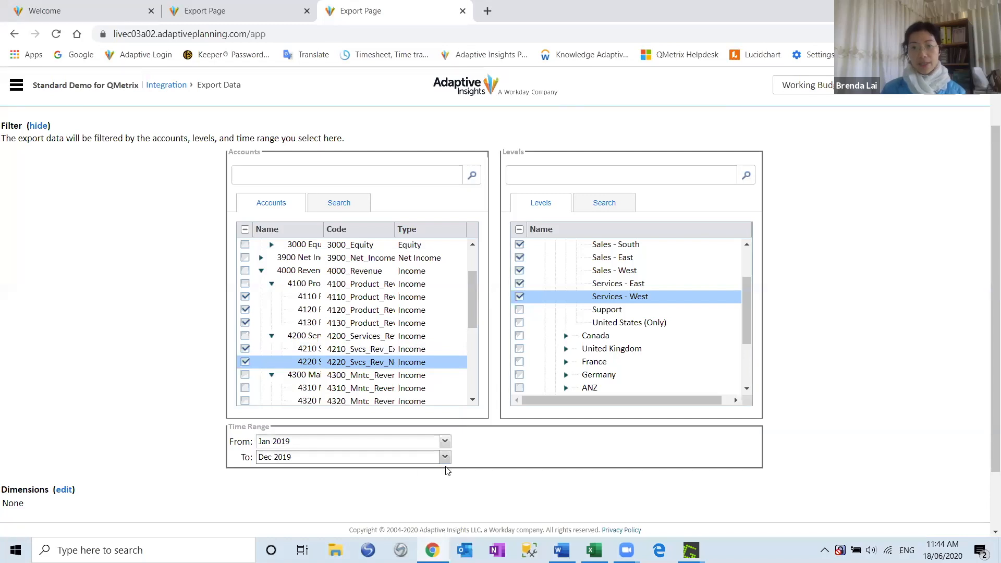
{"action": "mouse_move", "coordinate": [824, 243]}
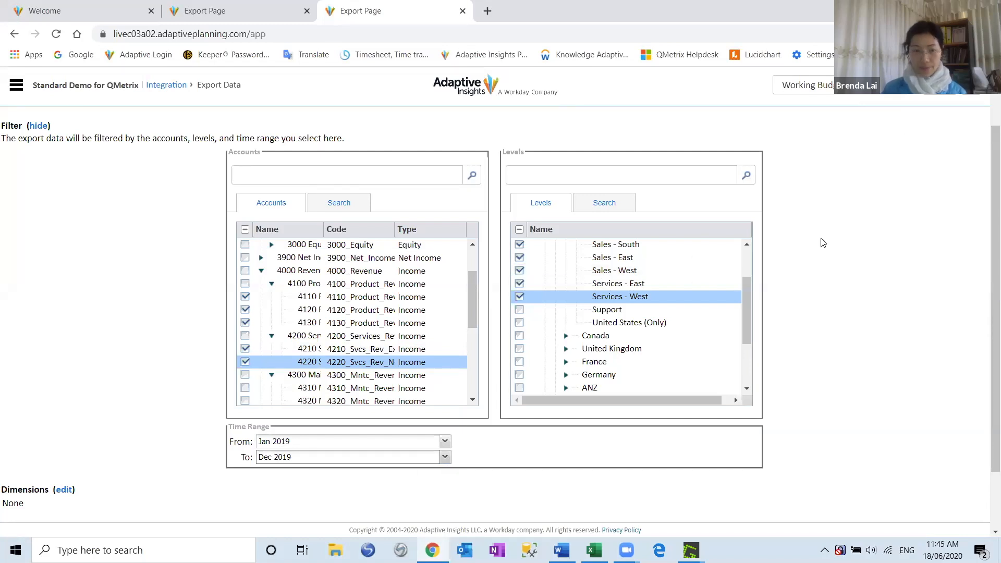
Scroll down to the export's dimension tagging options.
{"action": "scroll", "scroll_direction": "down", "scroll_amount": 3}
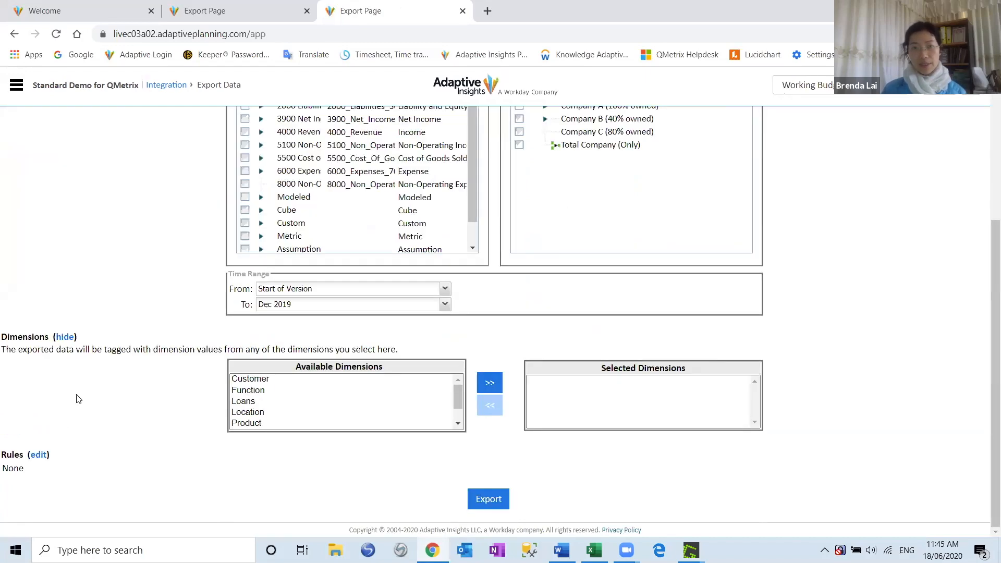
{"action": "mouse_move", "coordinate": [270, 388]}
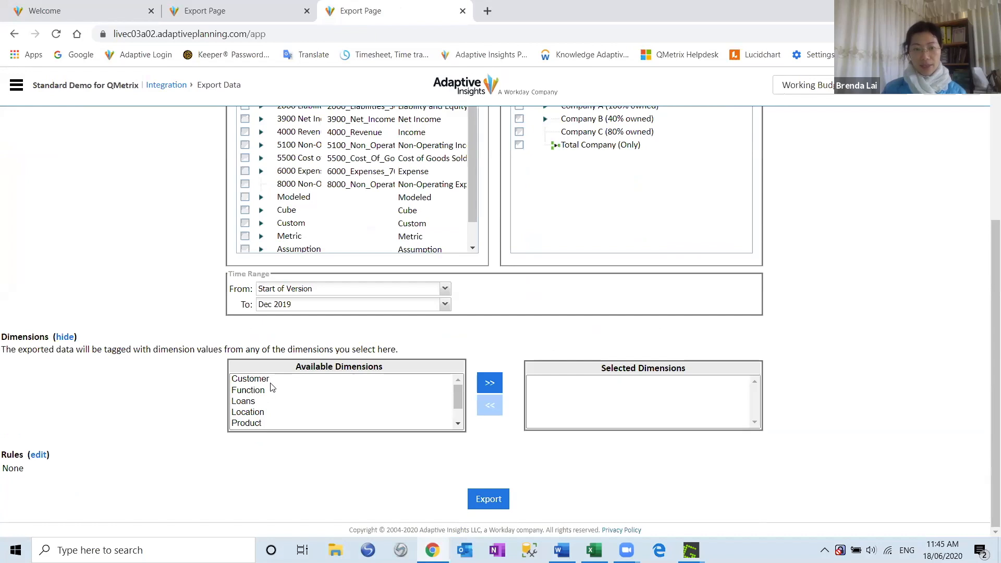
{"action": "mouse_move", "coordinate": [489, 383]}
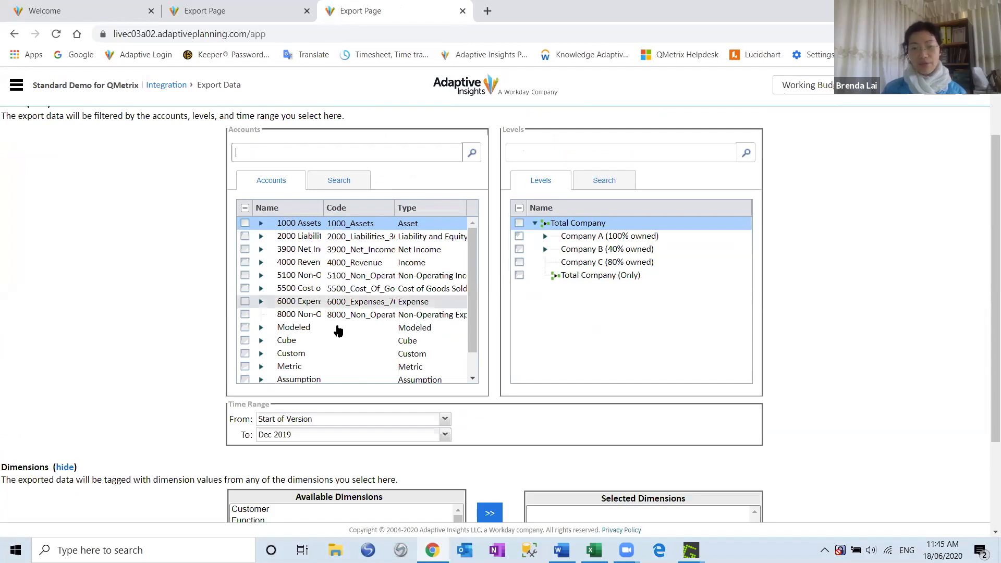
Expand 4000 Revenue, 4200 Services Revenue, Company A, Operations and United States to confirm ticked items.
{"action": "scroll", "scroll_direction": "down", "scroll_amount": 3}
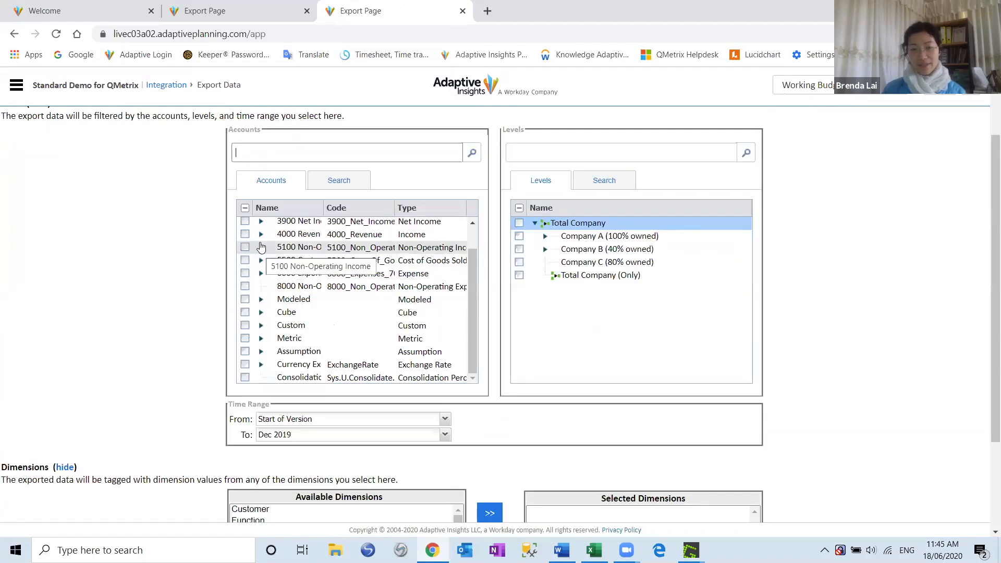
{"action": "left_click", "coordinate": [261, 234]}
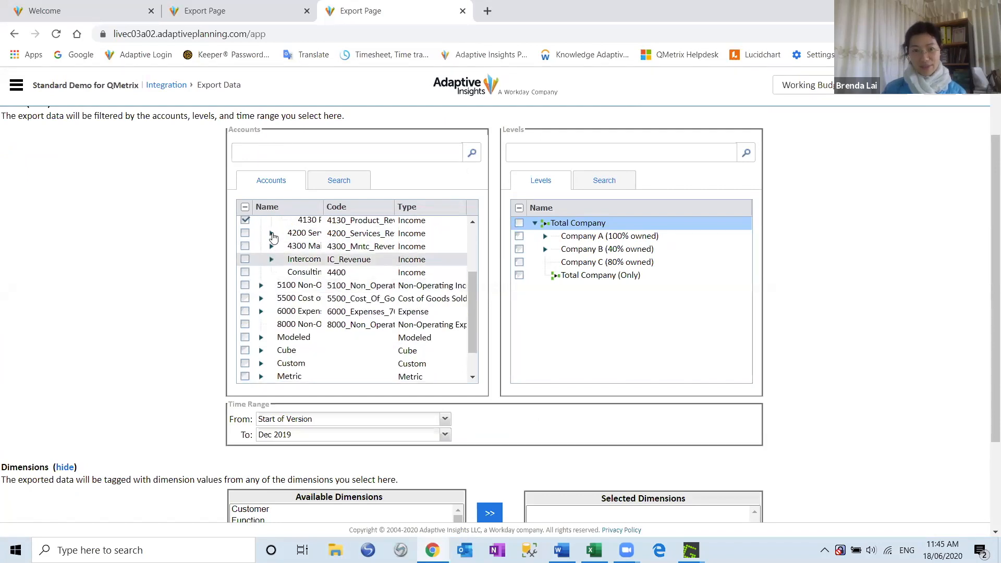
{"action": "left_click", "coordinate": [271, 232]}
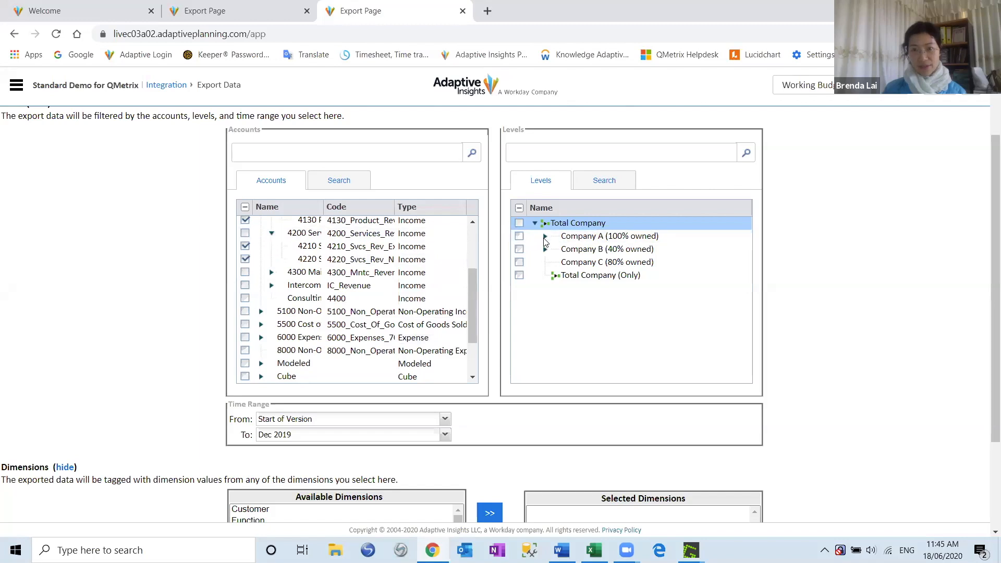
{"action": "left_click", "coordinate": [547, 236]}
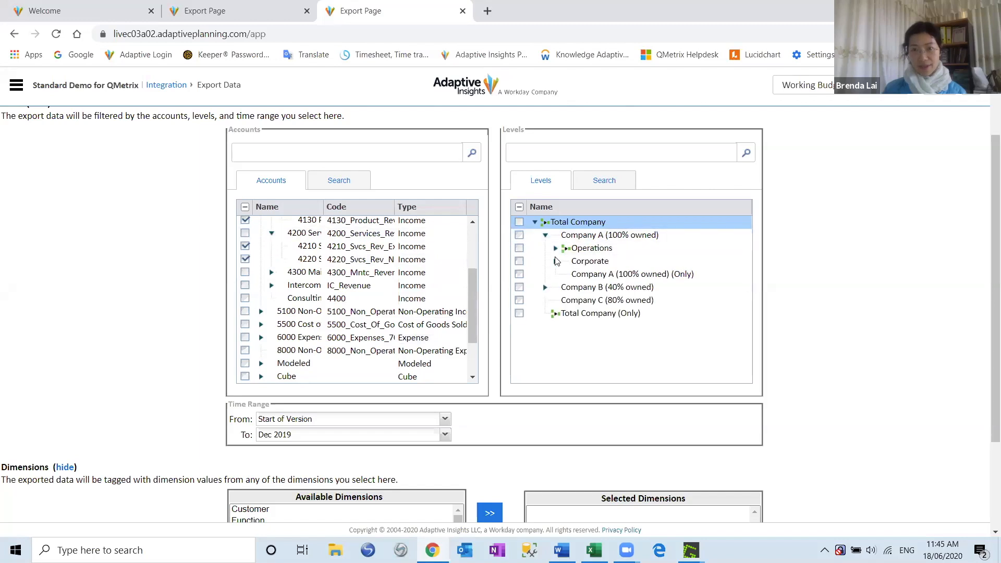
{"action": "left_click", "coordinate": [555, 248]}
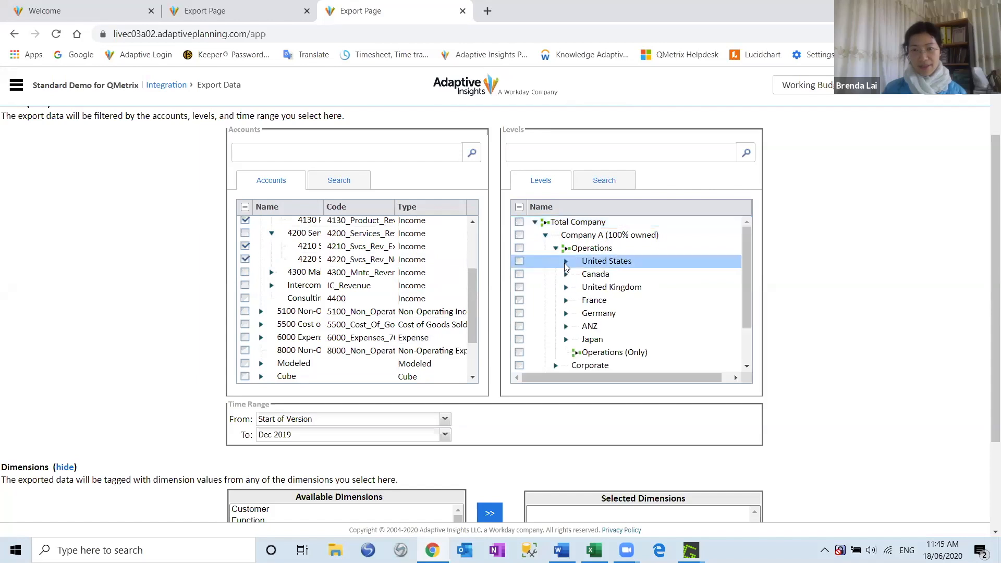
{"action": "left_click", "coordinate": [565, 261]}
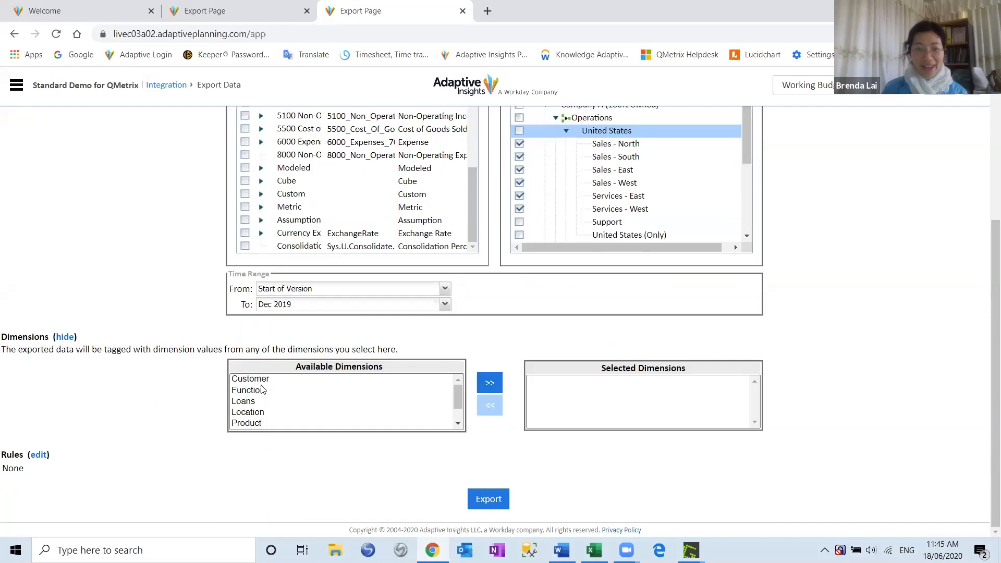
Move Customer into and back out of Selected Dimensions, then export the filtered data.
{"action": "left_click", "coordinate": [251, 379]}
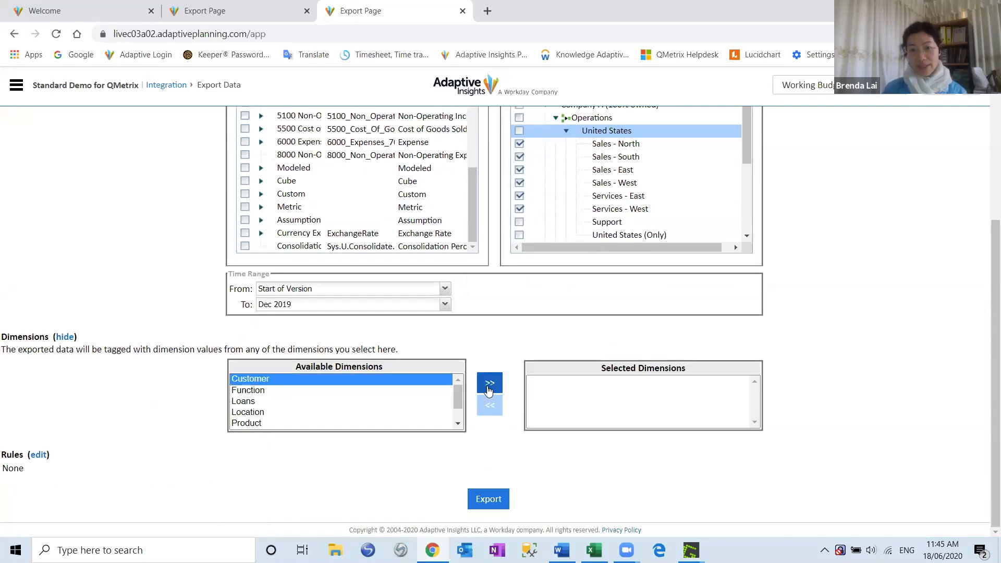
{"action": "left_click", "coordinate": [490, 383]}
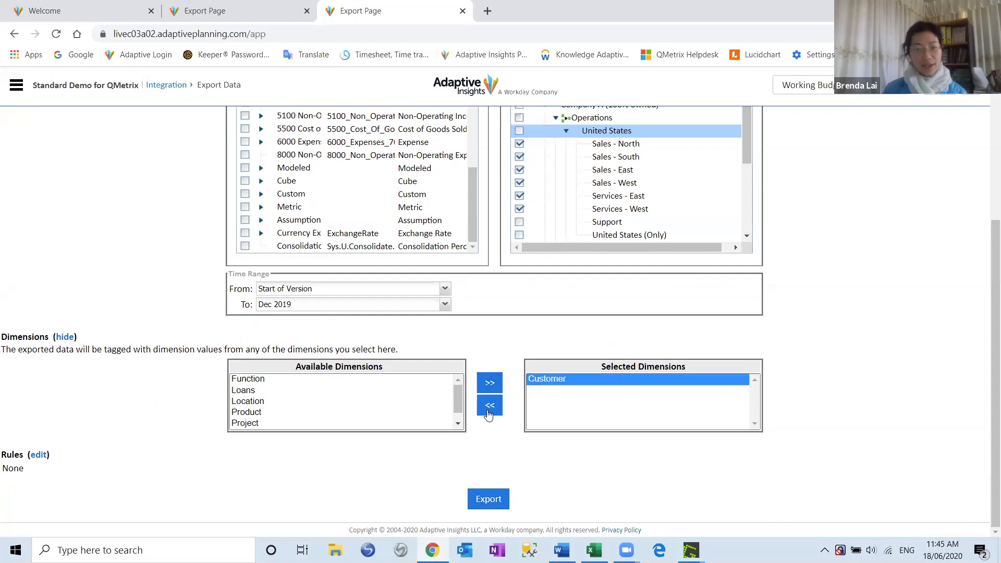
{"action": "left_click", "coordinate": [489, 405]}
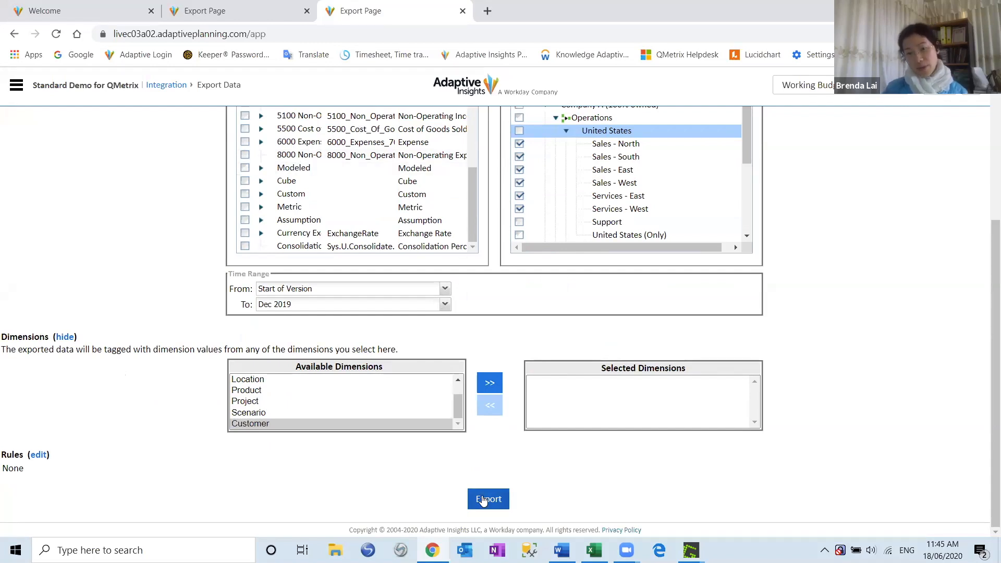
{"action": "left_click", "coordinate": [488, 498]}
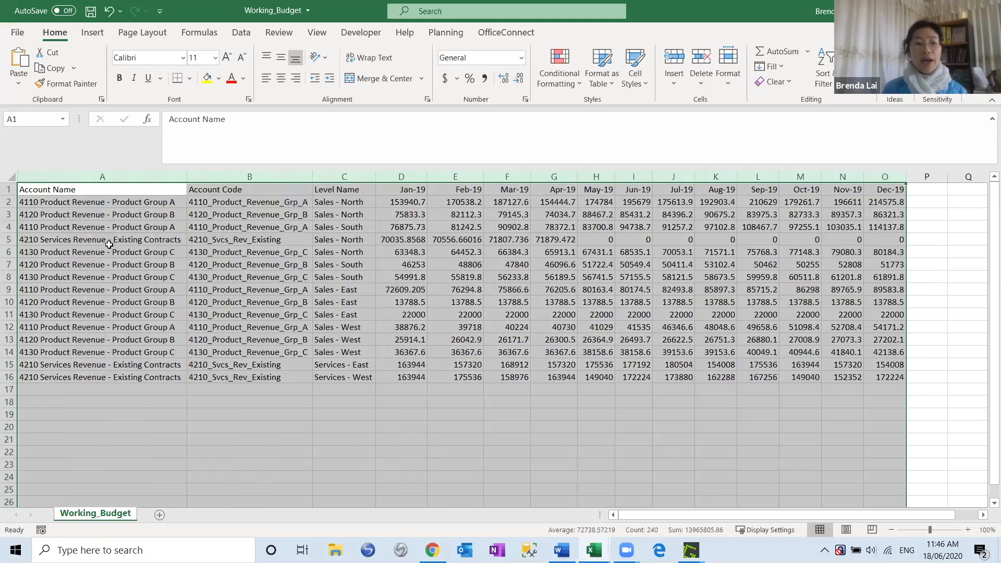
Inspect the account name, Level Name and Account Code columns in Excel, then return to the export page.
{"action": "left_click", "coordinate": [101, 240]}
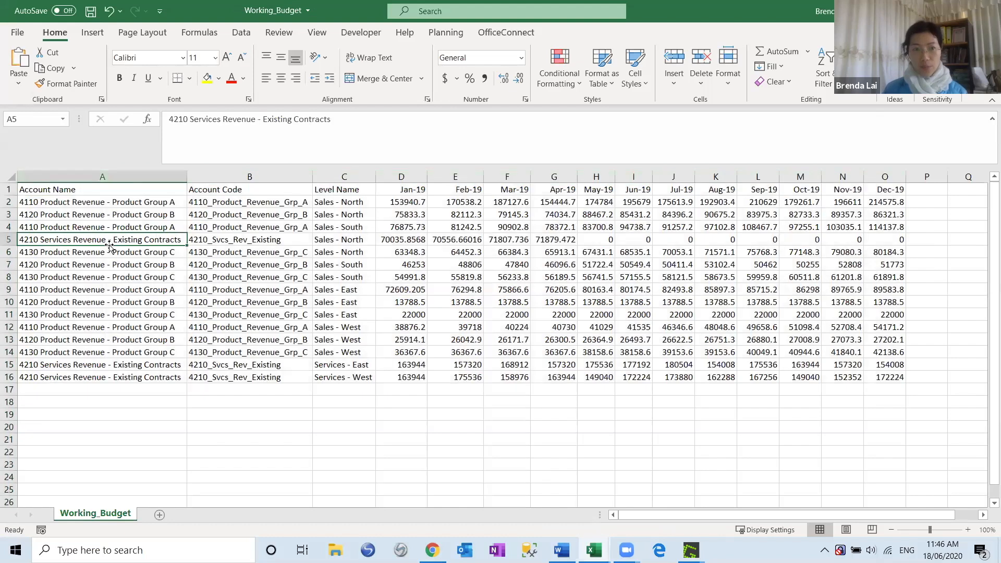
{"action": "left_click", "coordinate": [101, 177]}
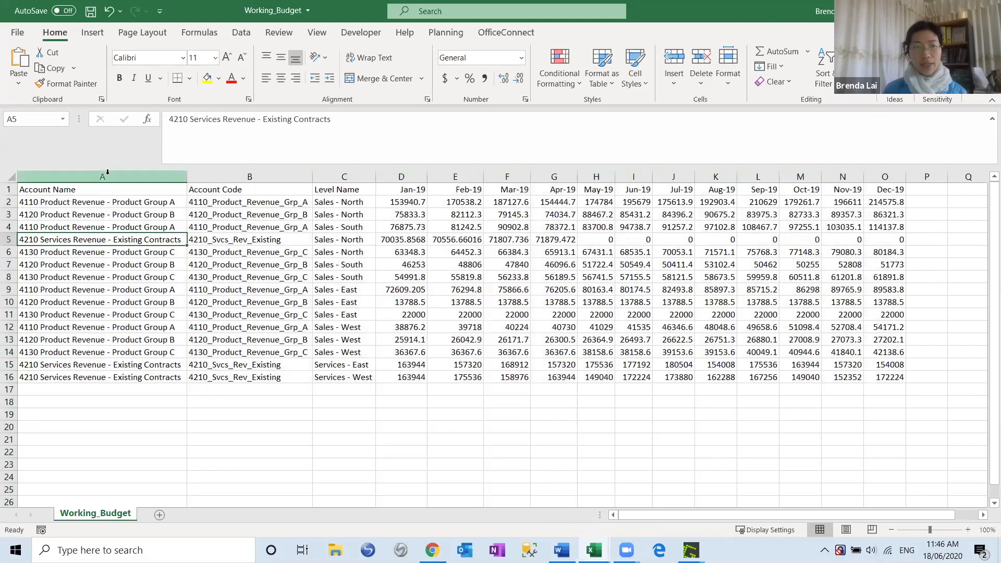
{"action": "left_click", "coordinate": [249, 177]}
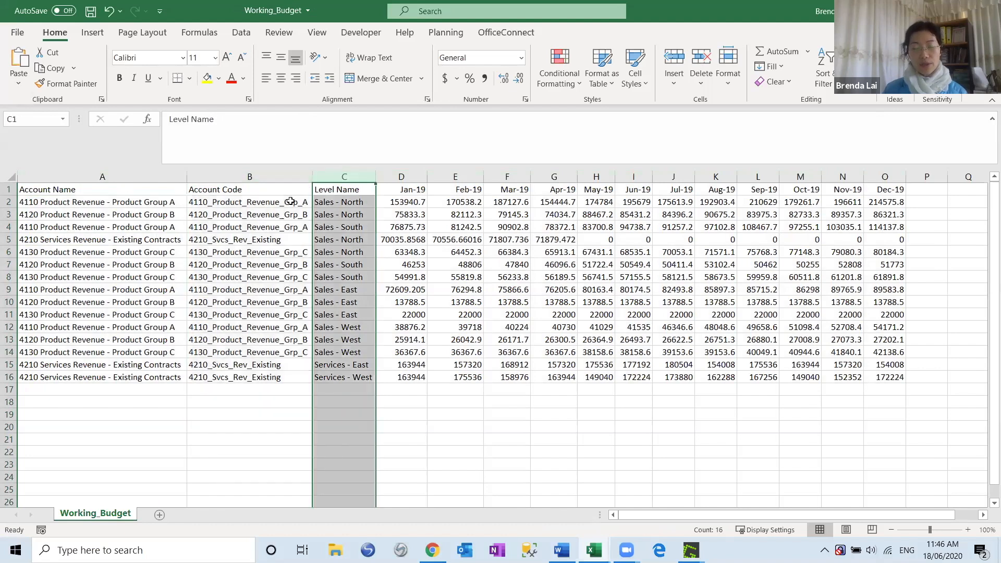
{"action": "left_click", "coordinate": [250, 176]}
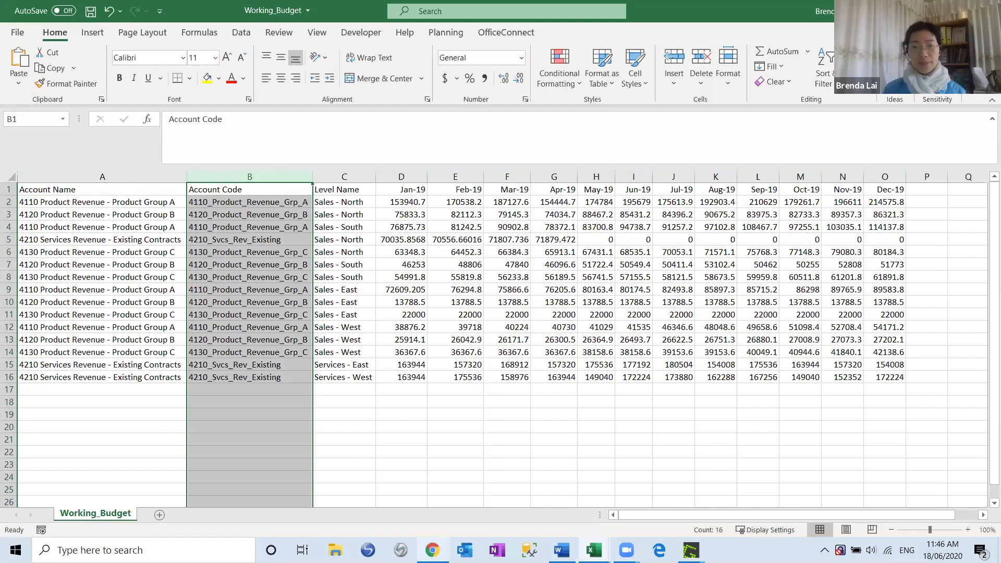
{"action": "left_click", "coordinate": [431, 549]}
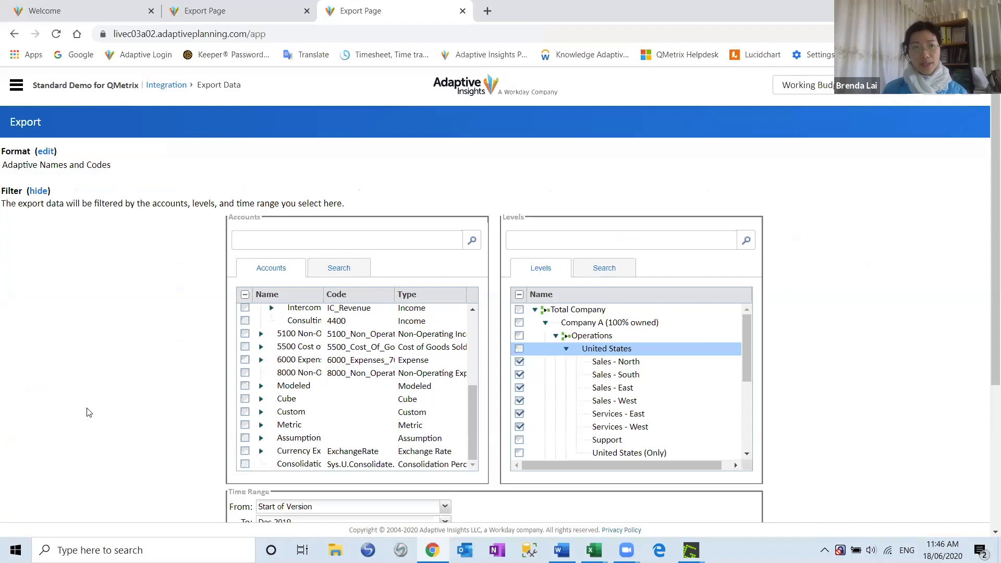
{"action": "mouse_move", "coordinate": [24, 112]}
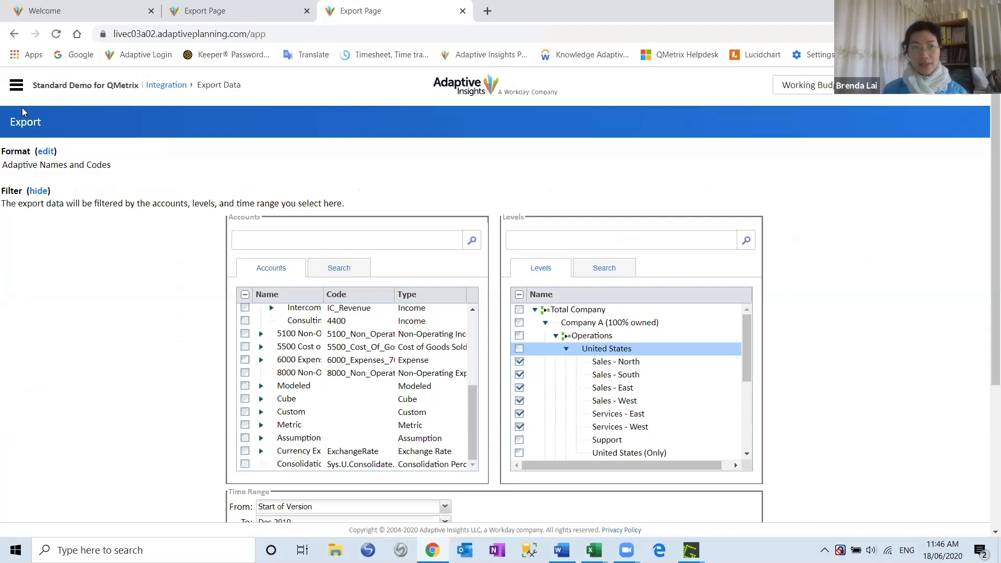
{"action": "mouse_move", "coordinate": [17, 84]}
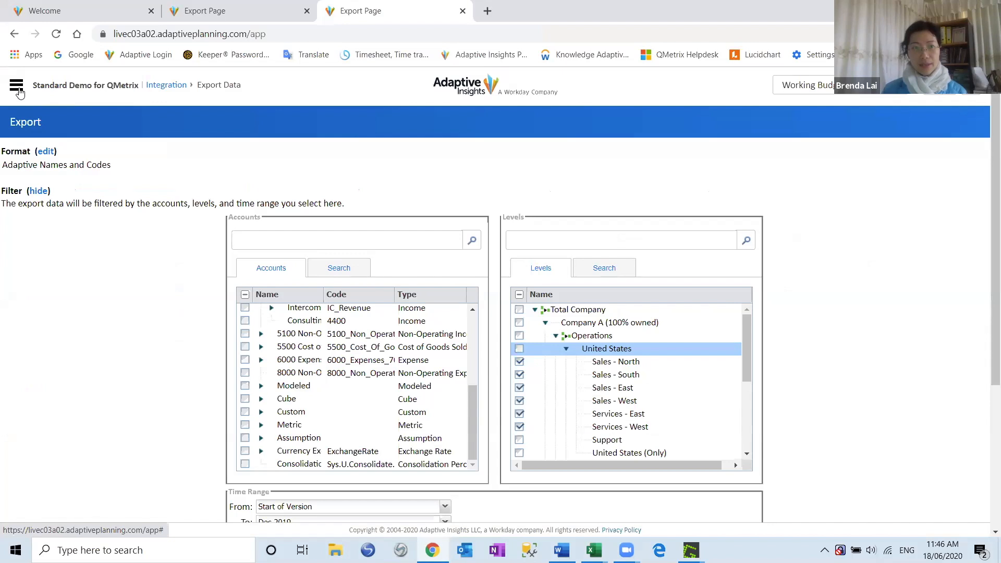
Navigate via the main menu to the Reports page listing Personal Reports.
{"action": "left_click", "coordinate": [17, 84]}
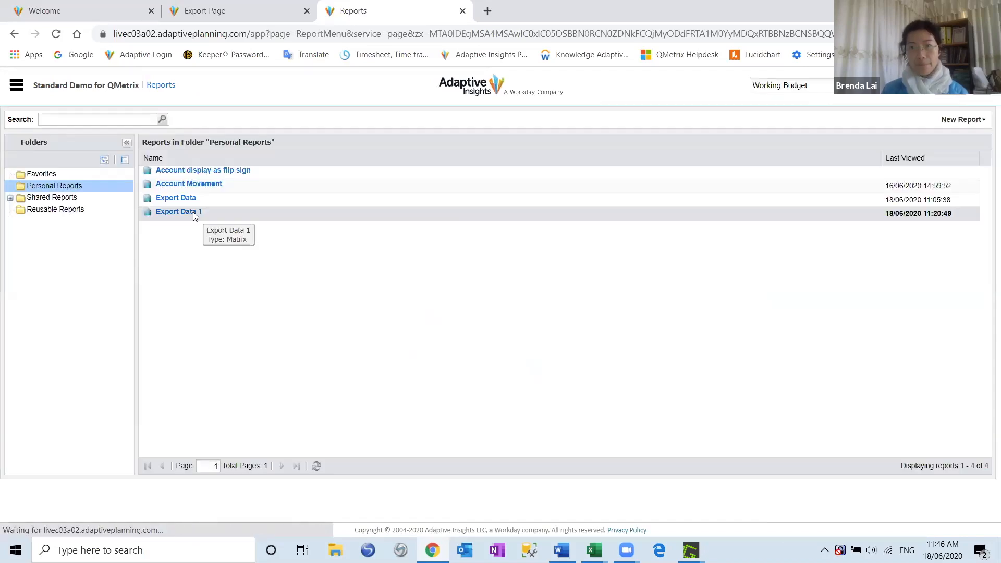
Create a new blank Matrix Report in the Report Builder from the New Report menu.
{"action": "left_click", "coordinate": [962, 119]}
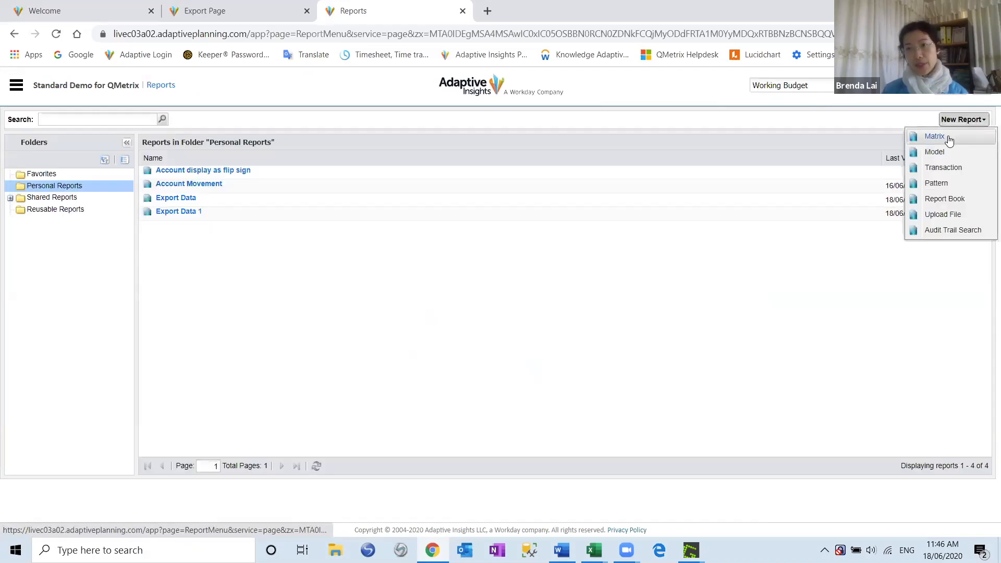
{"action": "left_click", "coordinate": [934, 136]}
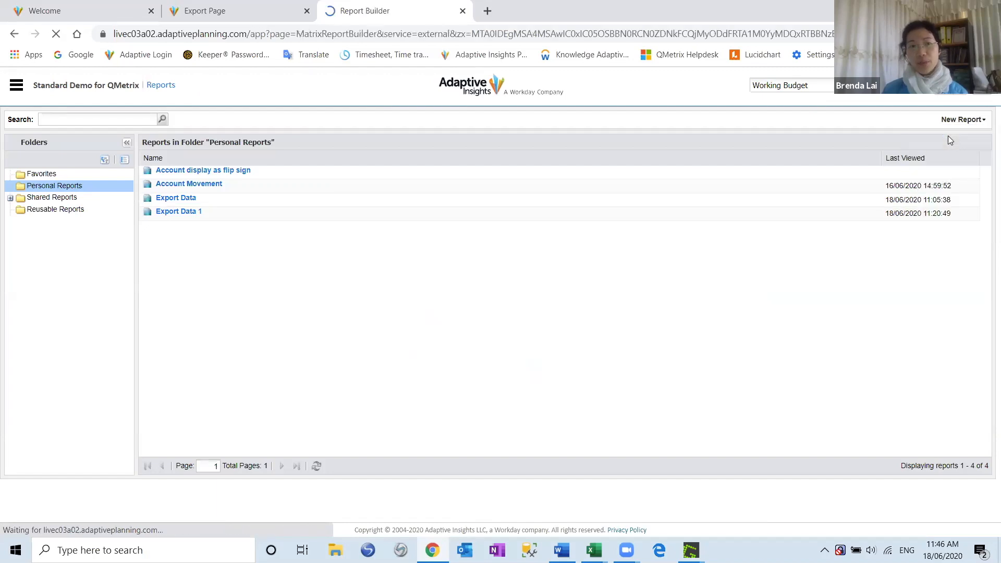
{"action": "left_click", "coordinate": [962, 119]}
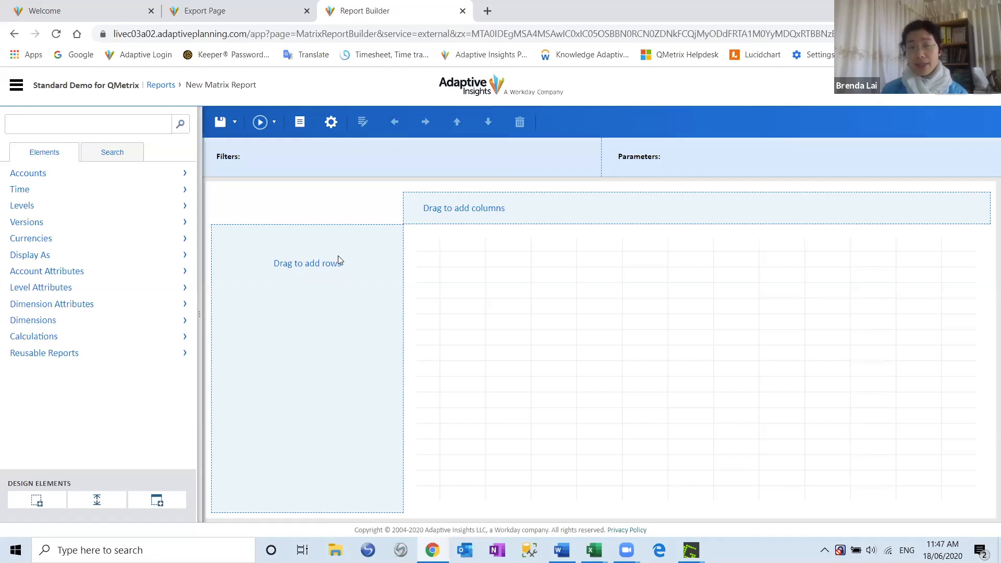
{"action": "mouse_move", "coordinate": [343, 263]}
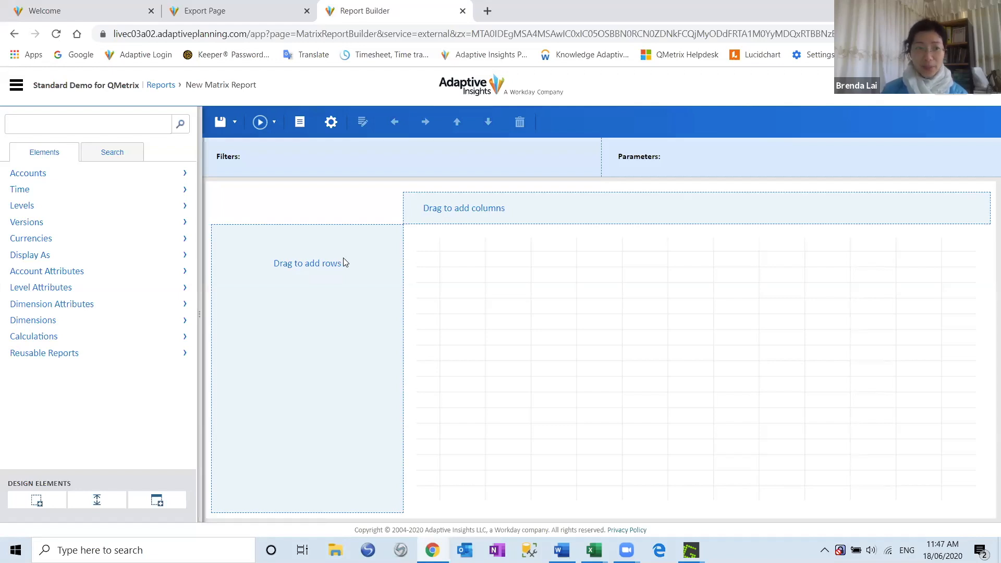
Add 4000 Revenue from Accounts as a row with its hierarchy set to Always expanded.
{"action": "left_click", "coordinate": [28, 172]}
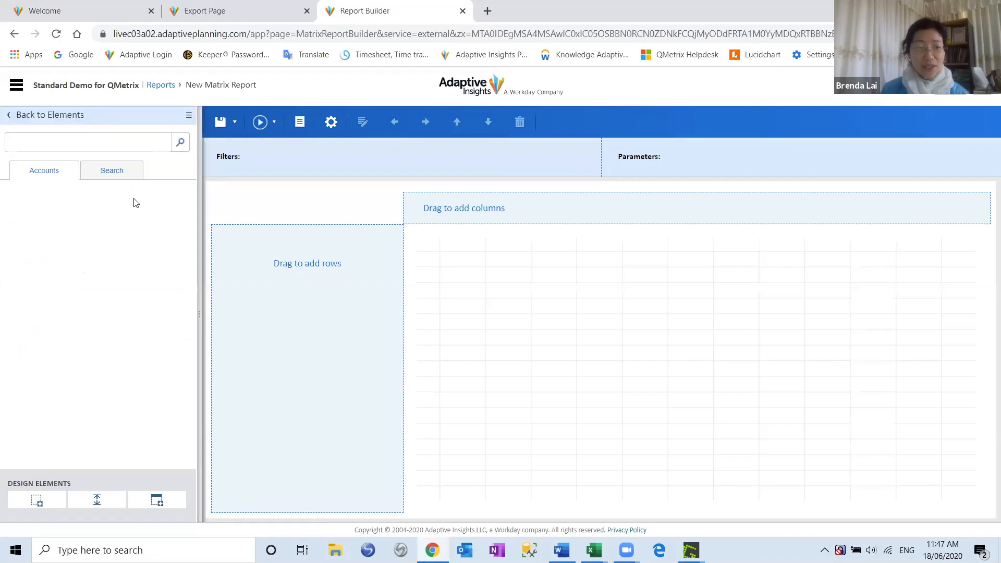
{"action": "left_click", "coordinate": [43, 170]}
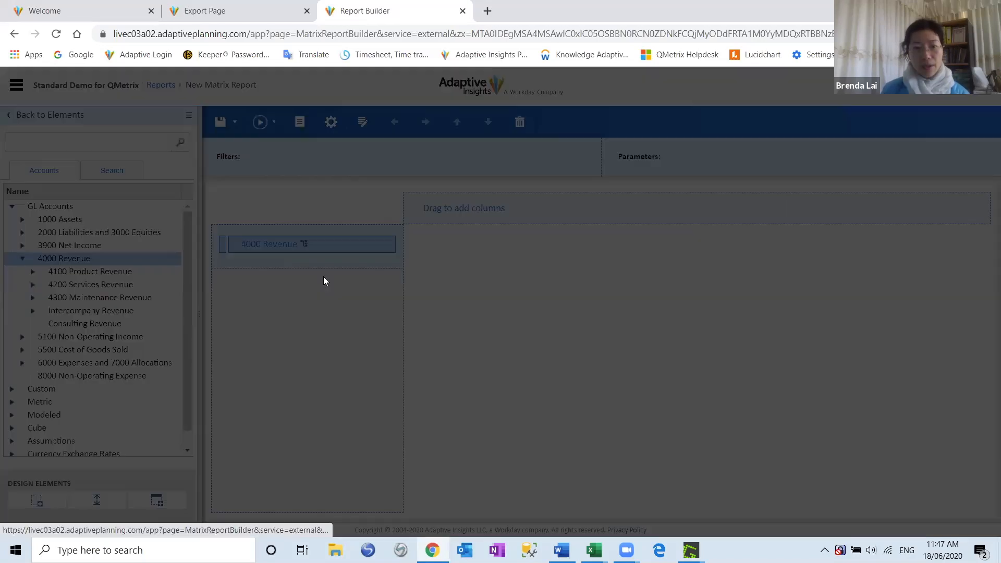
{"action": "left_click", "coordinate": [293, 244]}
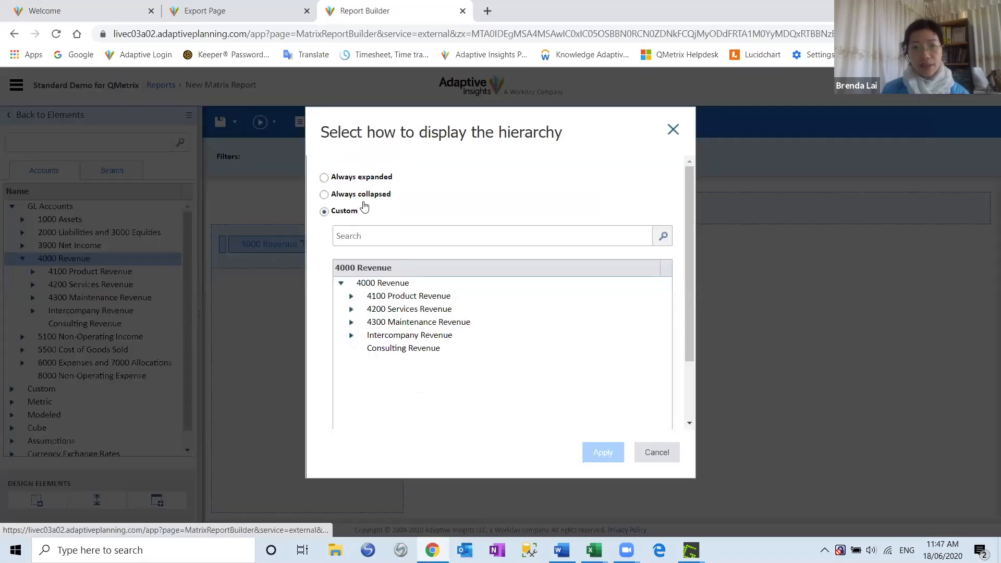
{"action": "left_click", "coordinate": [324, 178]}
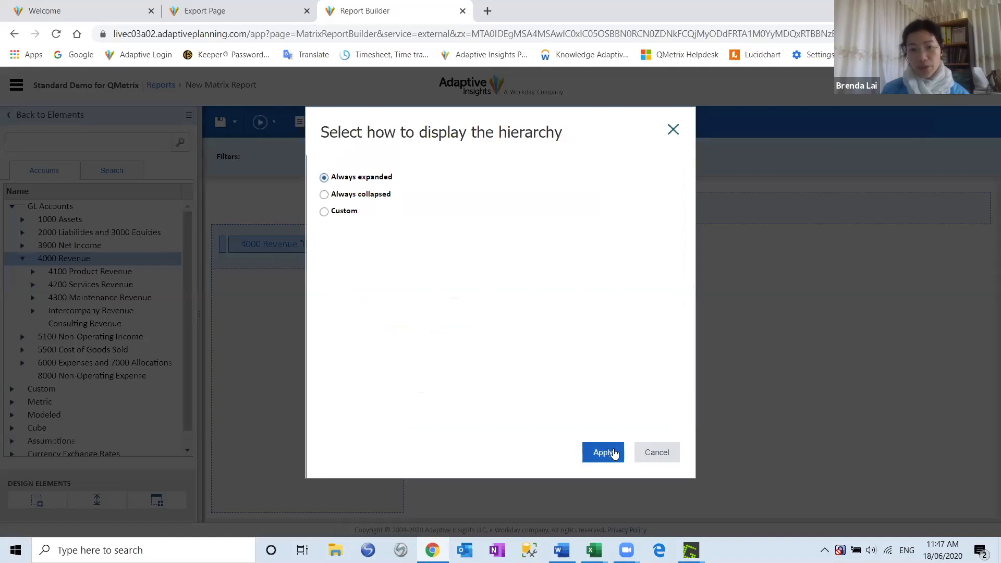
{"action": "left_click", "coordinate": [602, 451]}
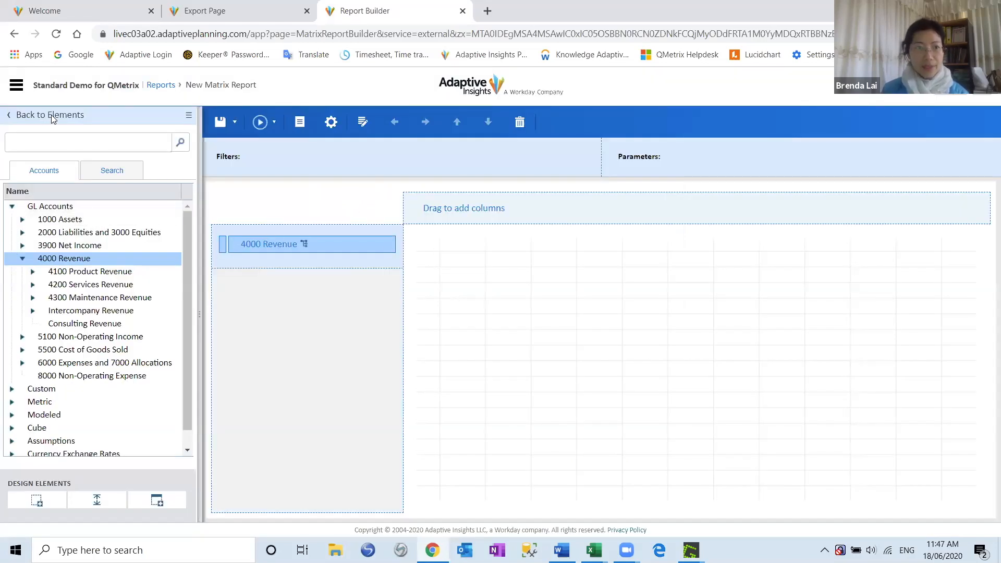
{"action": "left_click", "coordinate": [43, 170]}
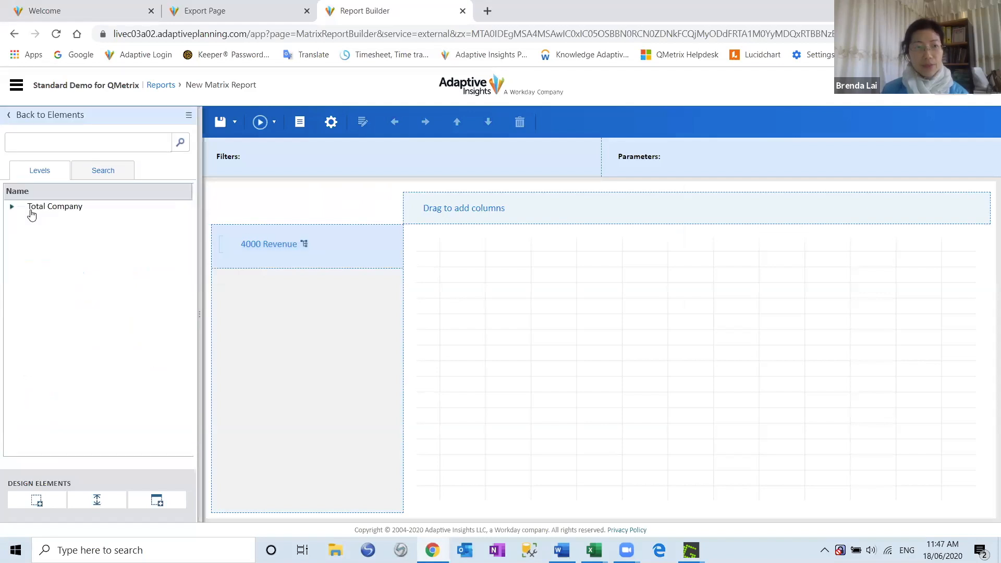
Nest Total Company from Levels beneath 4000 Revenue in rows and manage its hierarchy.
{"action": "left_click_drag", "start_coordinate": [54, 206], "coordinate": [244, 255]}
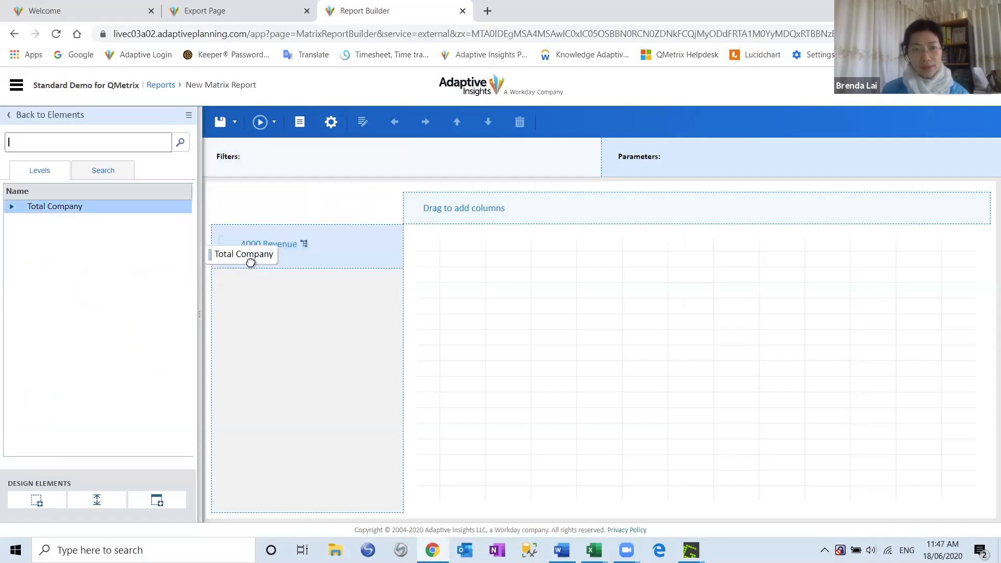
{"action": "right_click", "coordinate": [262, 263]}
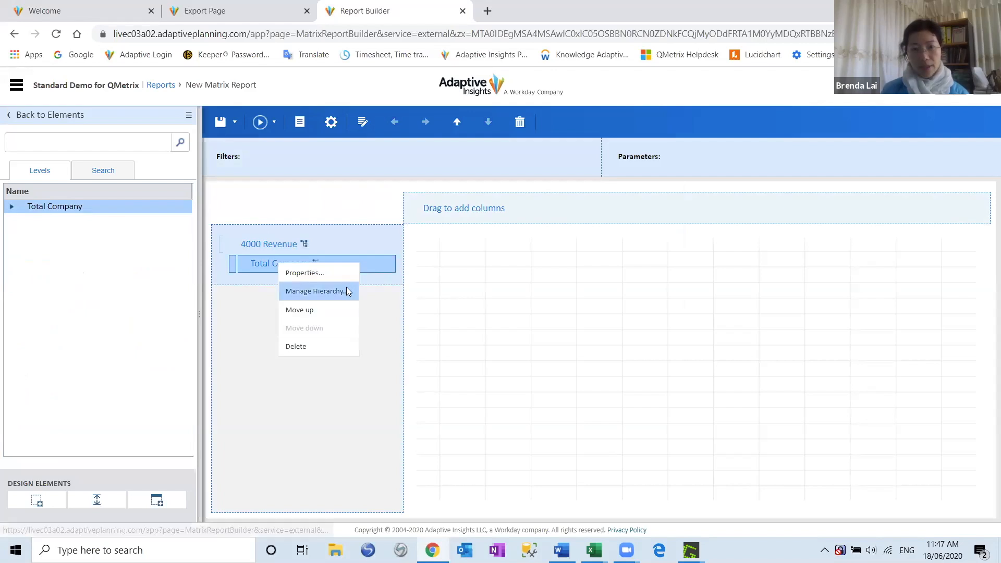
{"action": "left_click", "coordinate": [314, 290]}
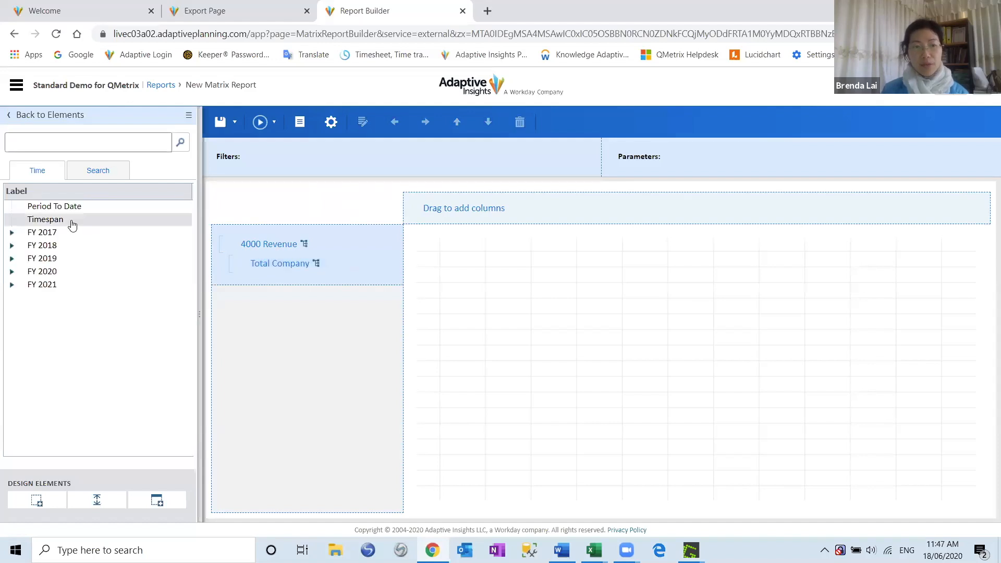
Add Timespan as the report columns with only Month included.
{"action": "left_click_drag", "start_coordinate": [45, 219], "coordinate": [501, 220]}
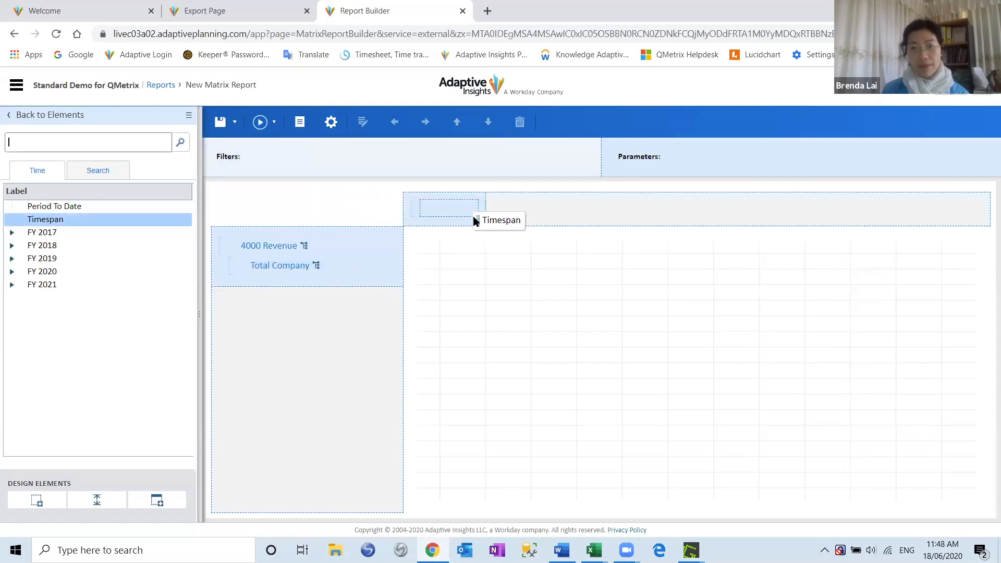
{"action": "right_click", "coordinate": [450, 206]}
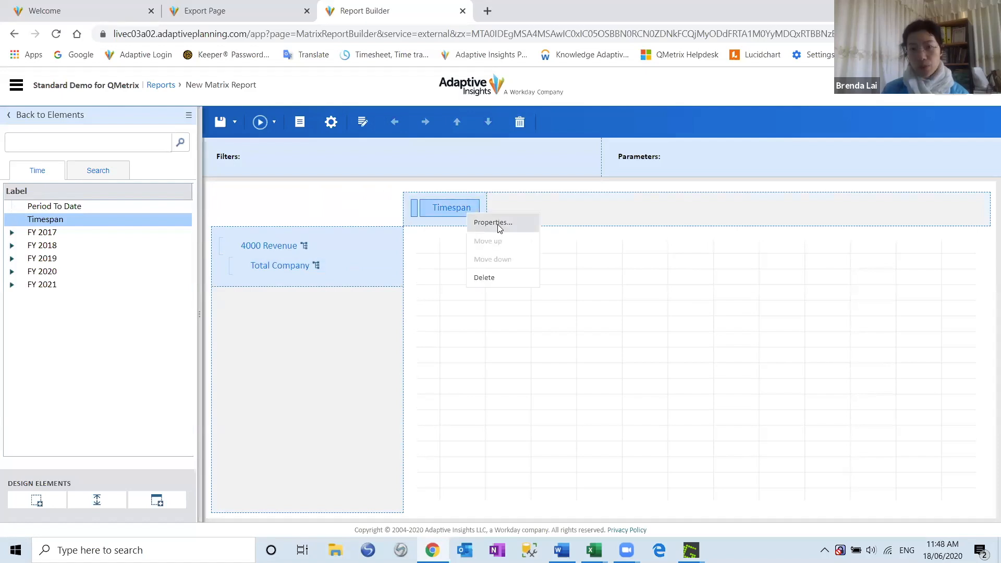
{"action": "left_click", "coordinate": [492, 222]}
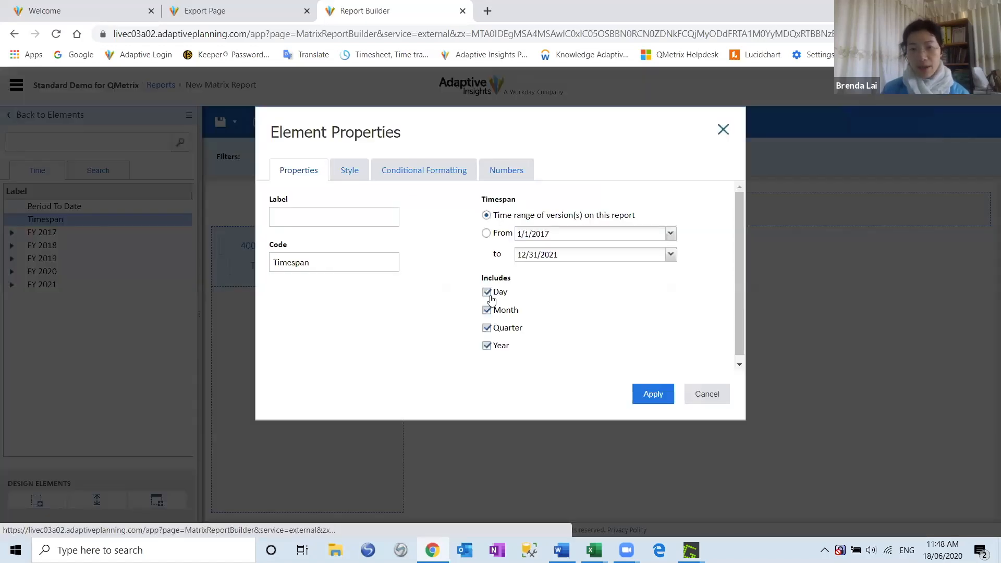
{"action": "left_click", "coordinate": [487, 292]}
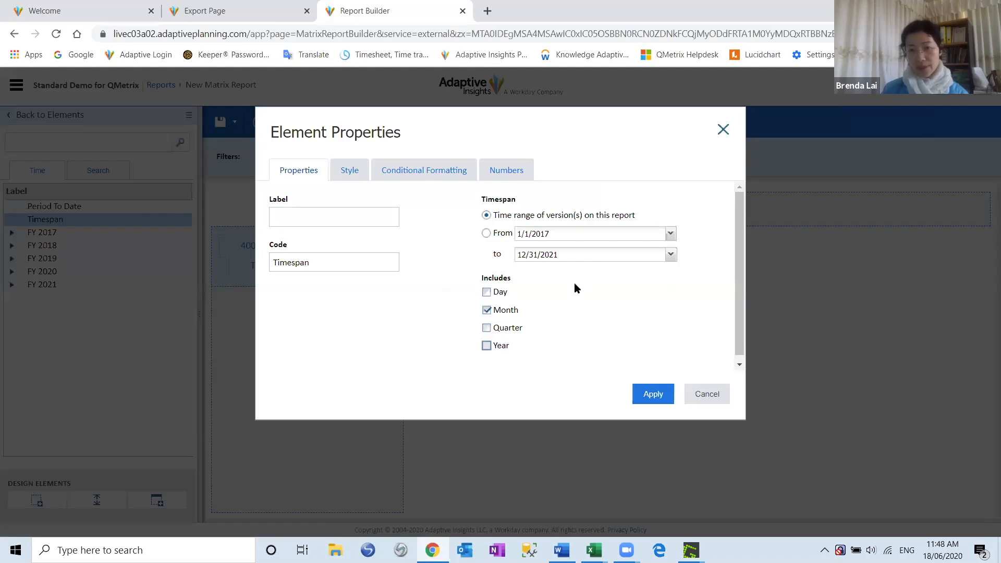
{"action": "mouse_move", "coordinate": [486, 247]}
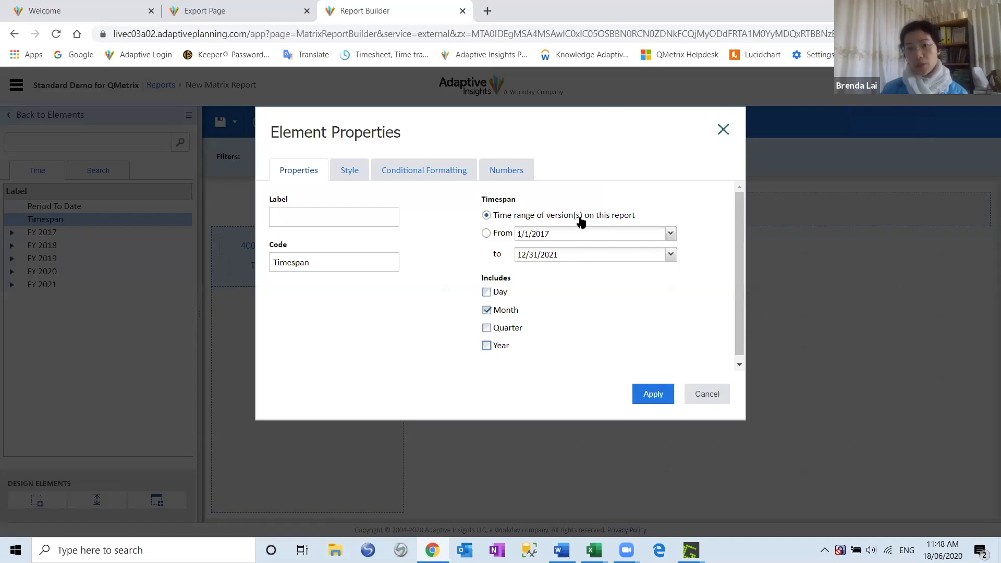
{"action": "mouse_move", "coordinate": [510, 235]}
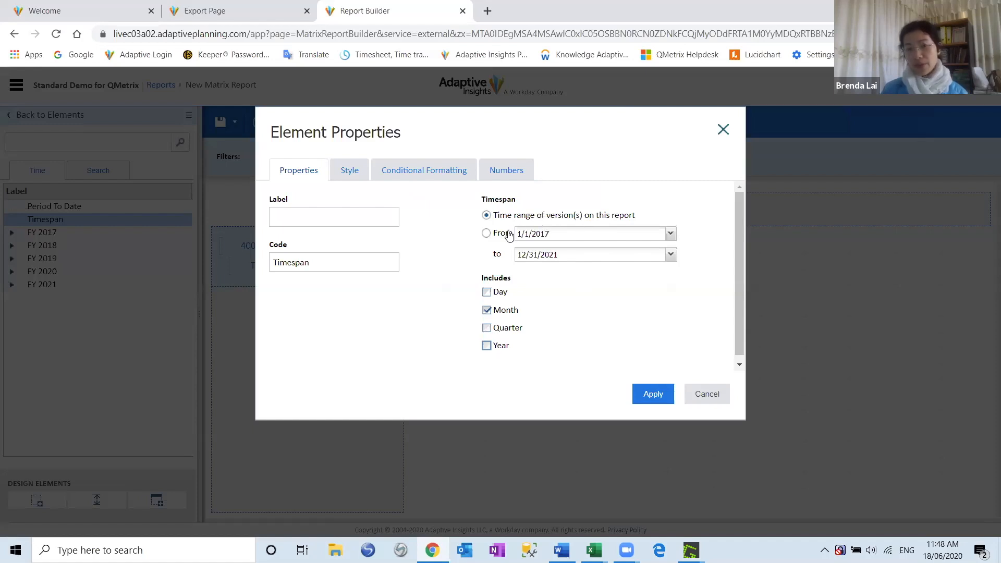
Set the Timespan to a custom range from 1/1/2019 to 12/31/2021 and apply.
{"action": "left_click", "coordinate": [486, 232]}
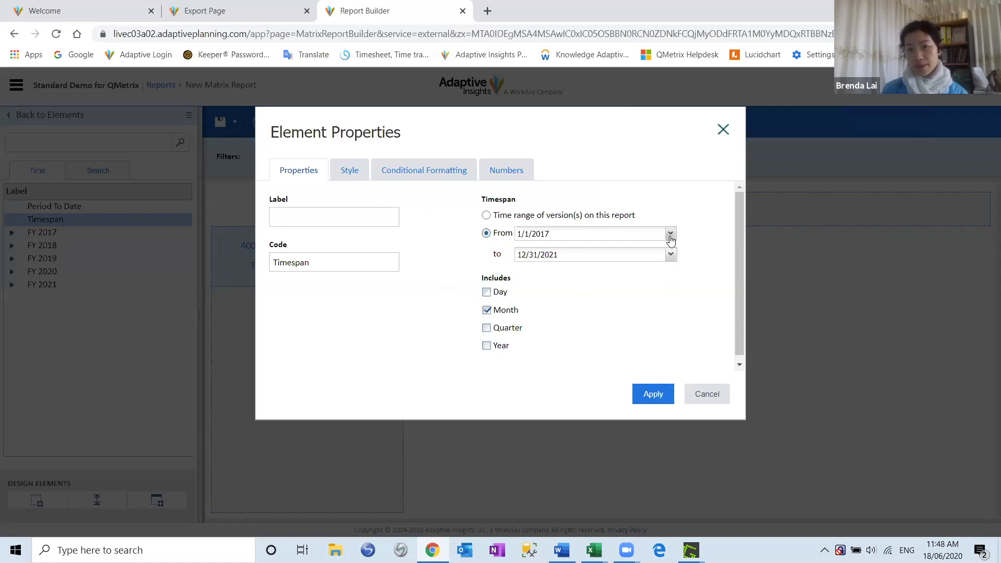
{"action": "left_click", "coordinate": [671, 233]}
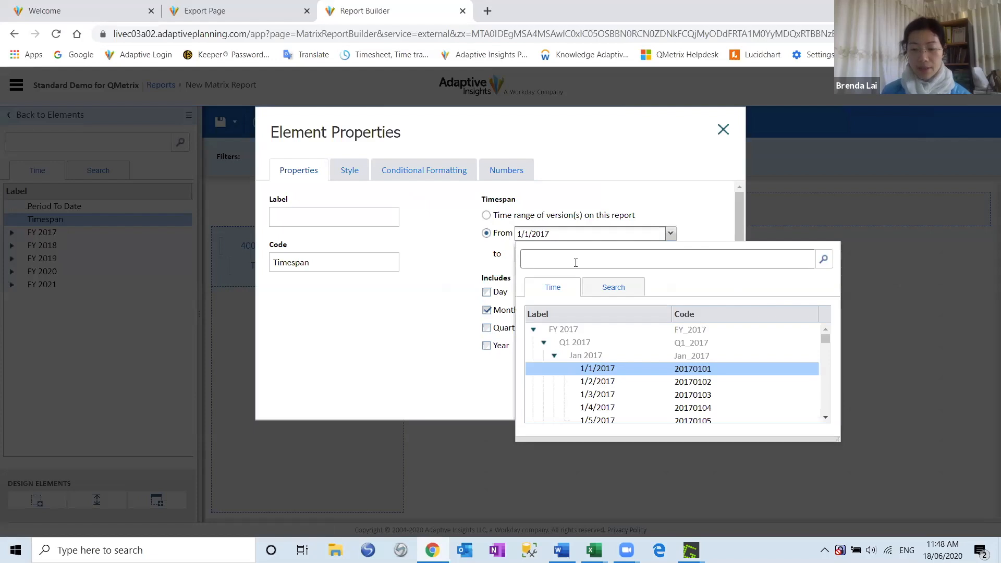
{"action": "type", "text": "1/1"}
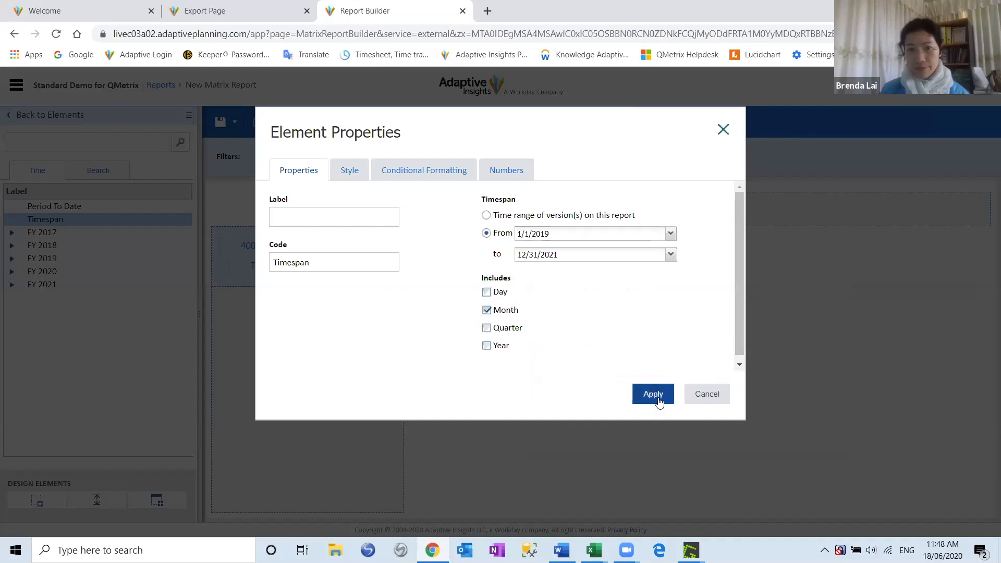
{"action": "left_click", "coordinate": [653, 395]}
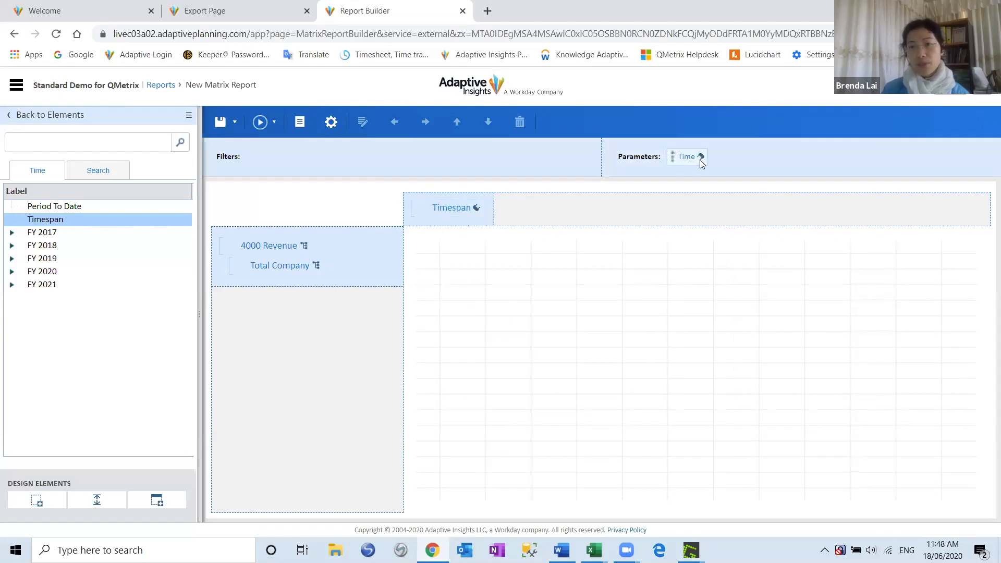
Confirm the Time parameter as Prompt before viewing with months Jan 2019 to Dec 2021.
{"action": "left_click", "coordinate": [684, 156]}
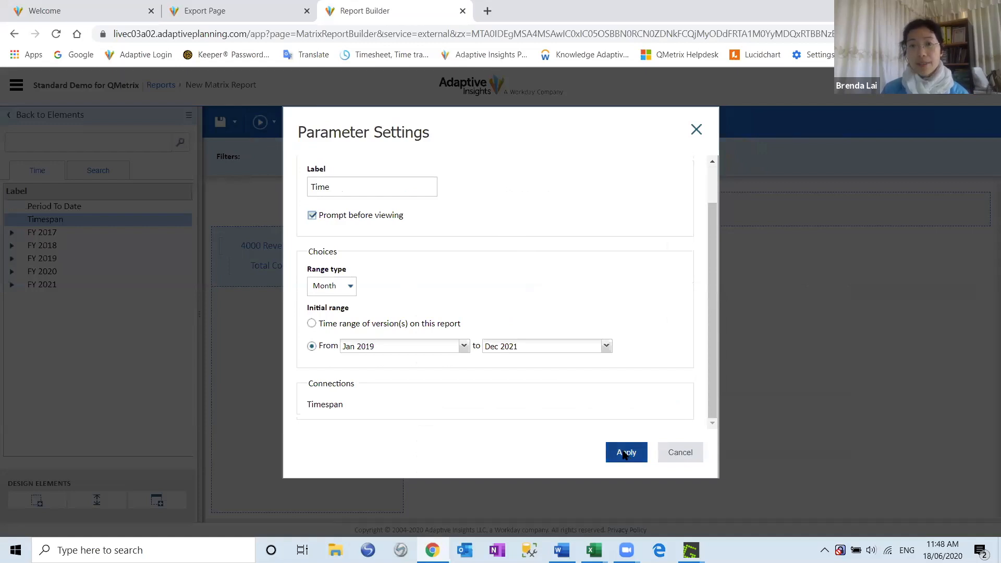
{"action": "left_click", "coordinate": [624, 452]}
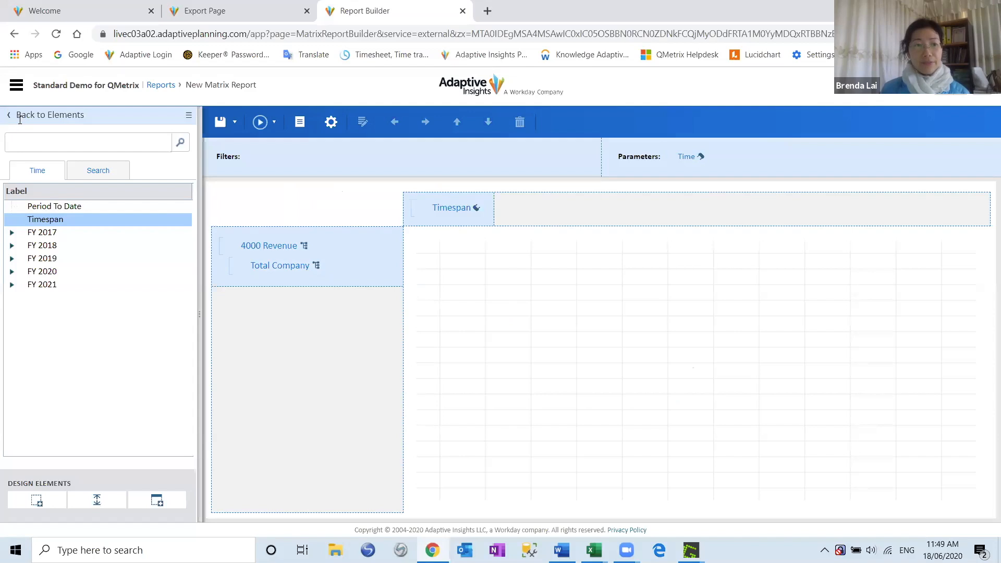
{"action": "left_click", "coordinate": [41, 170]}
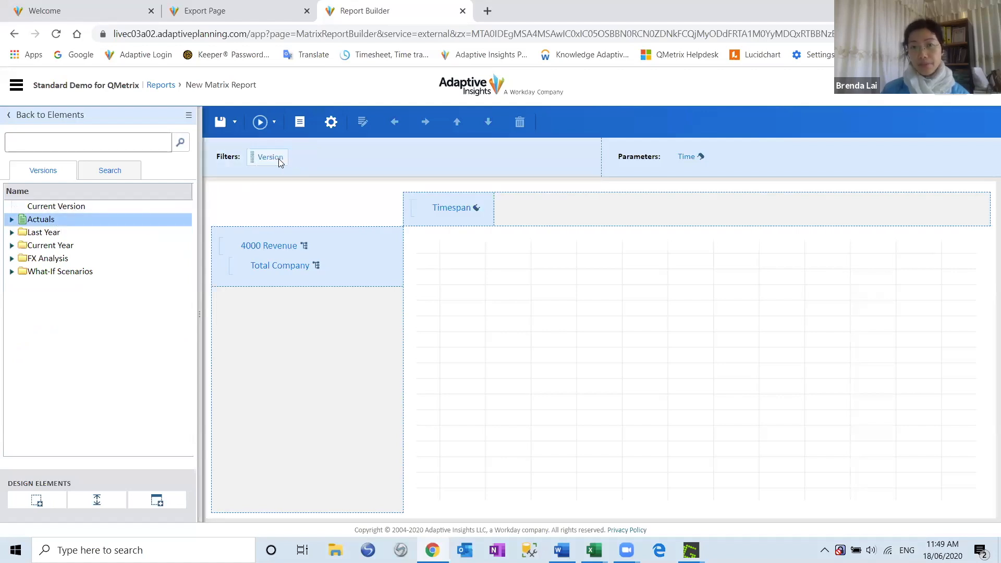
Add Version as a report parameter offering all versions as available choices.
{"action": "left_click_drag", "start_coordinate": [268, 156], "coordinate": [760, 169]}
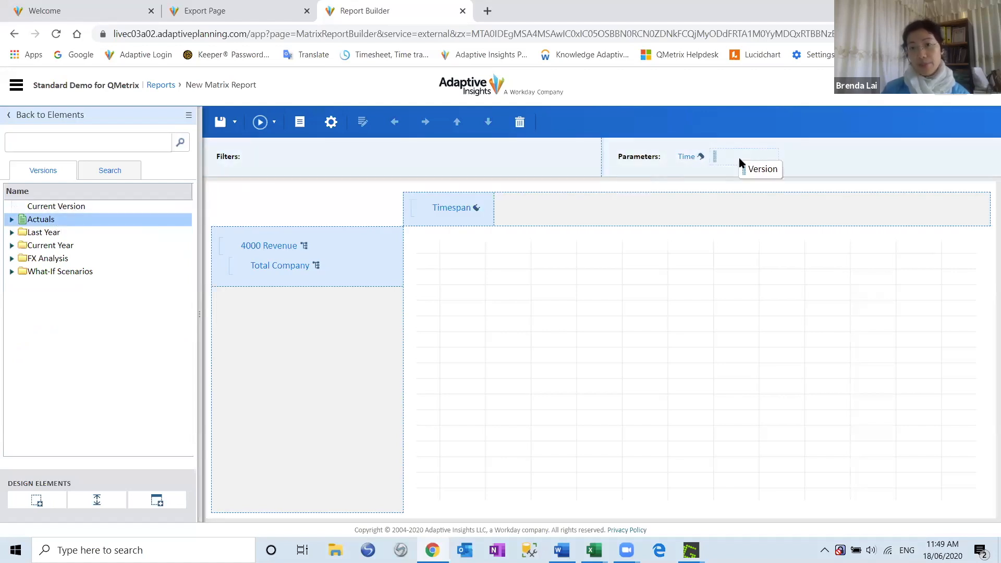
{"action": "left_click", "coordinate": [732, 156]}
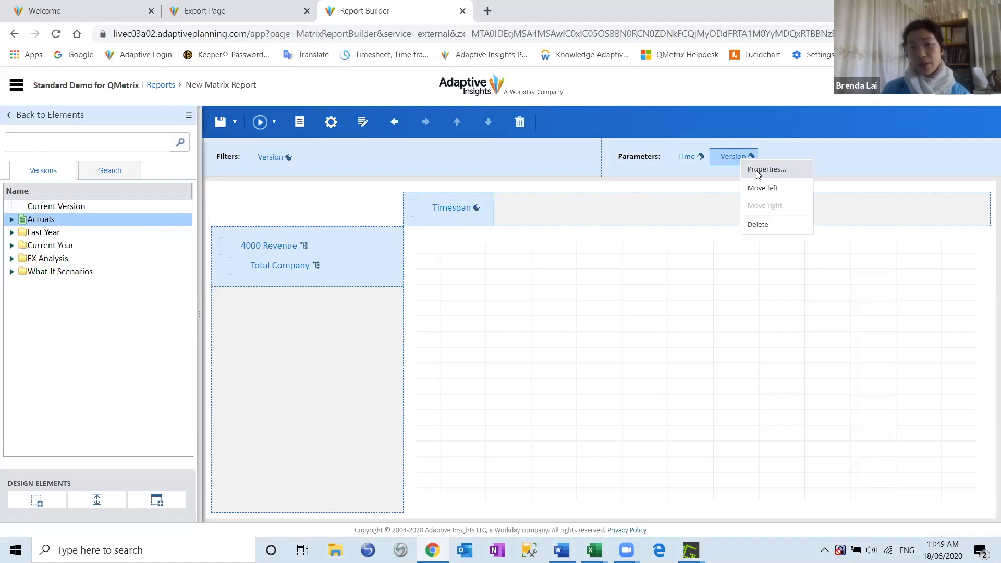
{"action": "left_click", "coordinate": [765, 168]}
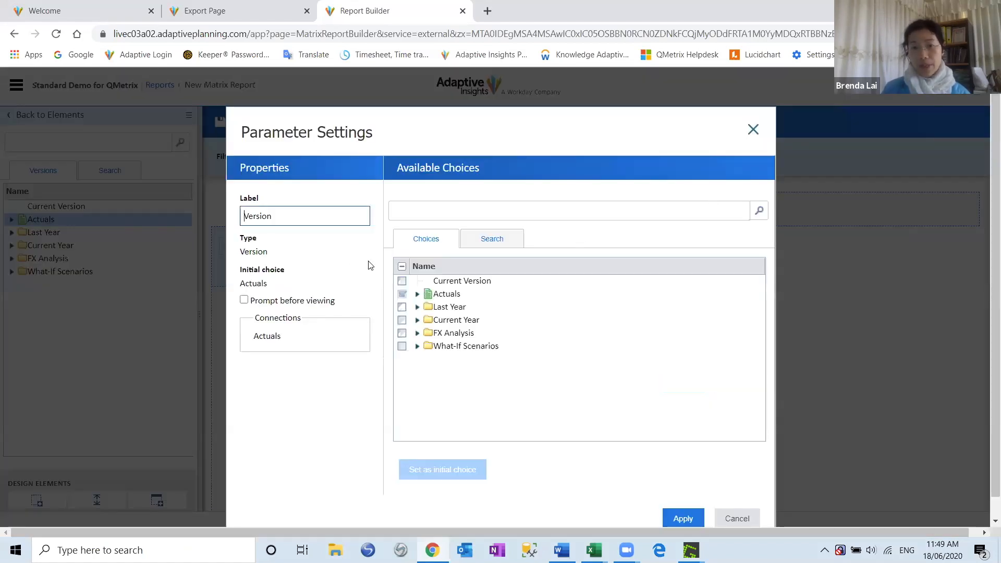
{"action": "left_click", "coordinate": [403, 266]}
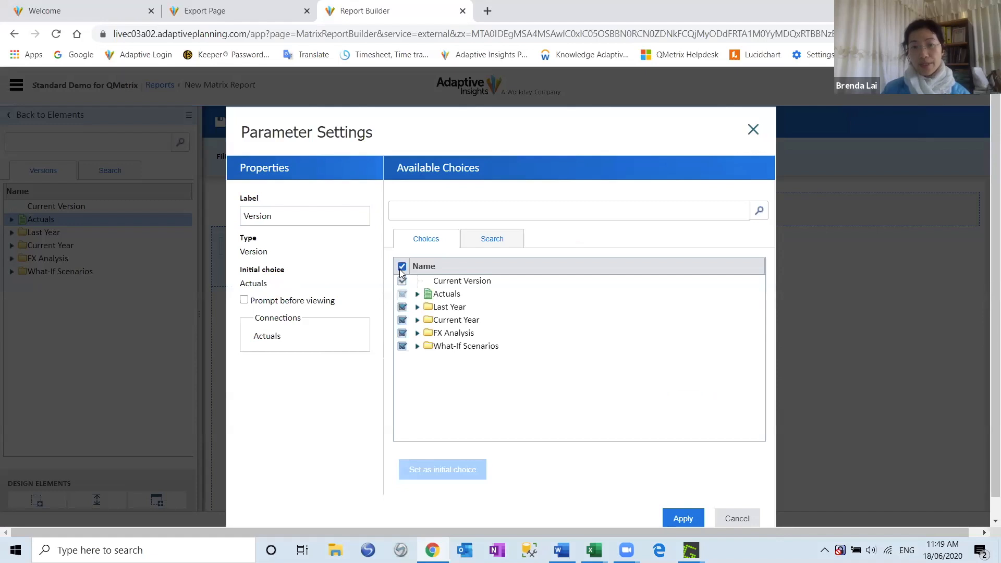
{"action": "left_click", "coordinate": [682, 518]}
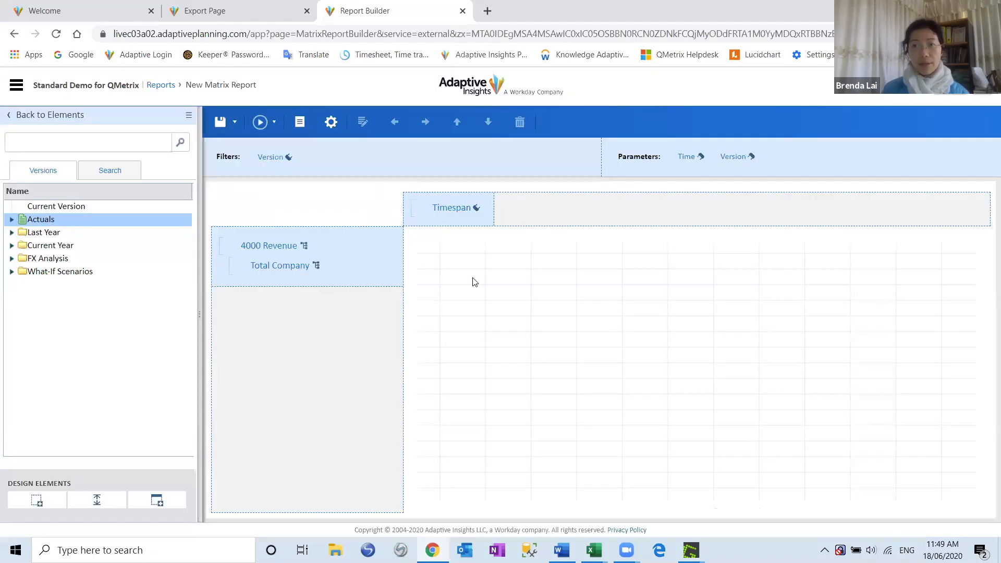
{"action": "left_click", "coordinate": [450, 208]}
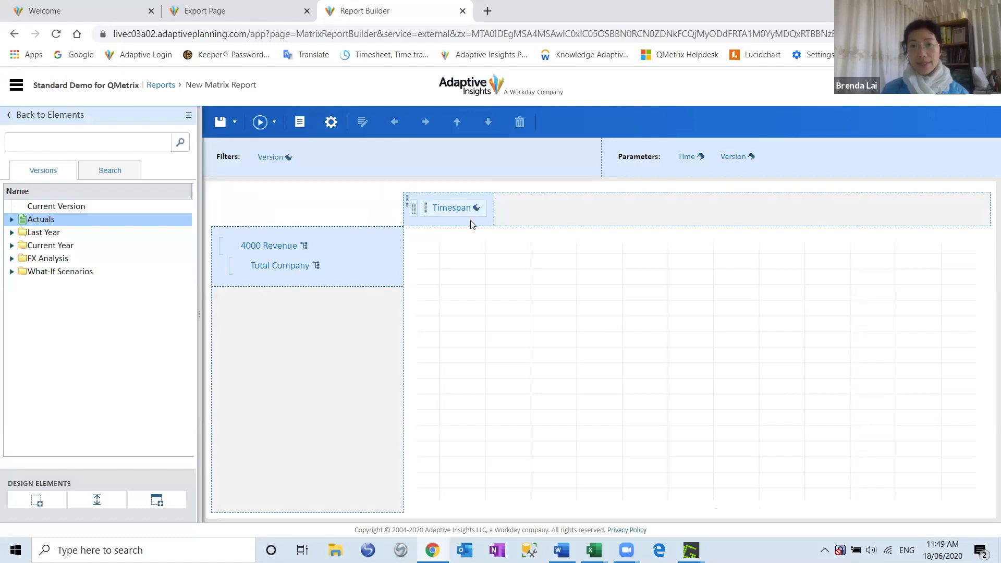
{"action": "left_click", "coordinate": [330, 122]}
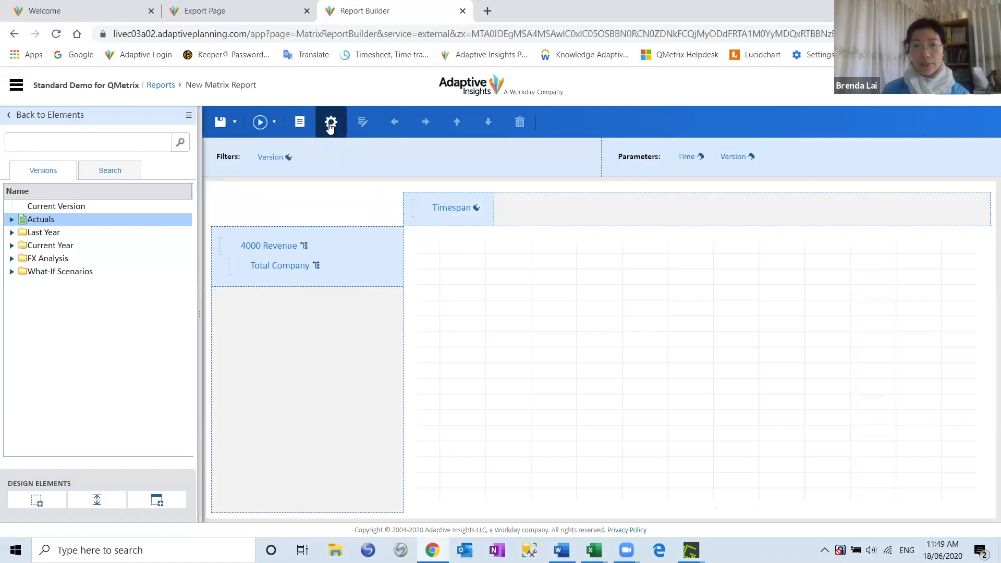
In Report Properties, enable Repeat row labels in Excel, Suppress rollups and suppress all-zero/blank columns.
{"action": "left_click", "coordinate": [331, 122]}
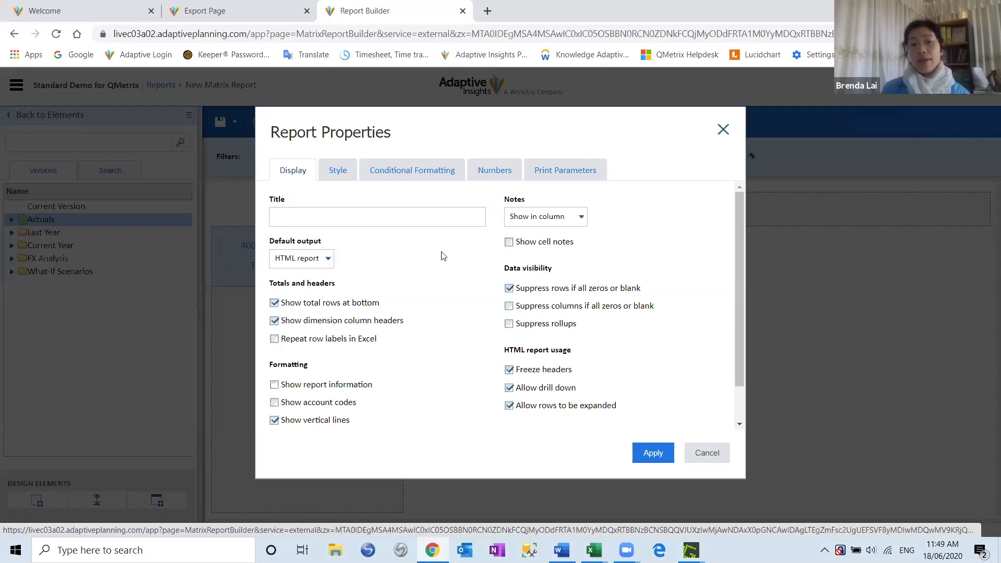
{"action": "mouse_move", "coordinate": [439, 292]}
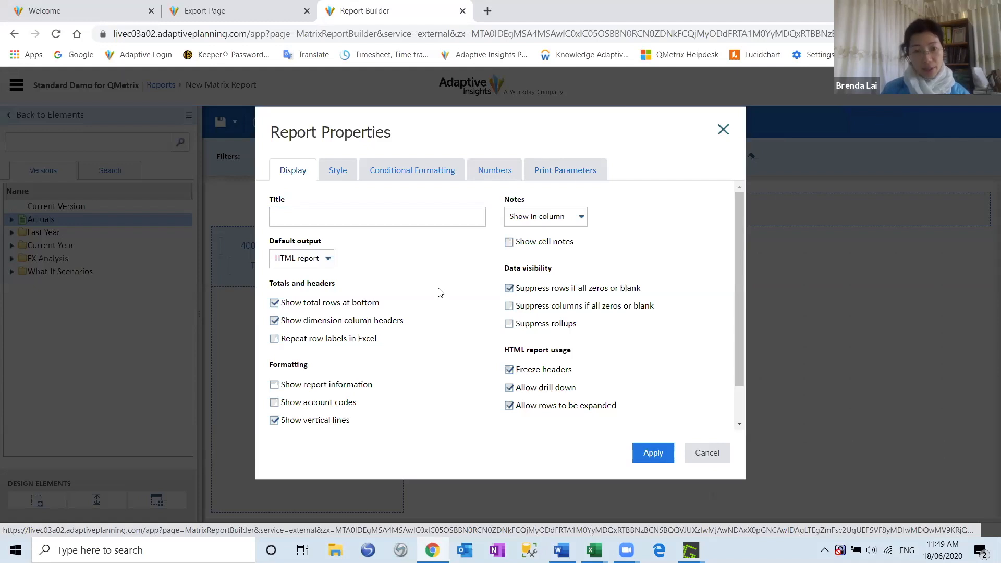
{"action": "mouse_move", "coordinate": [280, 347]}
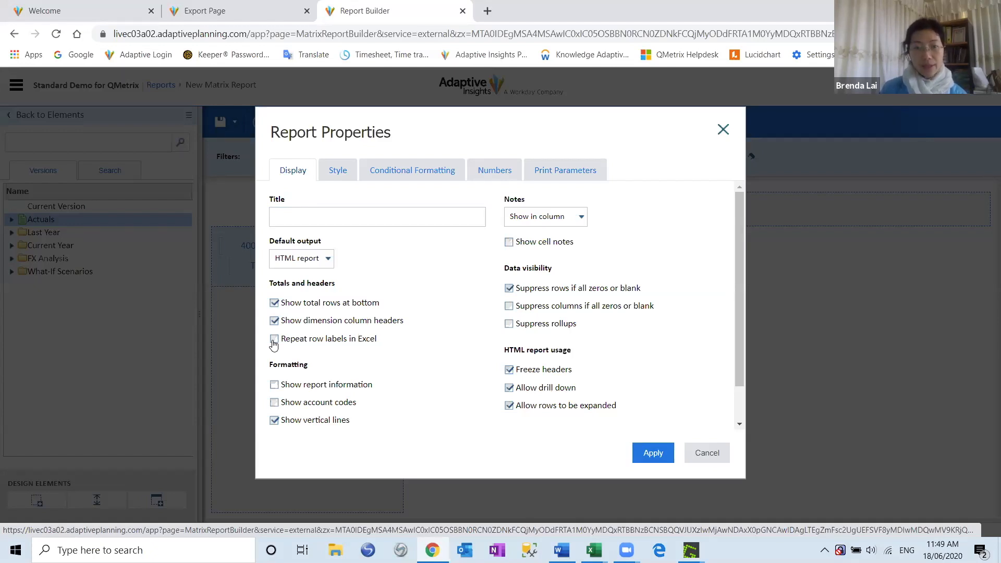
{"action": "left_click", "coordinate": [274, 338]}
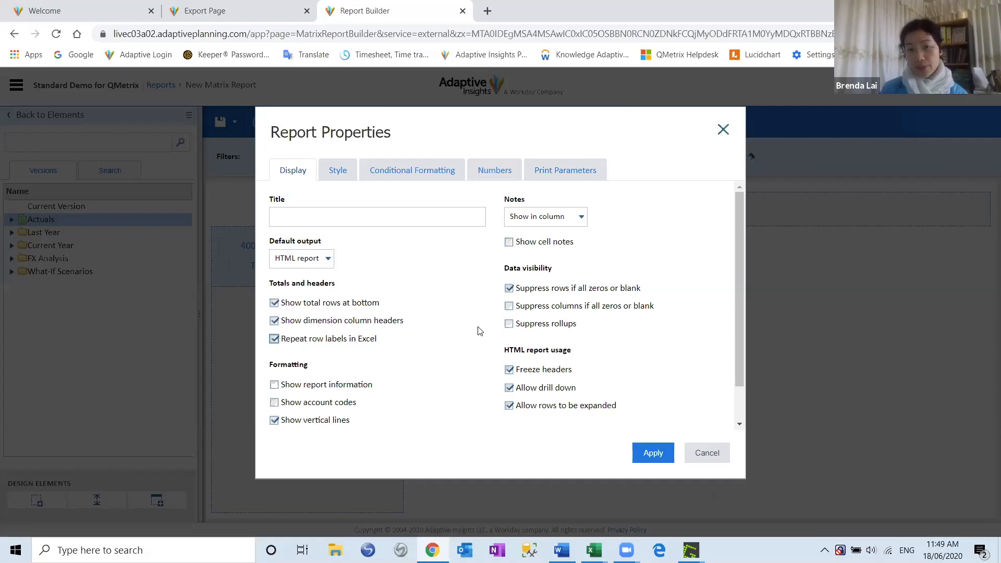
{"action": "left_click", "coordinate": [509, 324]}
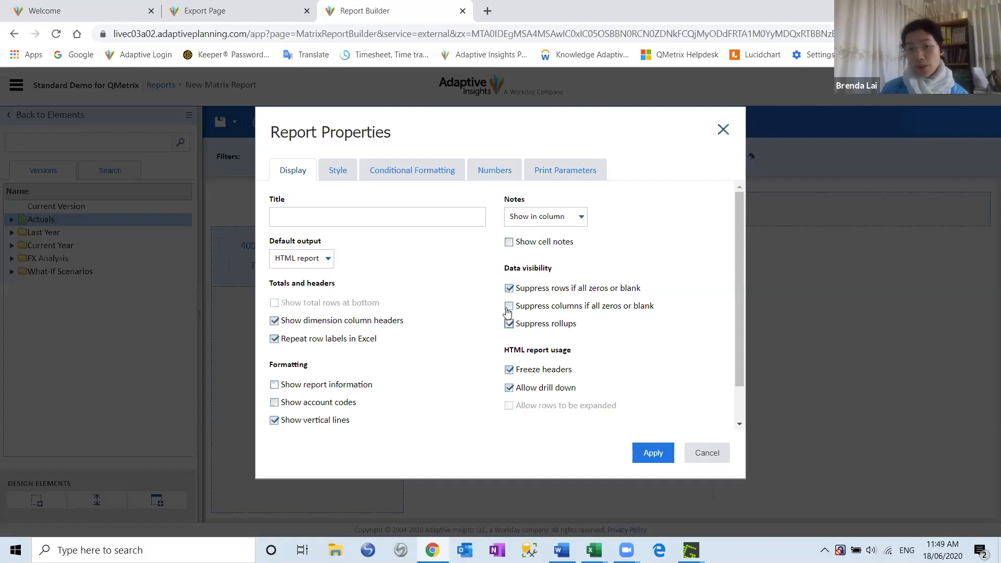
{"action": "left_click", "coordinate": [509, 305]}
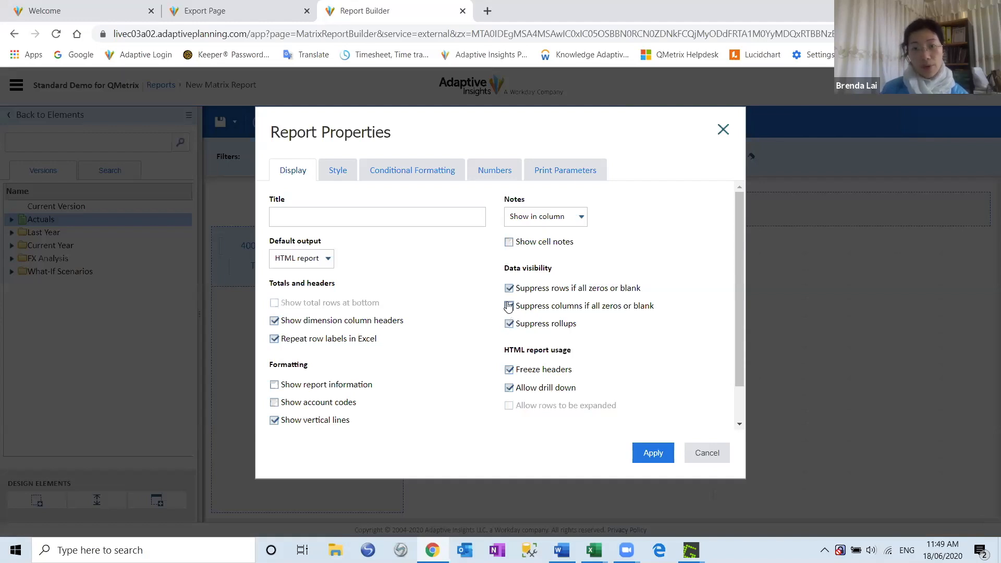
{"action": "left_click", "coordinate": [509, 306]}
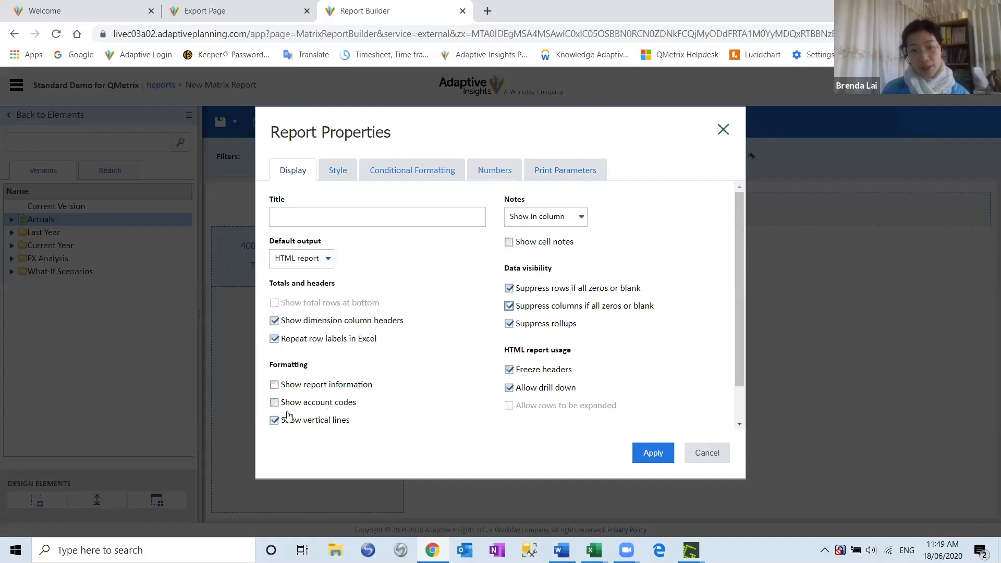
Leave account codes off, keep HTML report as default output, and apply the properties.
{"action": "left_click", "coordinate": [274, 402]}
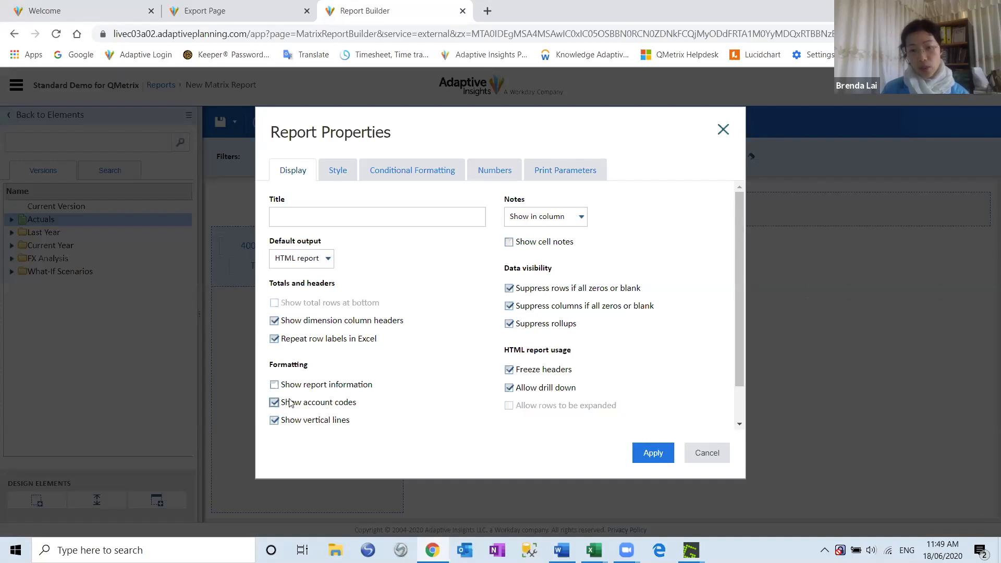
{"action": "left_click", "coordinate": [274, 403]}
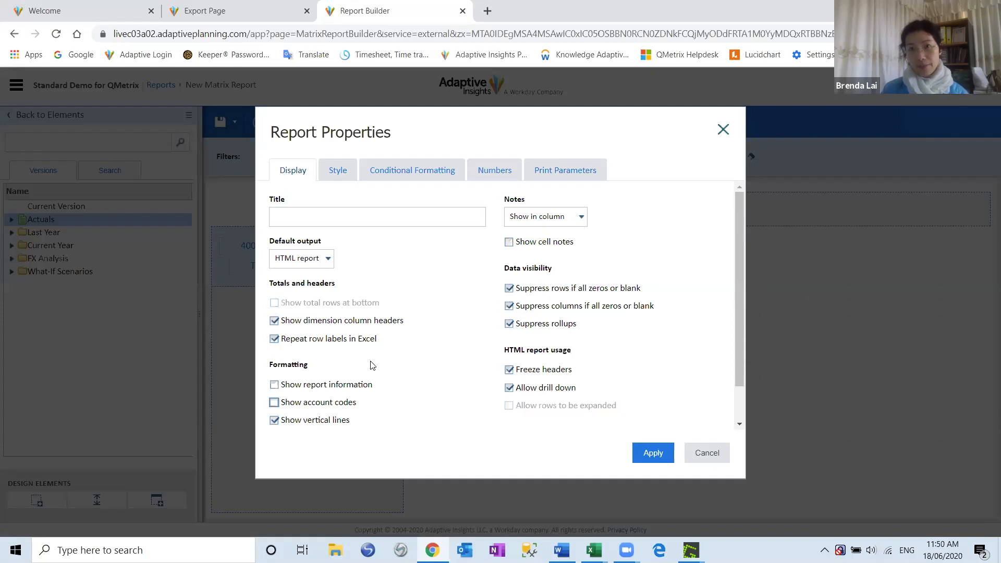
{"action": "mouse_move", "coordinate": [384, 360]}
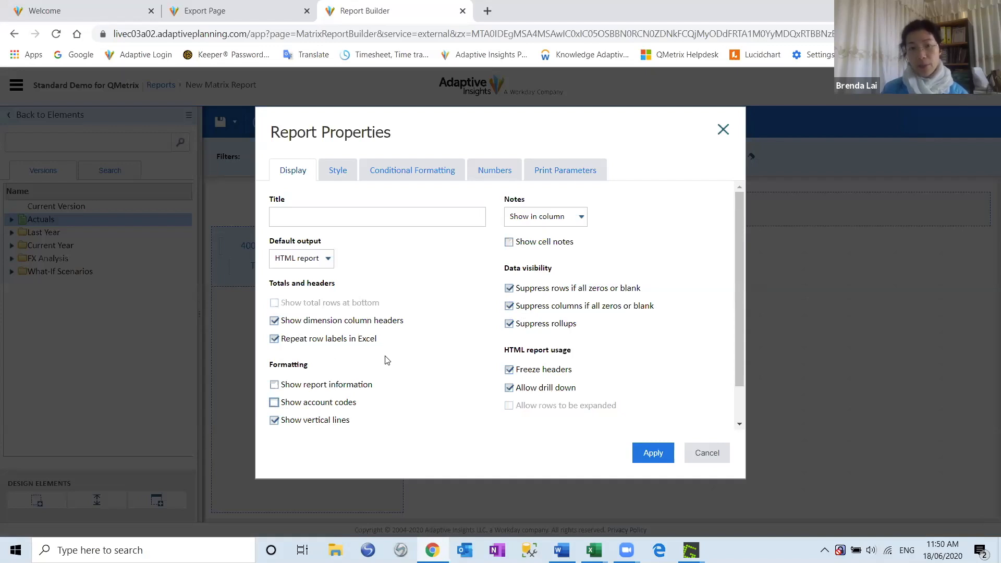
{"action": "mouse_move", "coordinate": [390, 359]}
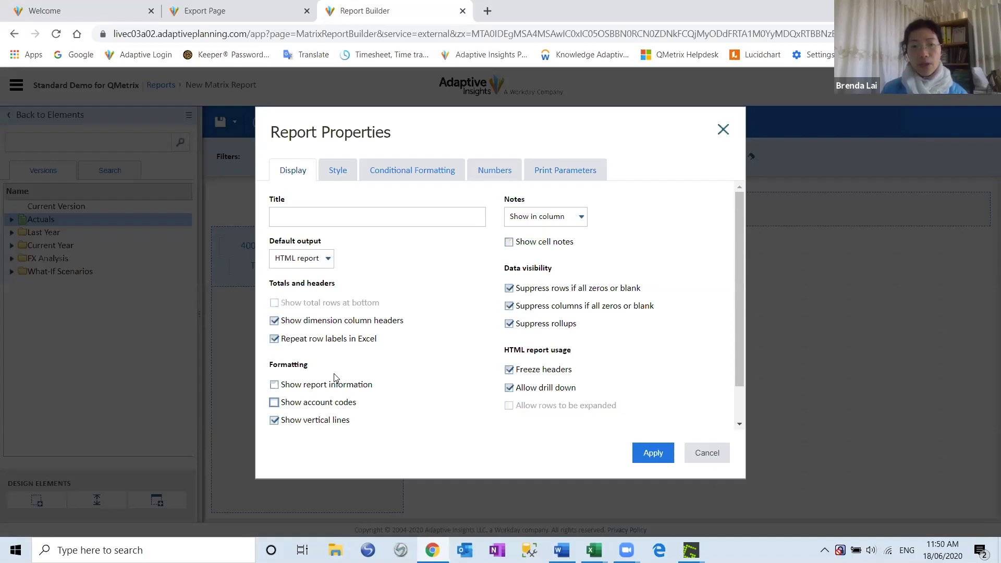
{"action": "left_click", "coordinate": [300, 258]}
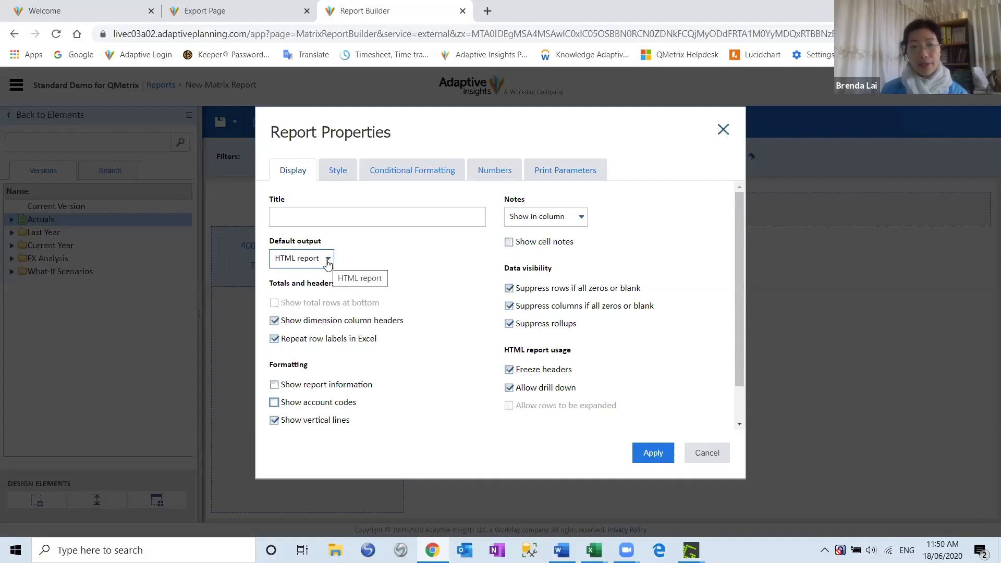
{"action": "left_click", "coordinate": [300, 257]}
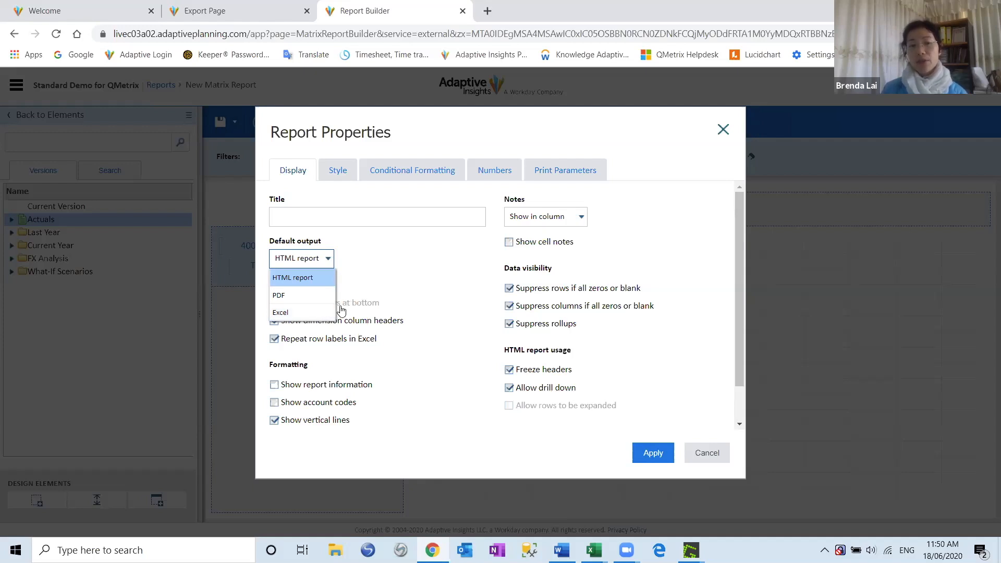
{"action": "mouse_move", "coordinate": [312, 312]}
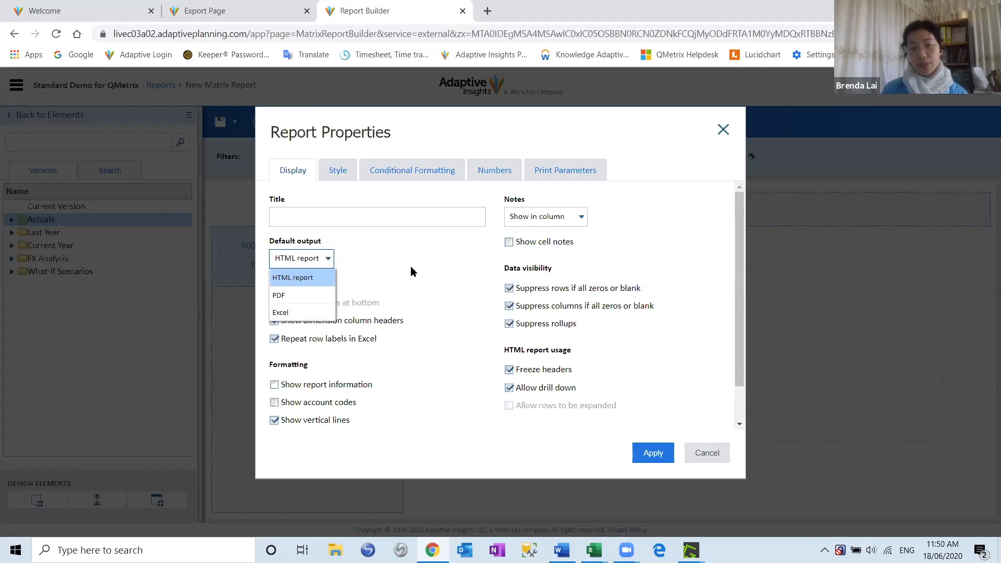
{"action": "mouse_move", "coordinate": [491, 448]}
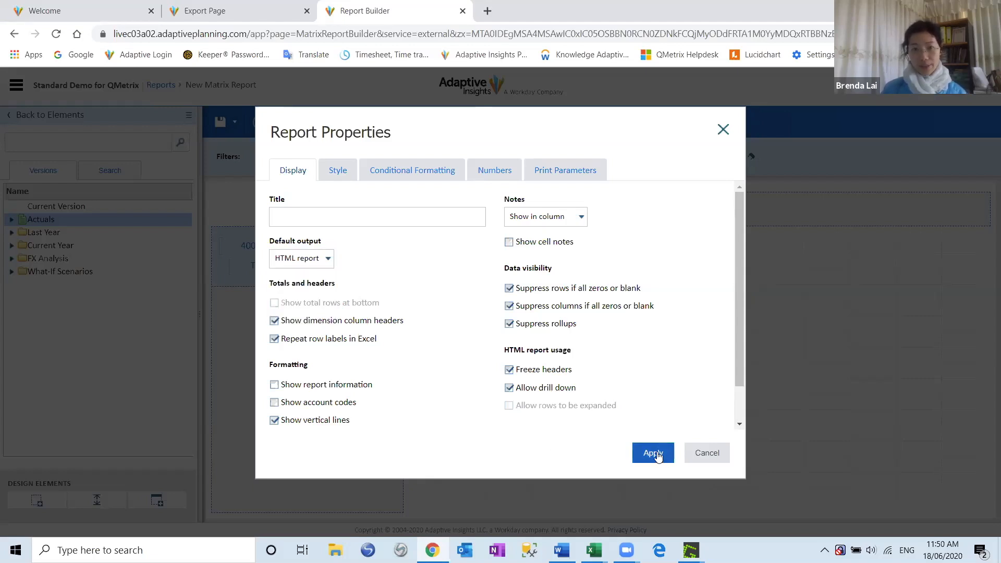
{"action": "left_click", "coordinate": [651, 452]}
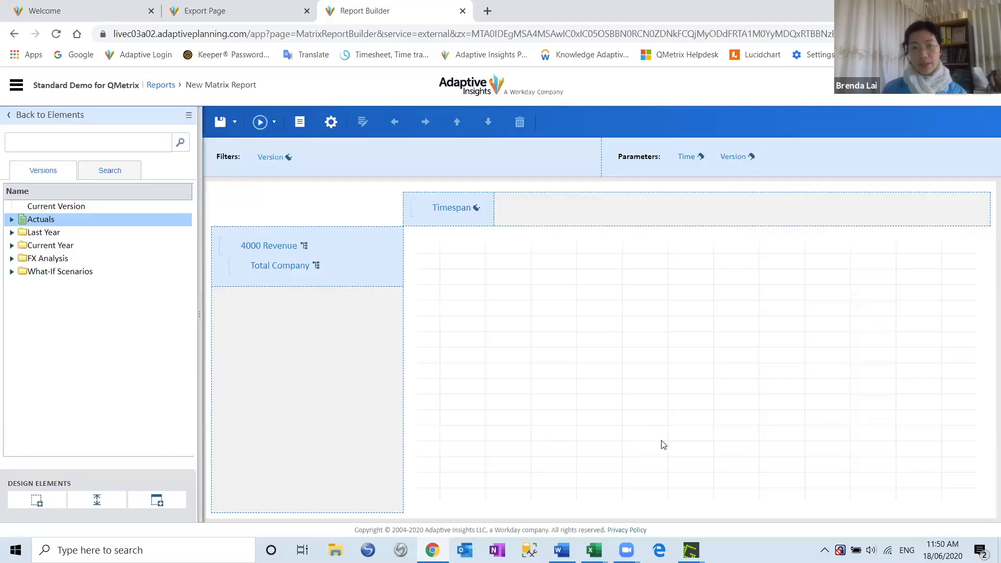
{"action": "mouse_move", "coordinate": [280, 127]}
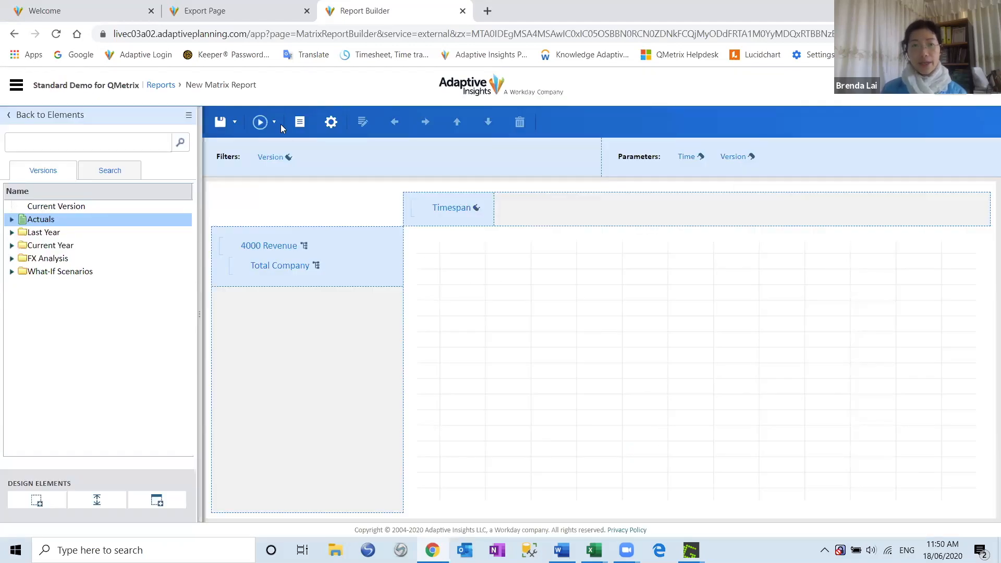
Run the report keeping the Time range Jan 2019 to Dec 2020.
{"action": "left_click", "coordinate": [260, 122]}
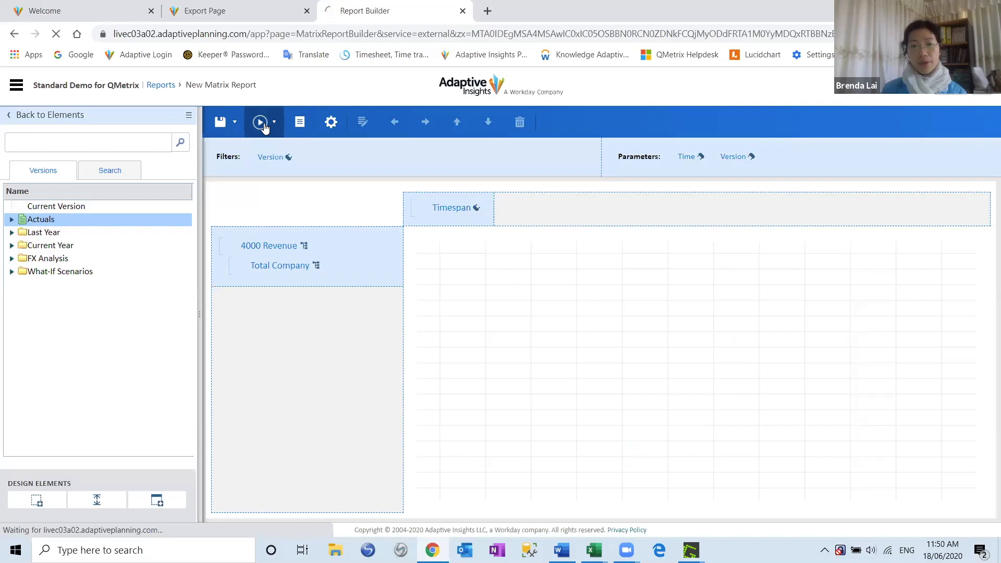
{"action": "left_click", "coordinate": [259, 122]}
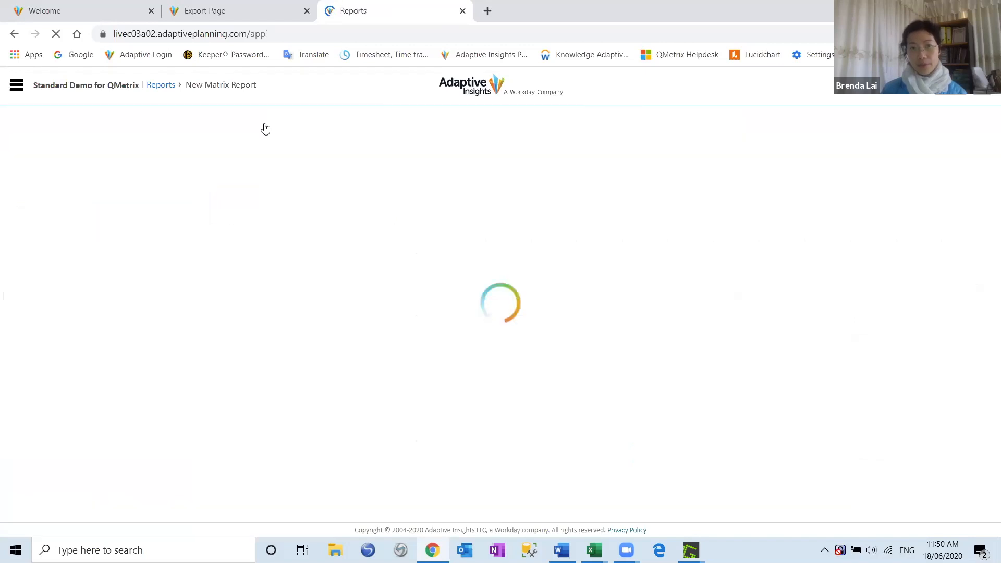
{"action": "left_click", "coordinate": [161, 85]}
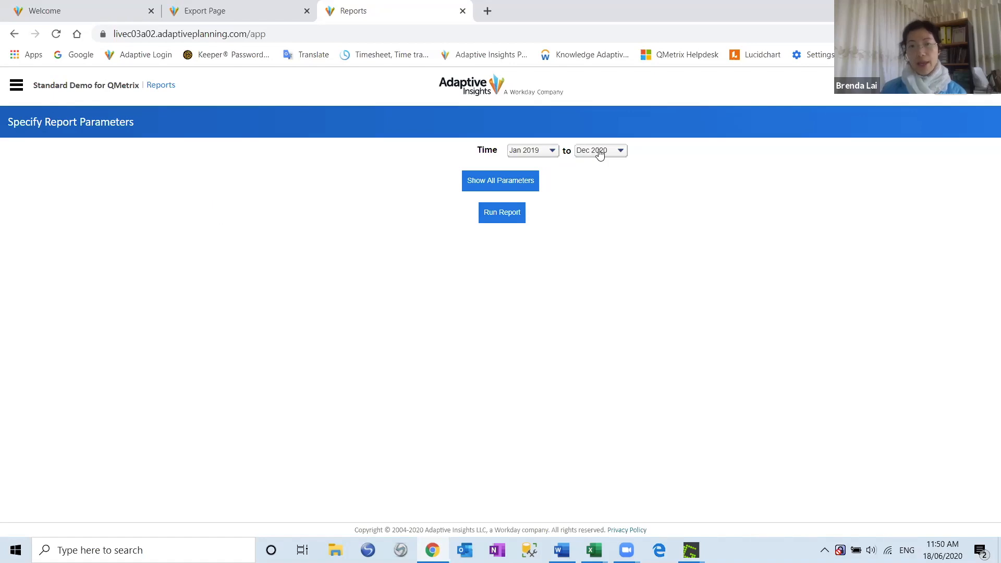
{"action": "mouse_move", "coordinate": [535, 153]}
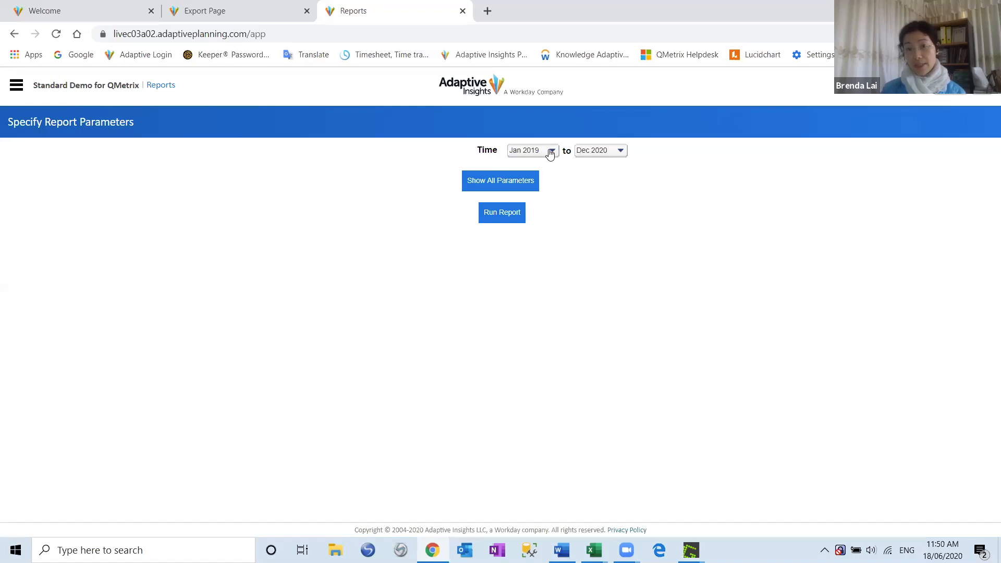
{"action": "mouse_move", "coordinate": [598, 156]}
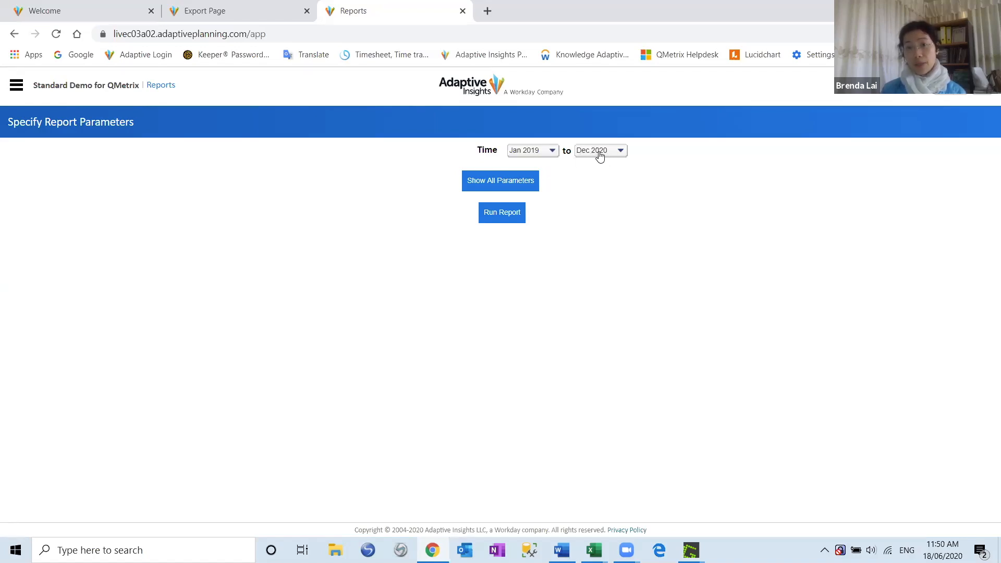
{"action": "left_click", "coordinate": [502, 212]}
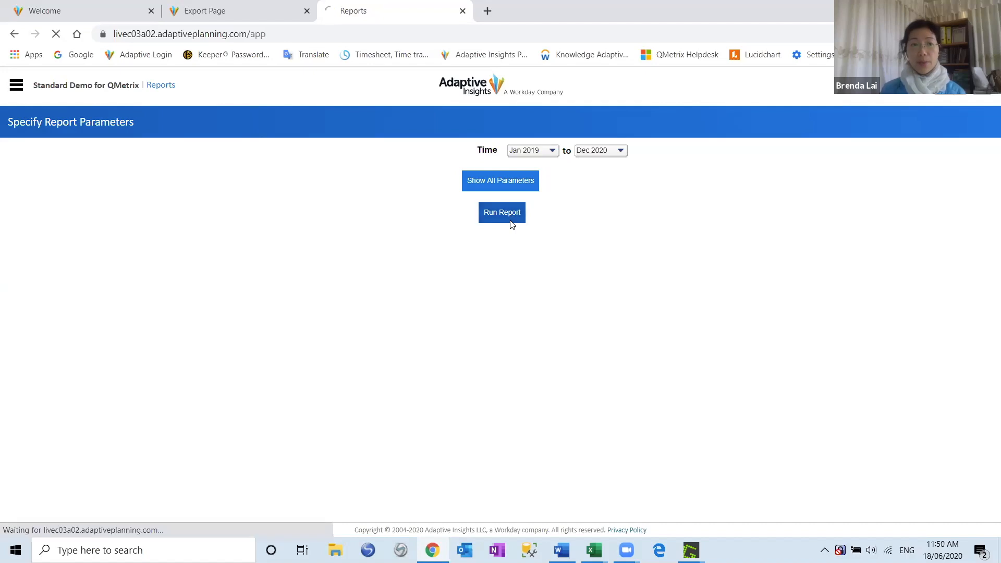
{"action": "left_click", "coordinate": [501, 211]}
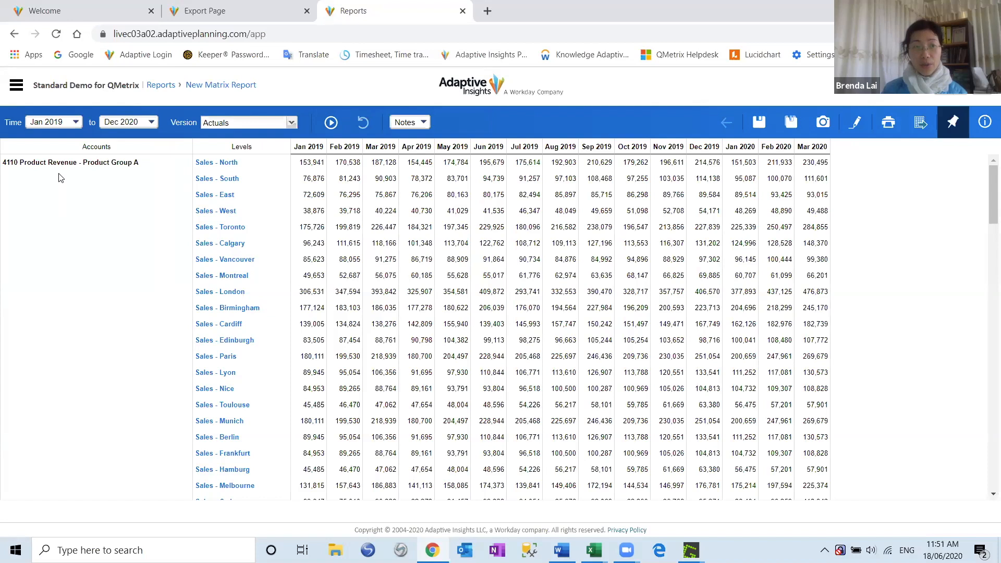
{"action": "mouse_move", "coordinate": [123, 275]}
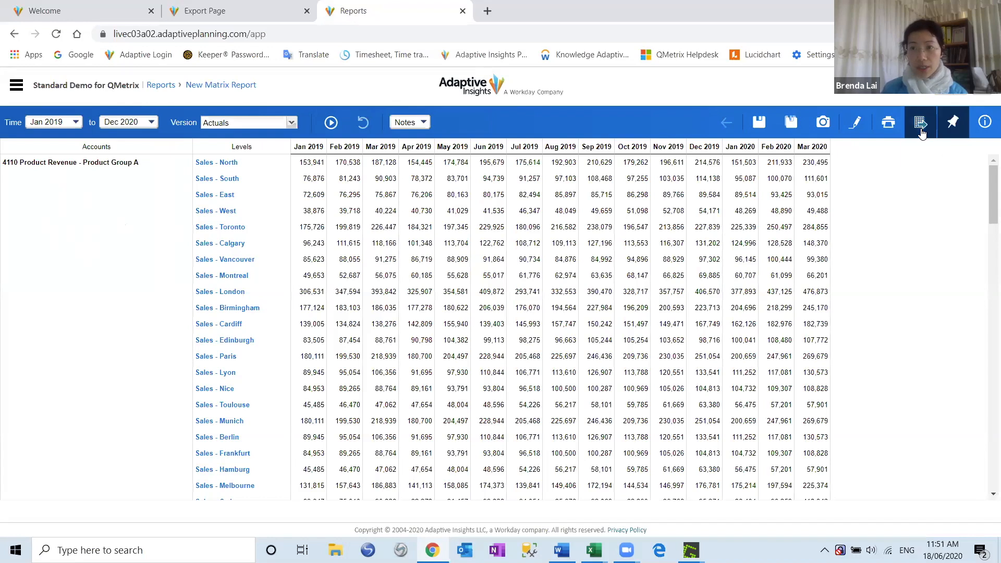
Export the report results to an Excel workbook from the output toolbar.
{"action": "left_click", "coordinate": [920, 122]}
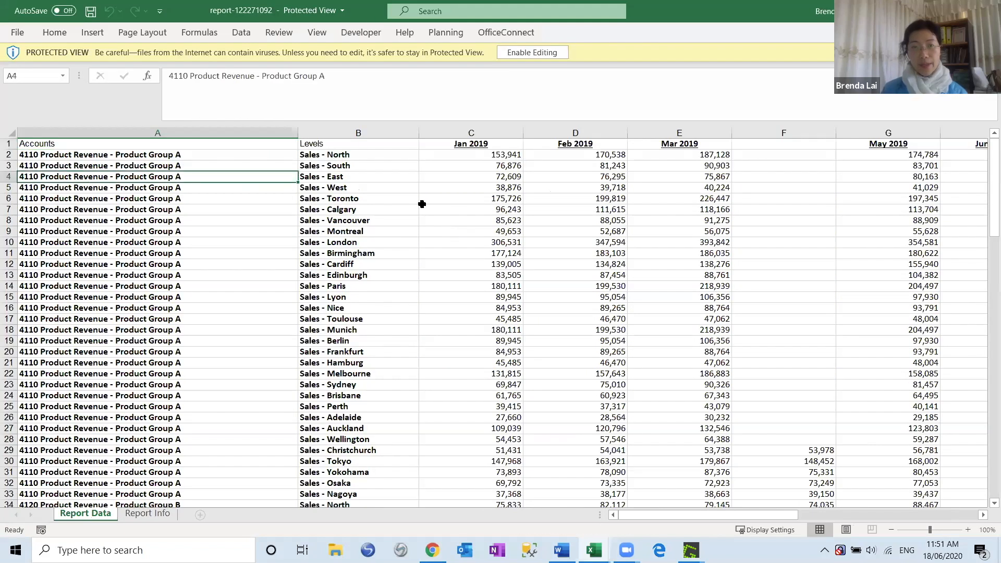
{"action": "mouse_move", "coordinate": [548, 65]}
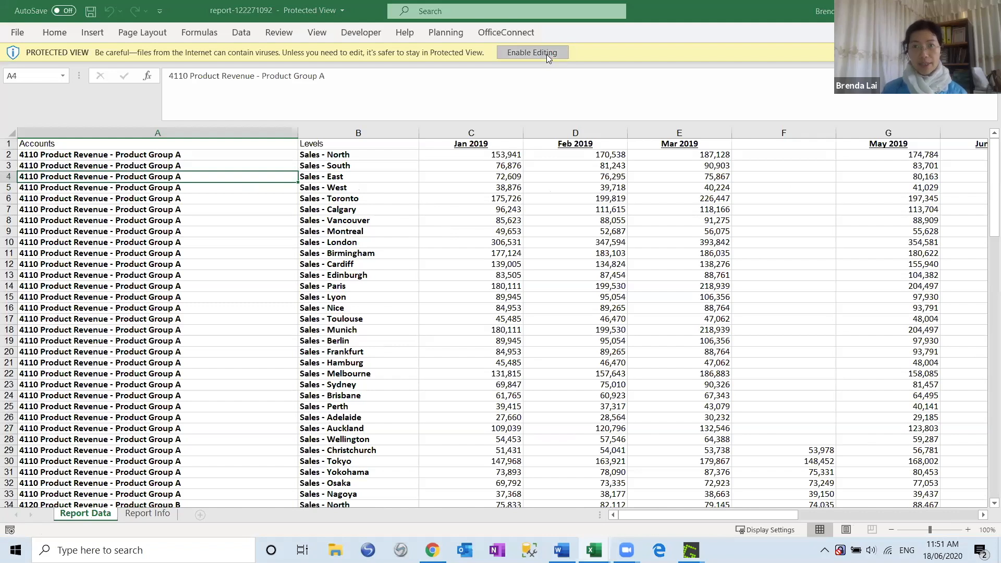
Enable editing on the downloaded Report Data workbook, leaving Protected View.
{"action": "left_click", "coordinate": [532, 52]}
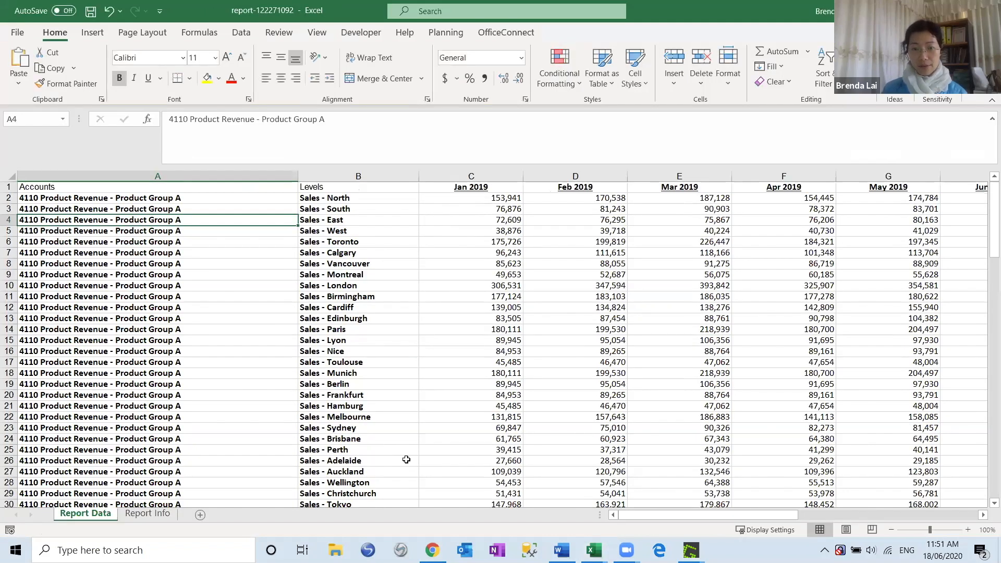
{"action": "mouse_move", "coordinate": [432, 549]}
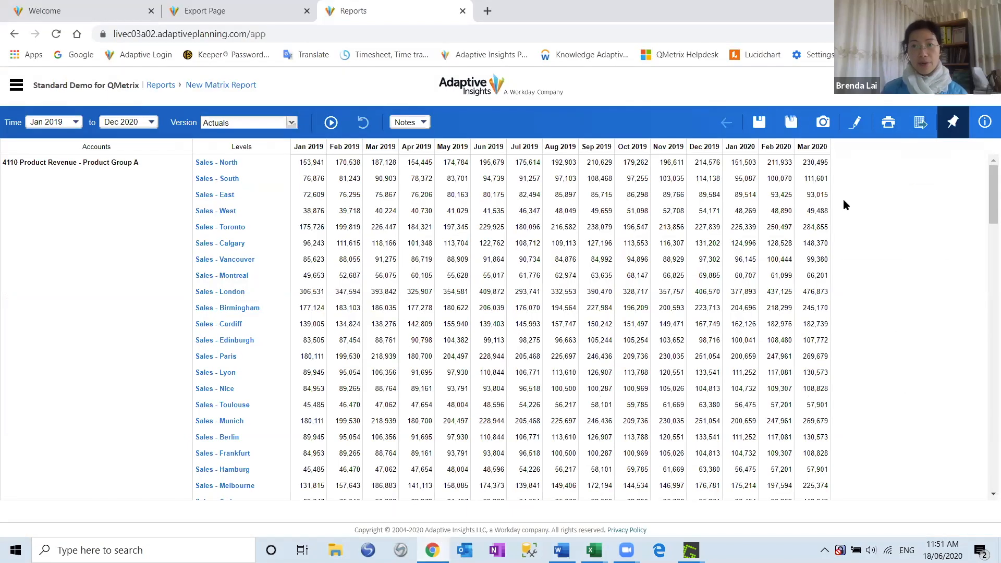
{"action": "mouse_move", "coordinate": [790, 122]}
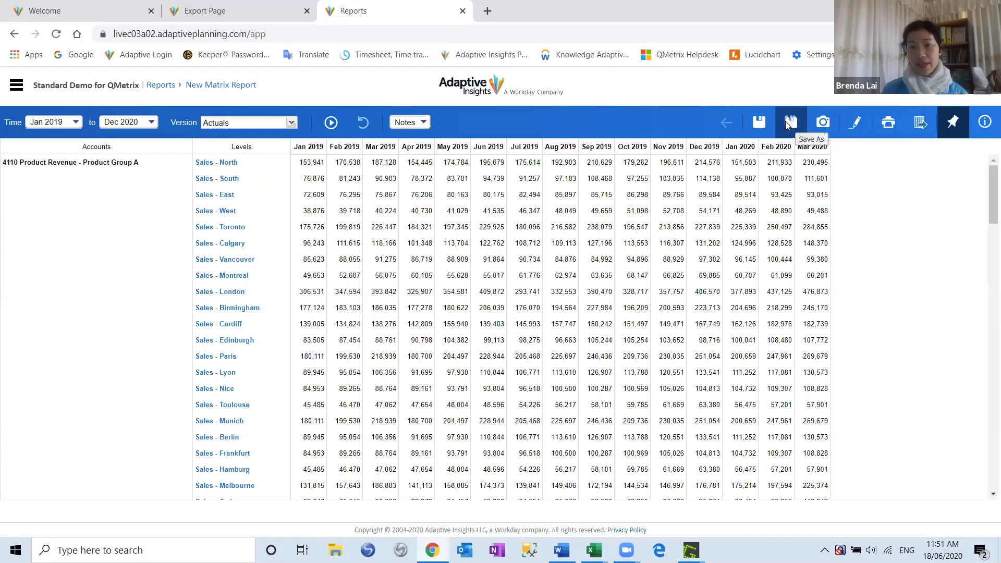
Name the report 'Export Data 2' in the Save Report dialog and save it.
{"action": "left_click", "coordinate": [790, 122]}
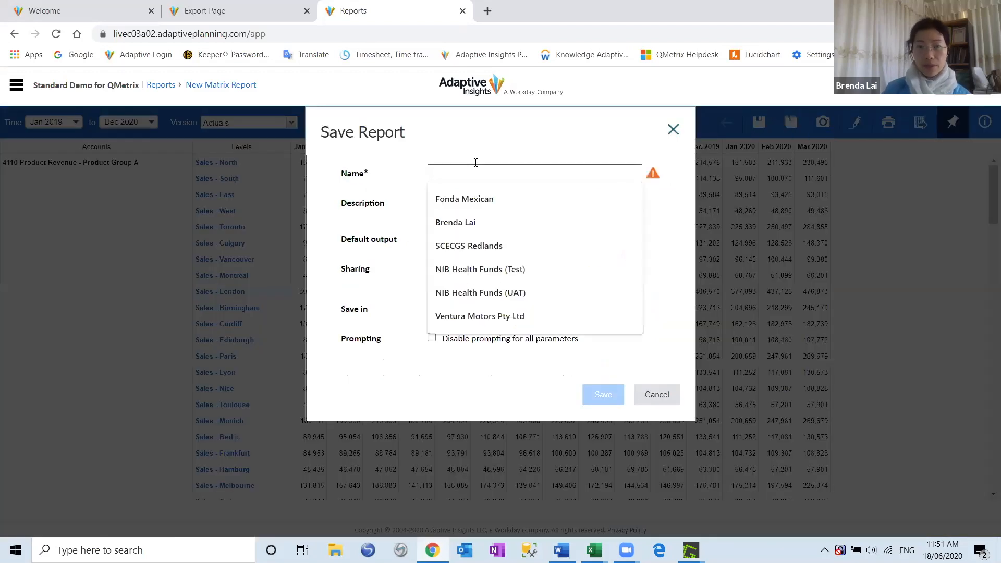
{"action": "type", "text": "R"}
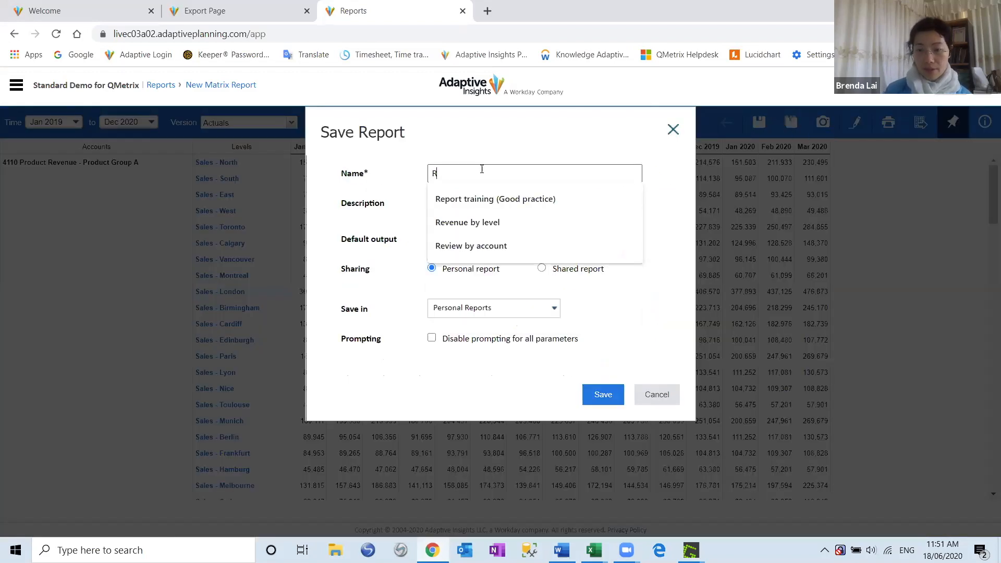
{"action": "type", "text": "Export Data 2"}
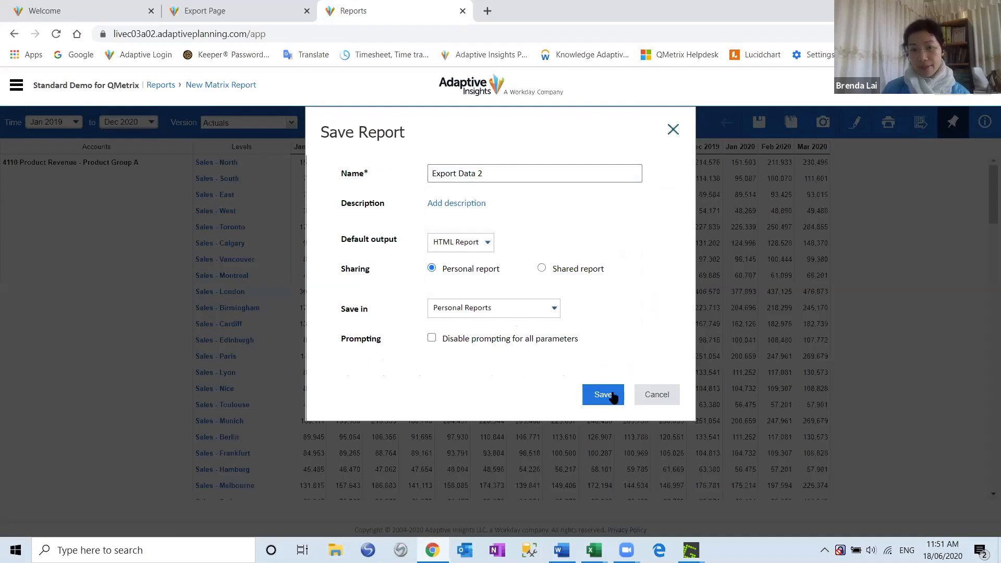
{"action": "left_click", "coordinate": [602, 394]}
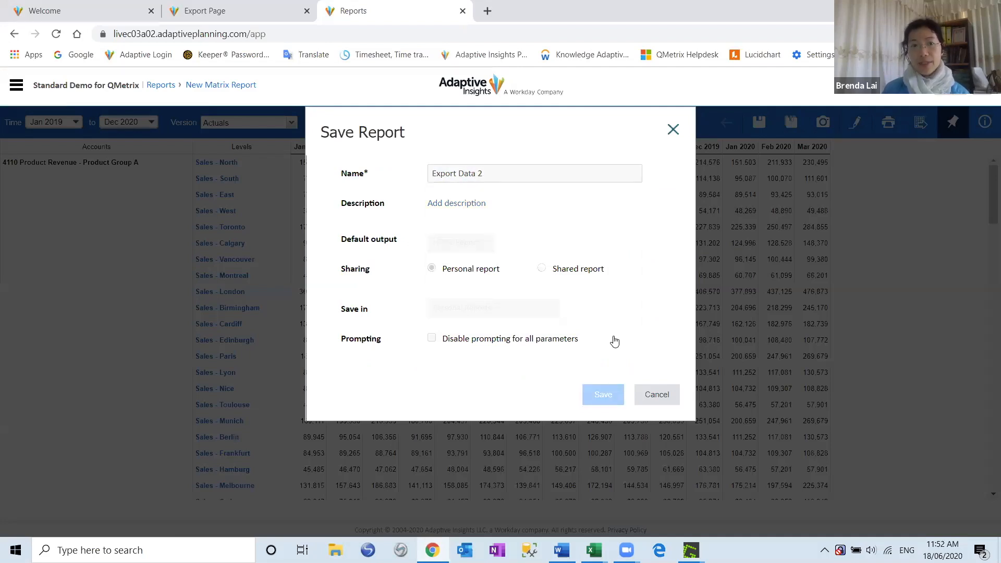
{"action": "left_click", "coordinate": [602, 395]}
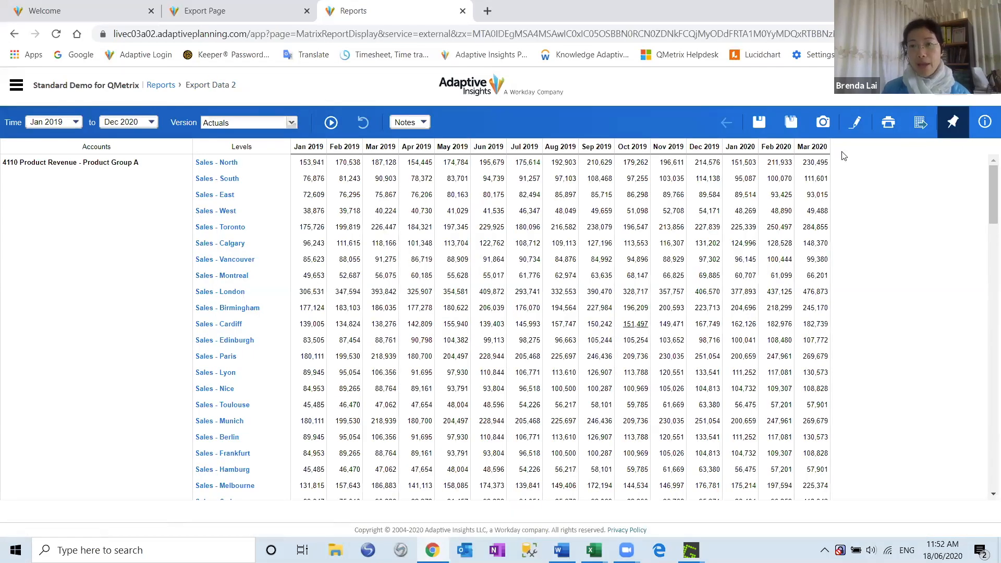
Modify Export Data 2 so Total Company is the outer row with 4000 Revenue nested beneath.
{"action": "left_click", "coordinate": [855, 122]}
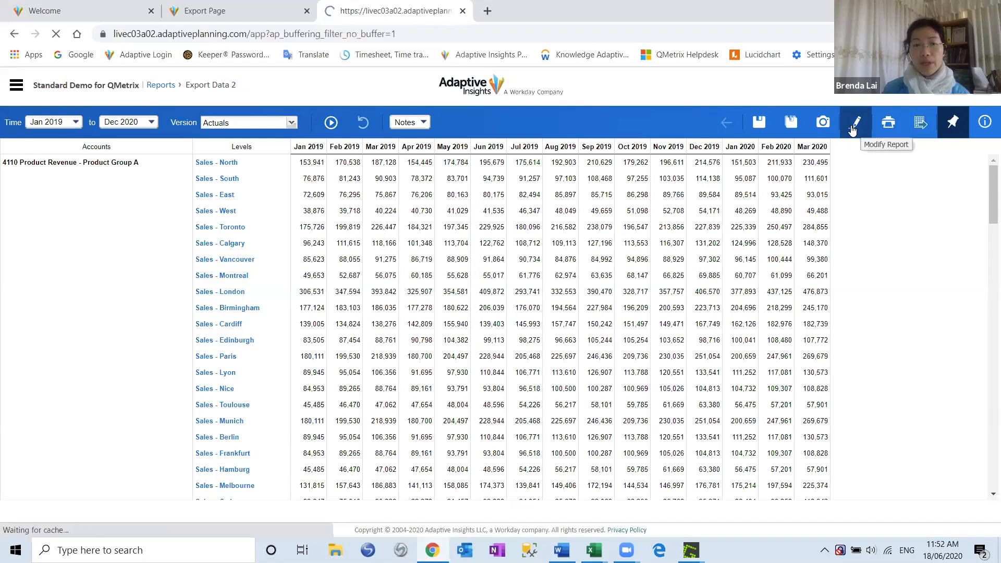
{"action": "left_click", "coordinate": [854, 122]}
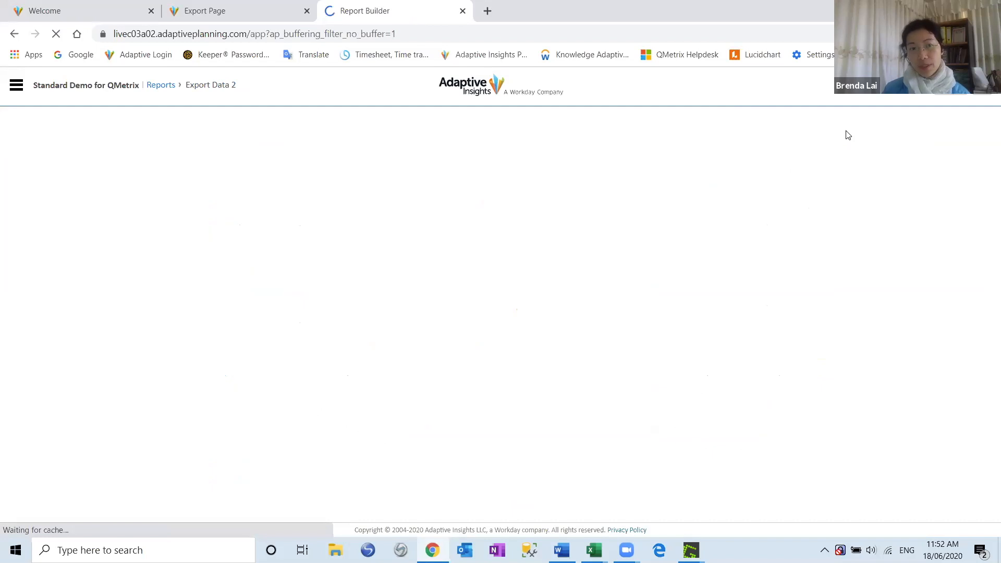
{"action": "mouse_move", "coordinate": [584, 187]}
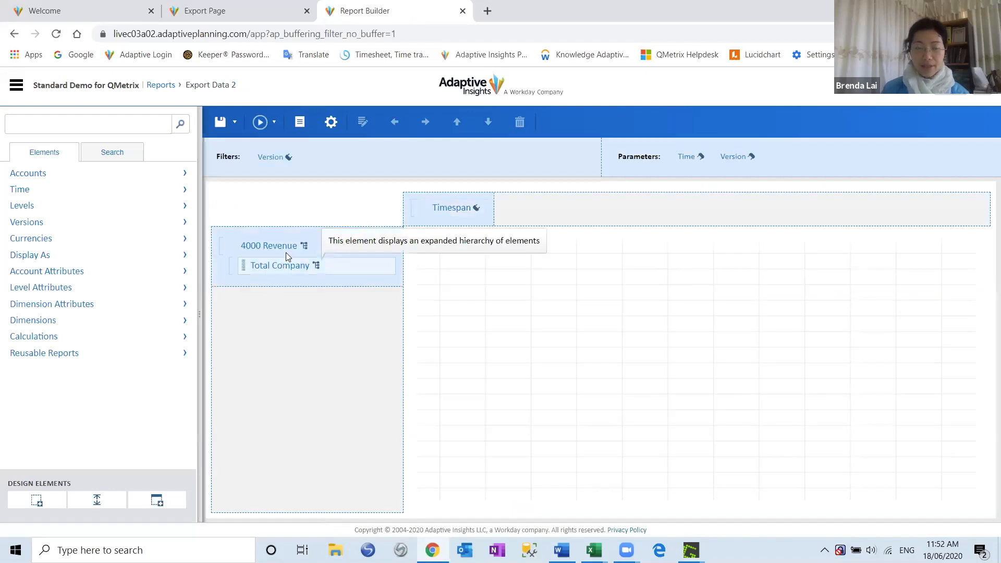
{"action": "mouse_move", "coordinate": [279, 264]}
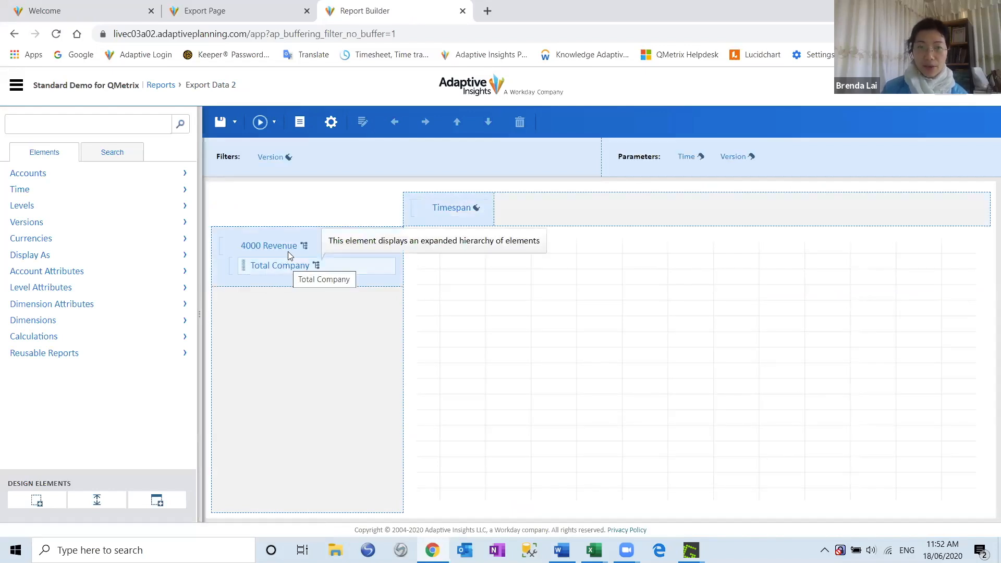
{"action": "left_click", "coordinate": [268, 246]}
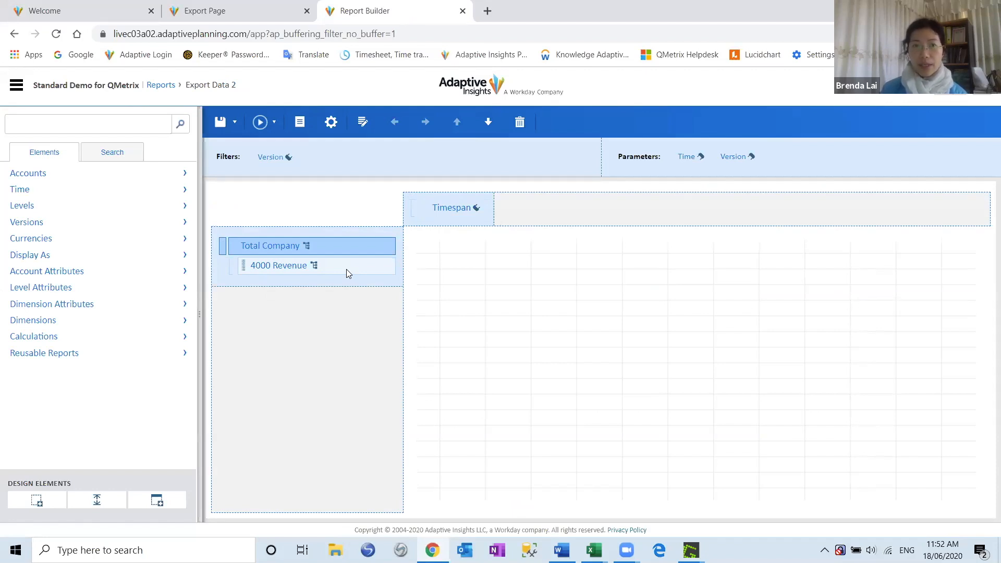
{"action": "mouse_move", "coordinate": [235, 10]}
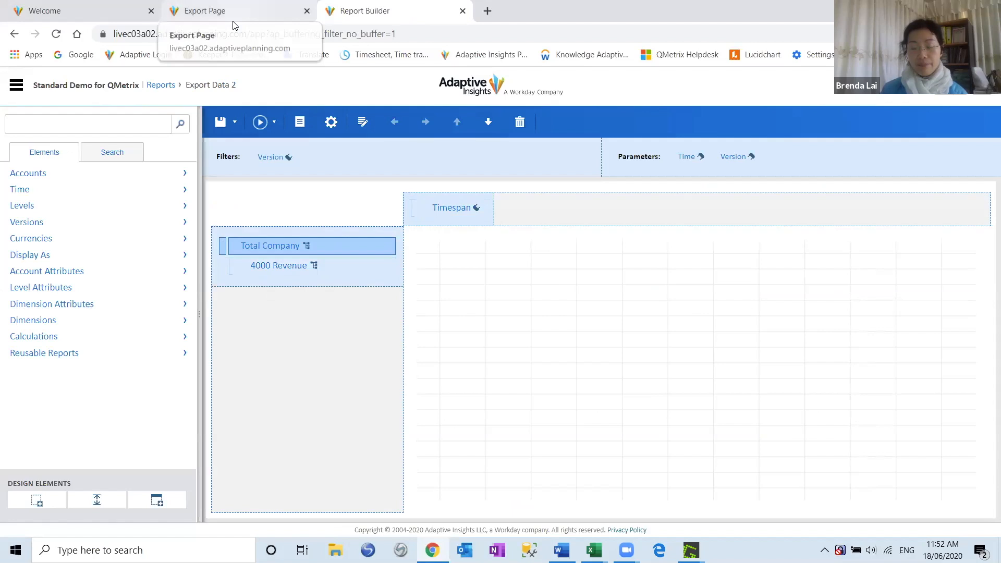
{"action": "mouse_move", "coordinate": [319, 295]}
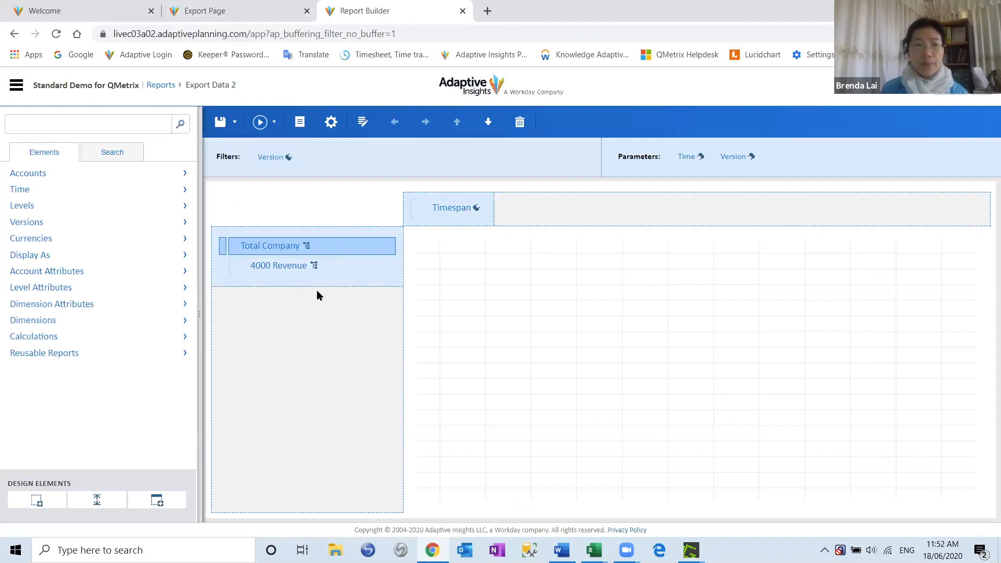
{"action": "mouse_move", "coordinate": [323, 289]}
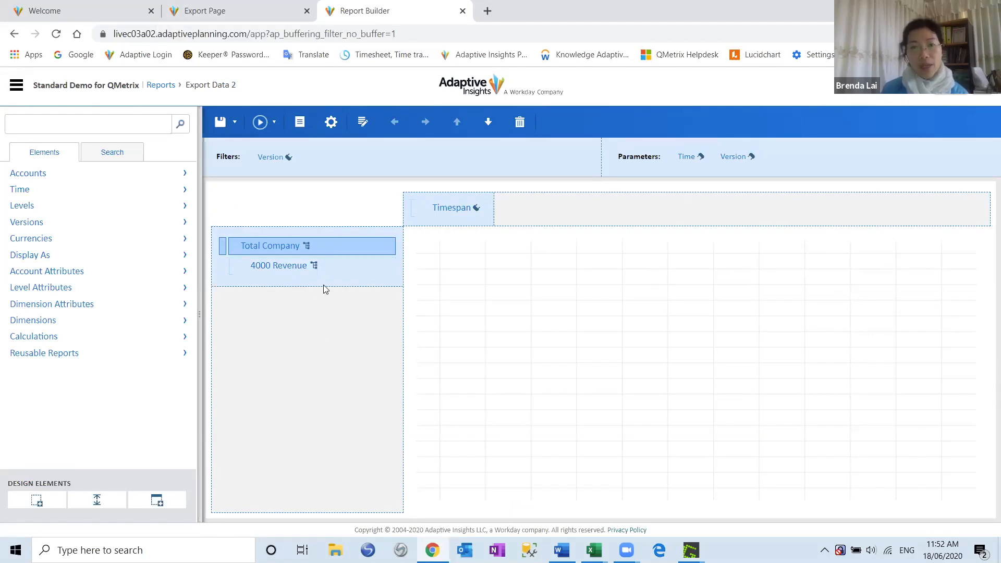
{"action": "left_click", "coordinate": [278, 265]}
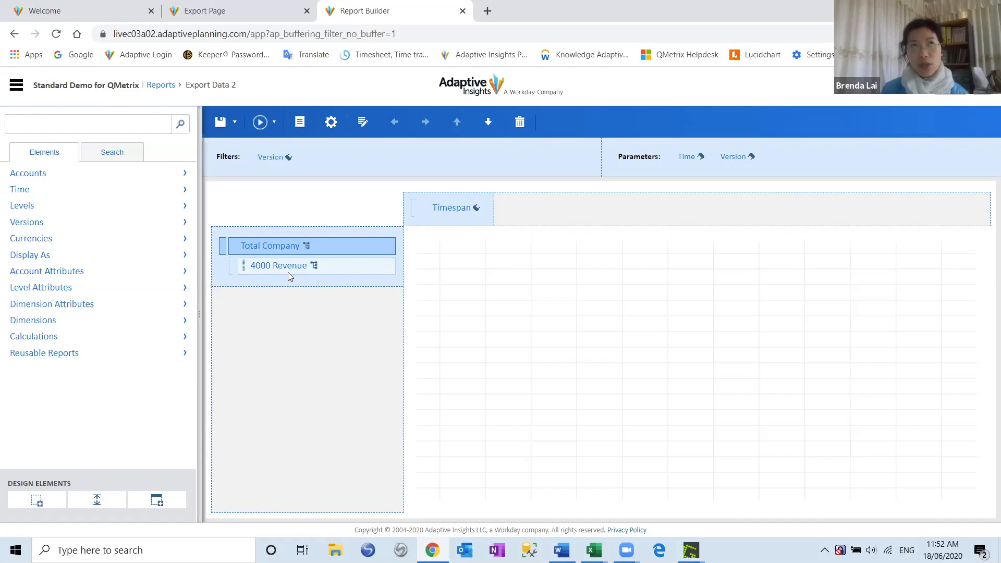
{"action": "mouse_move", "coordinate": [278, 265]}
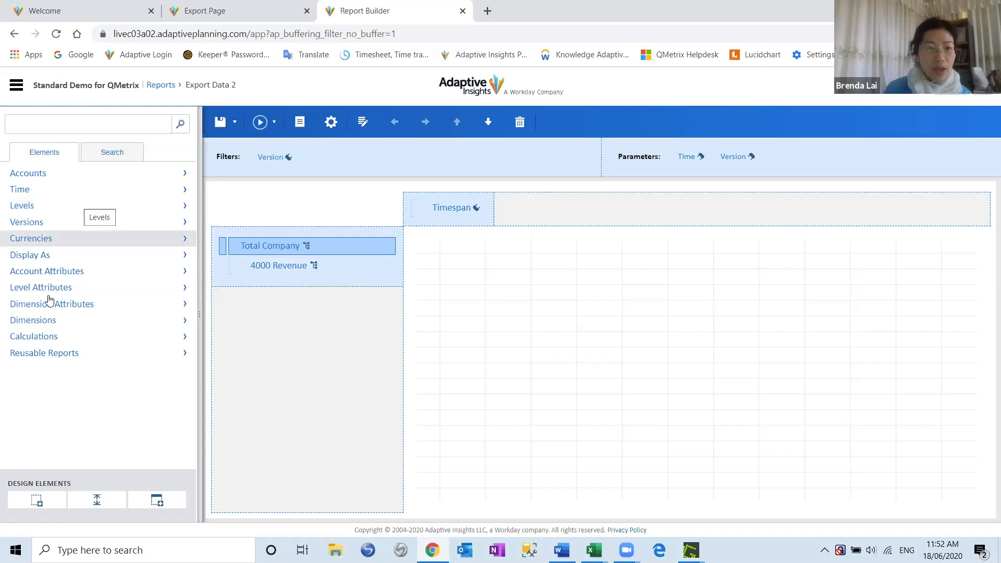
Add the Supervisory Organization level attribute to the report's Filters.
{"action": "left_click", "coordinate": [40, 287]}
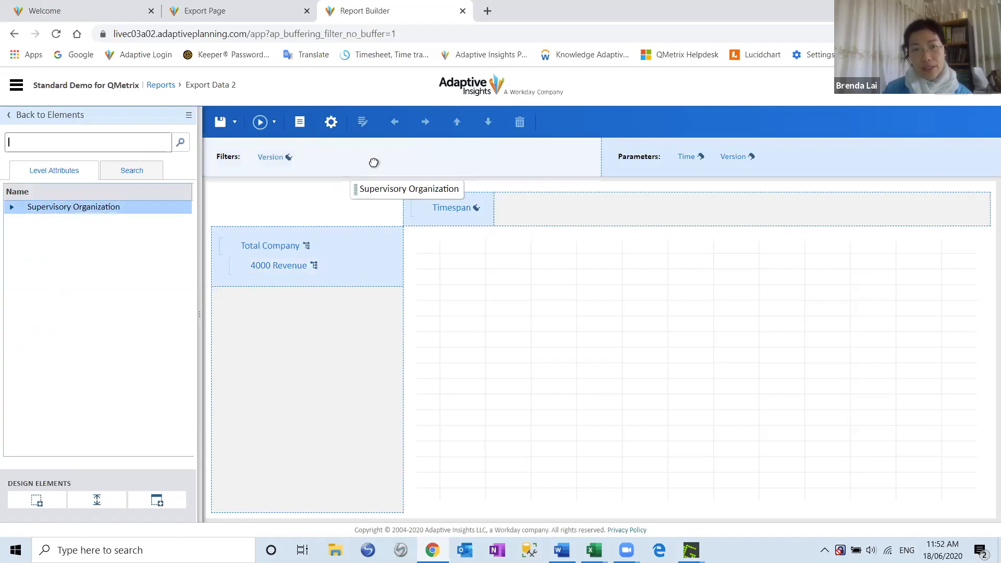
{"action": "left_click_drag", "start_coordinate": [406, 189], "coordinate": [350, 158]}
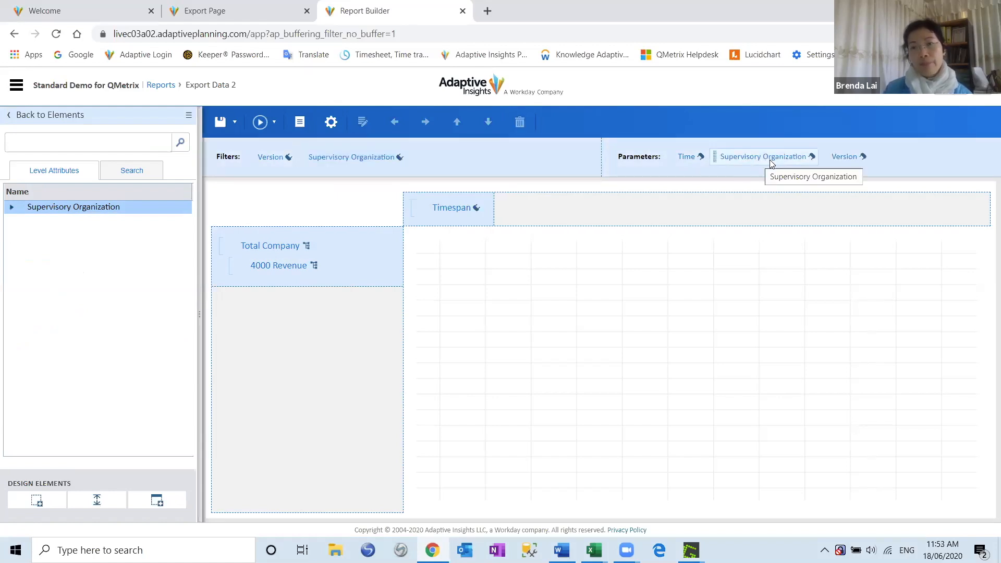
{"action": "left_click", "coordinate": [763, 157]}
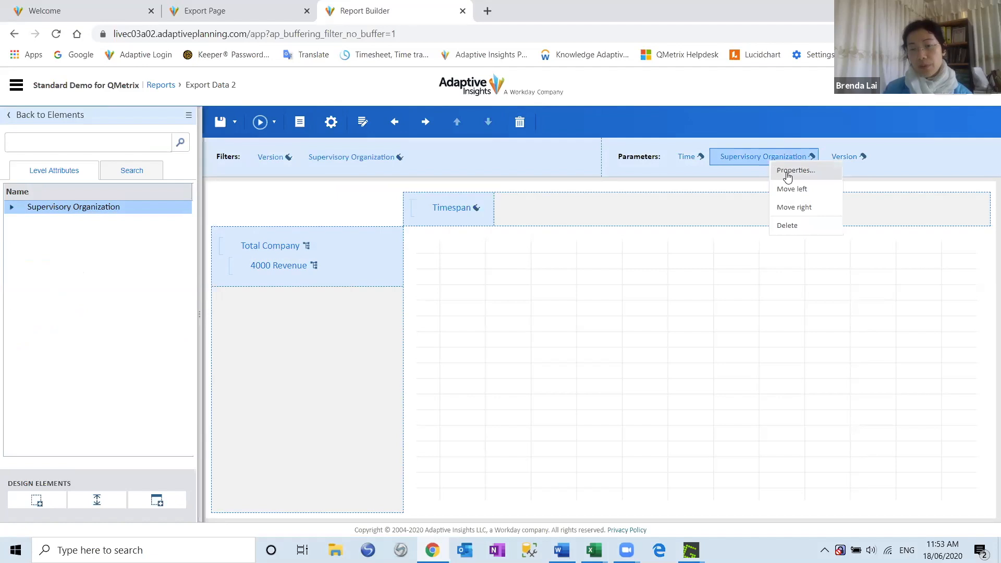
Set the Supervisory Organization parameter to offer all organization choices and apply.
{"action": "left_click", "coordinate": [794, 170]}
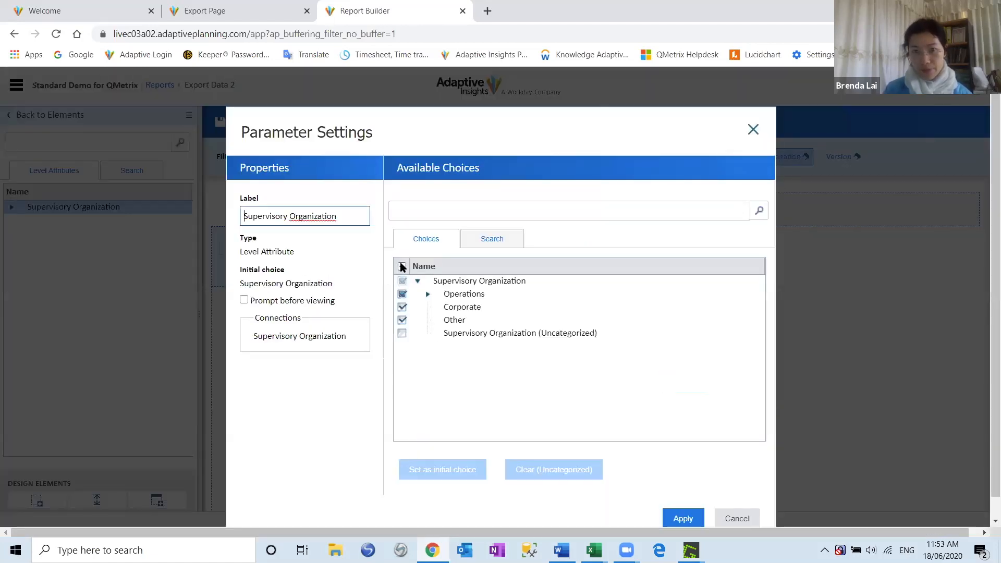
{"action": "left_click", "coordinate": [403, 266]}
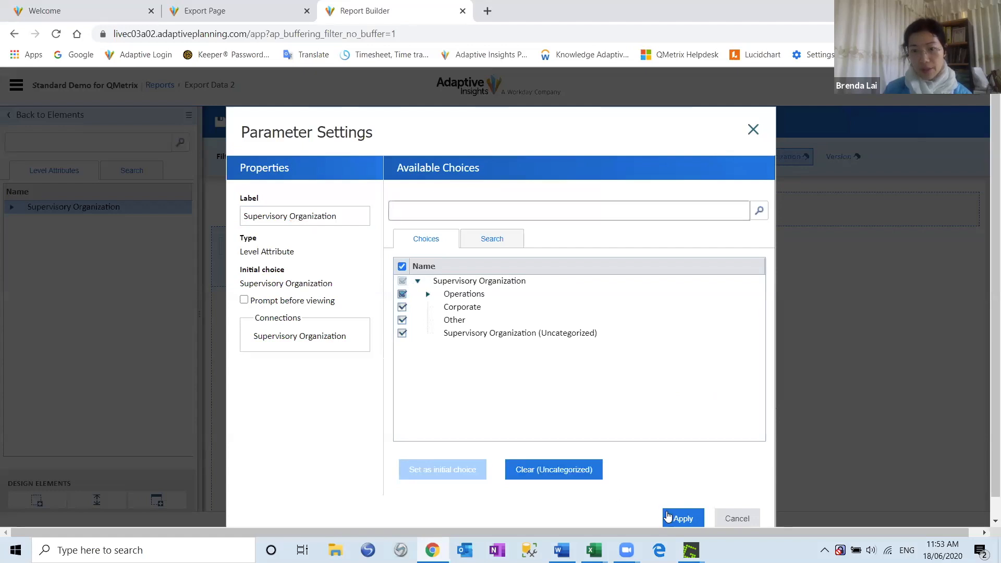
{"action": "left_click", "coordinate": [681, 518]}
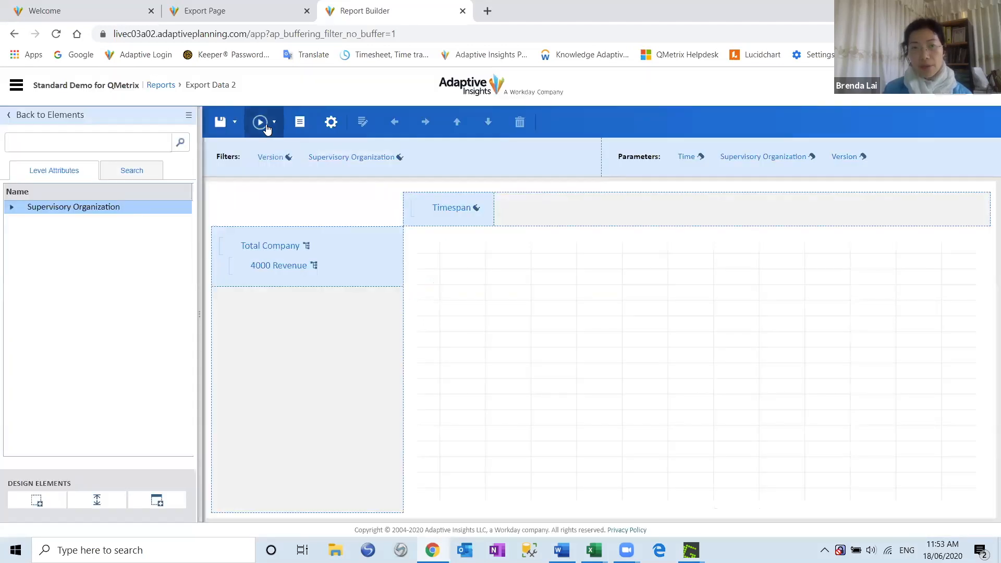
Run the report and show all of its parameters.
{"action": "left_click", "coordinate": [260, 121]}
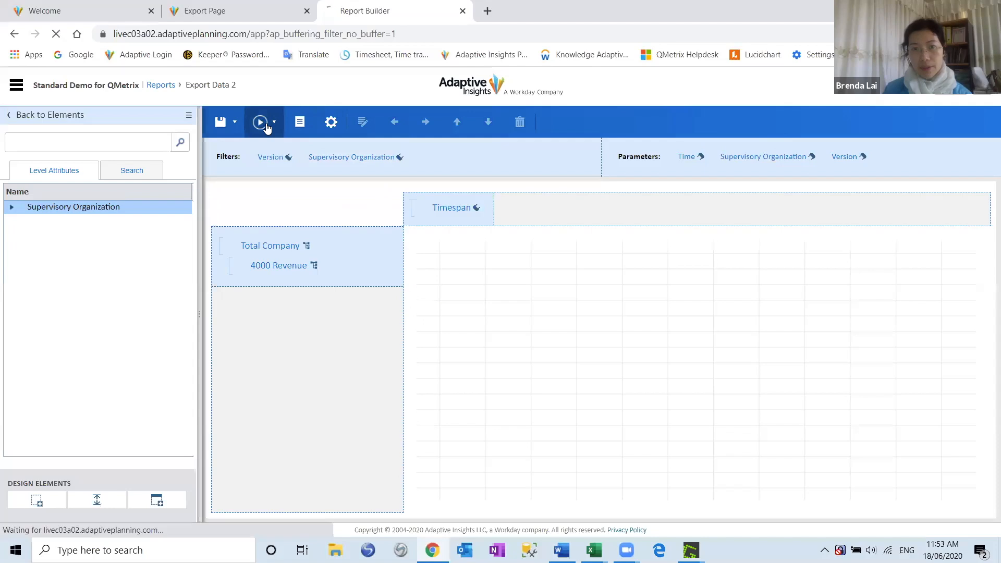
{"action": "left_click", "coordinate": [260, 122]}
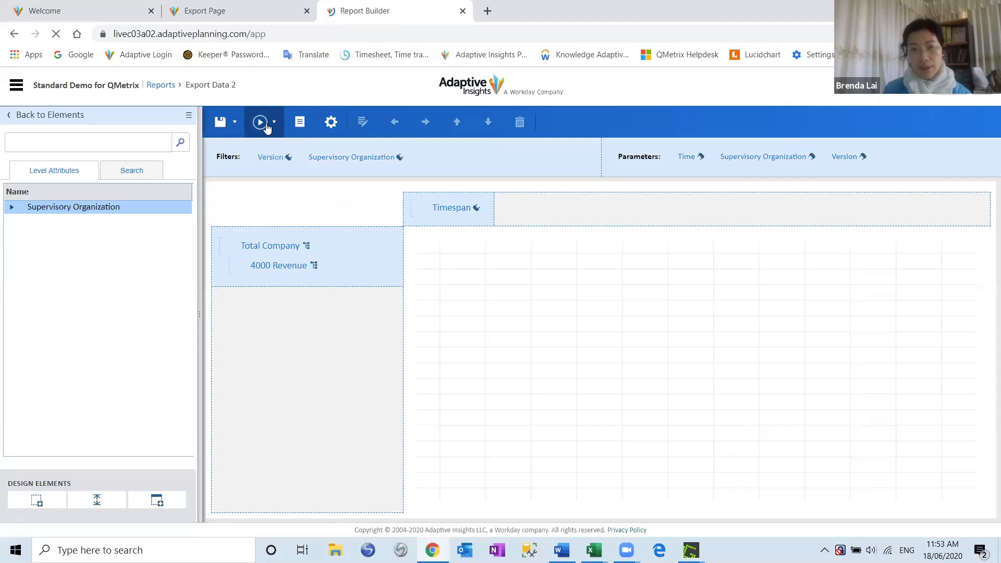
{"action": "left_click", "coordinate": [260, 122]}
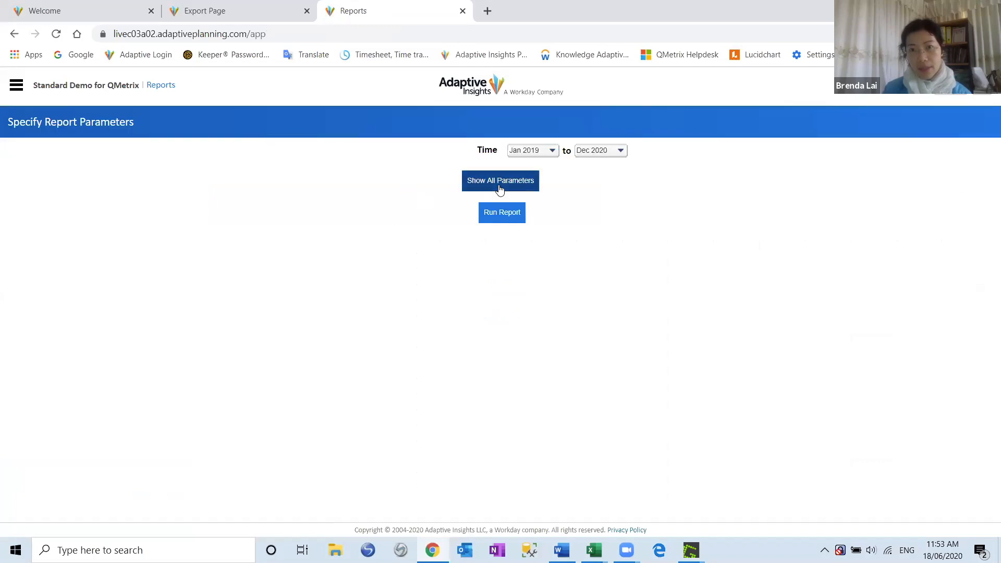
{"action": "left_click", "coordinate": [499, 180]}
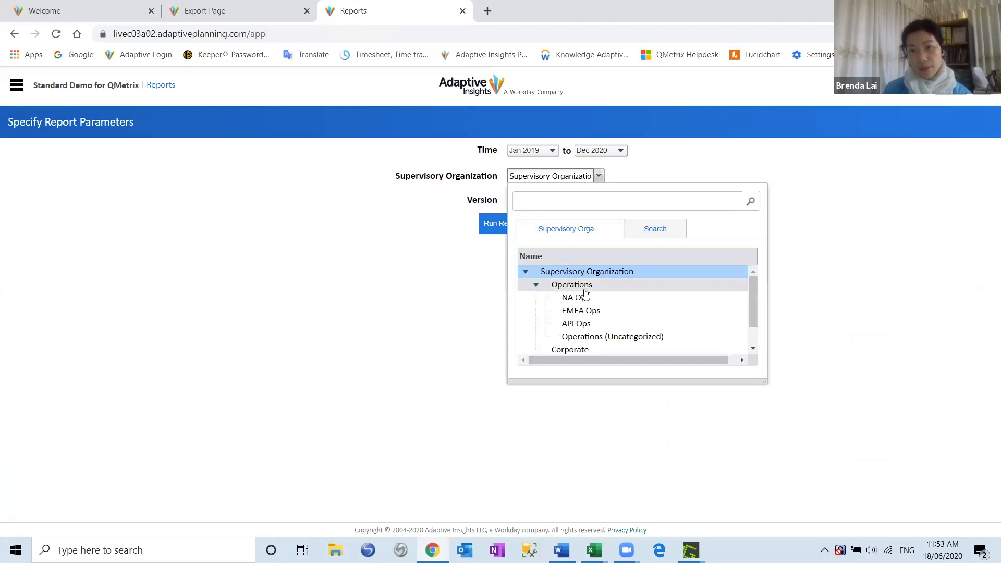
Choose Operations as the Supervisory Organization and run the report.
{"action": "left_click", "coordinate": [572, 284]}
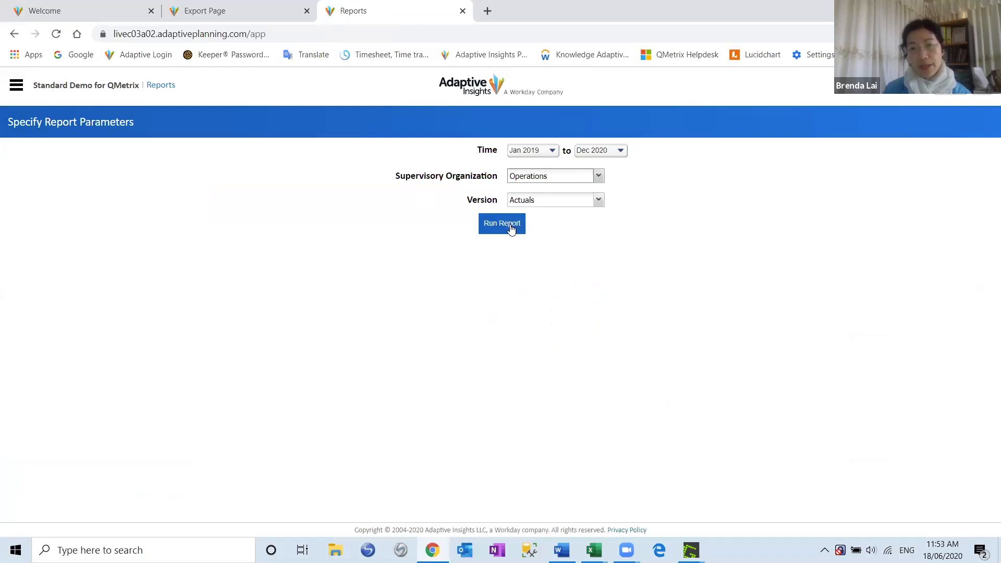
{"action": "left_click", "coordinate": [502, 223]}
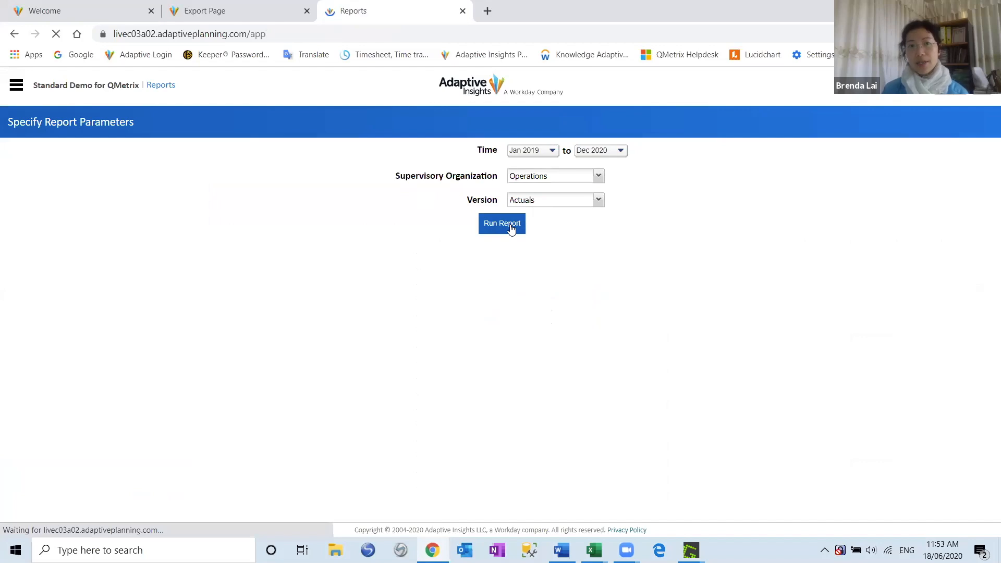
{"action": "left_click", "coordinate": [502, 223]}
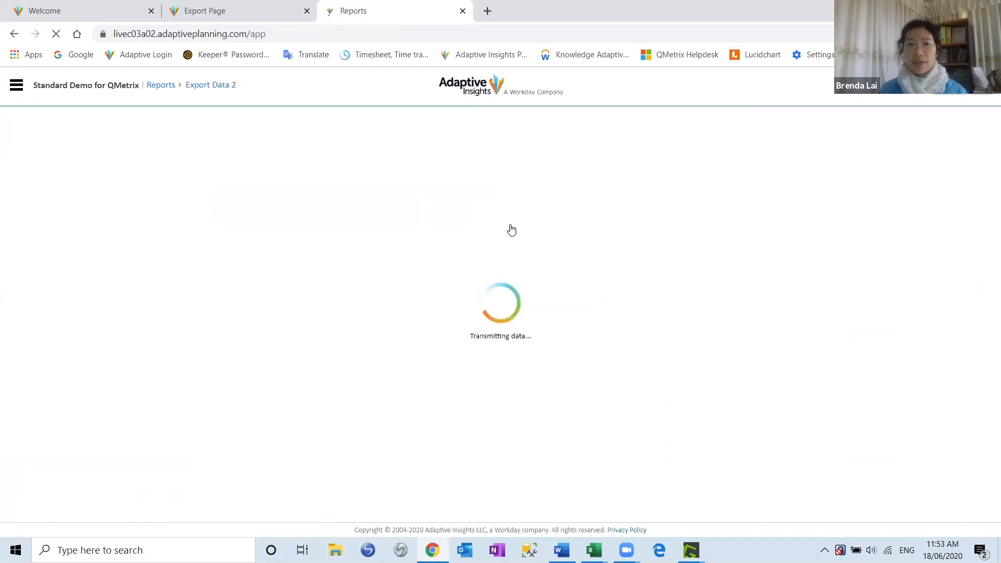